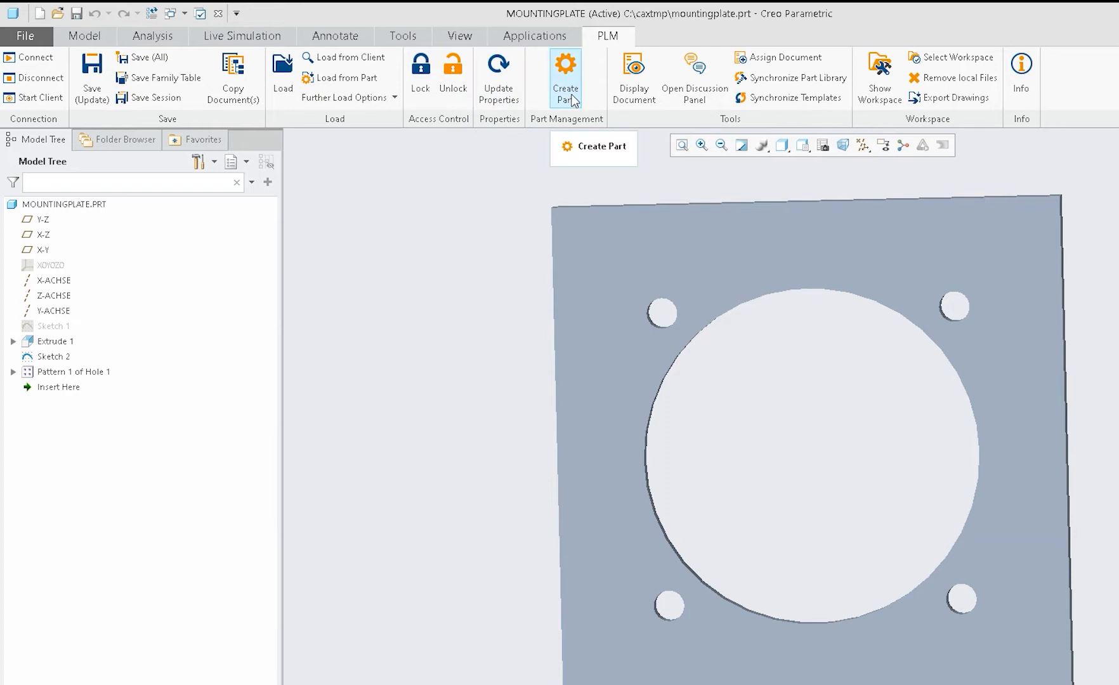
mouse_move(692, 78)
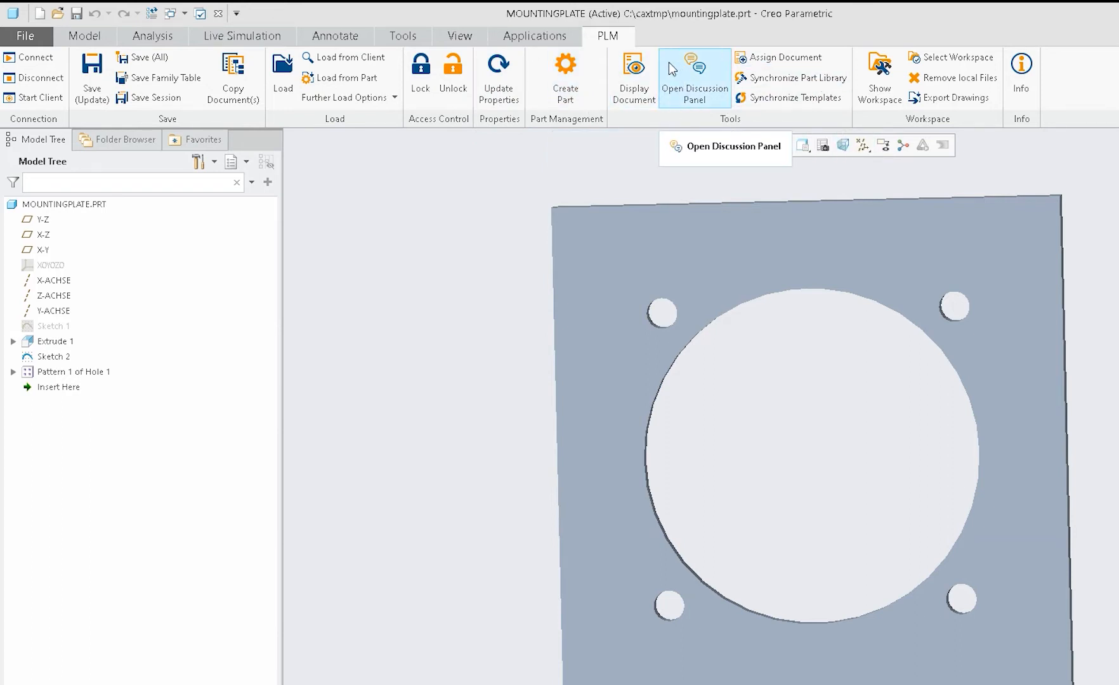
mouse_move(713, 103)
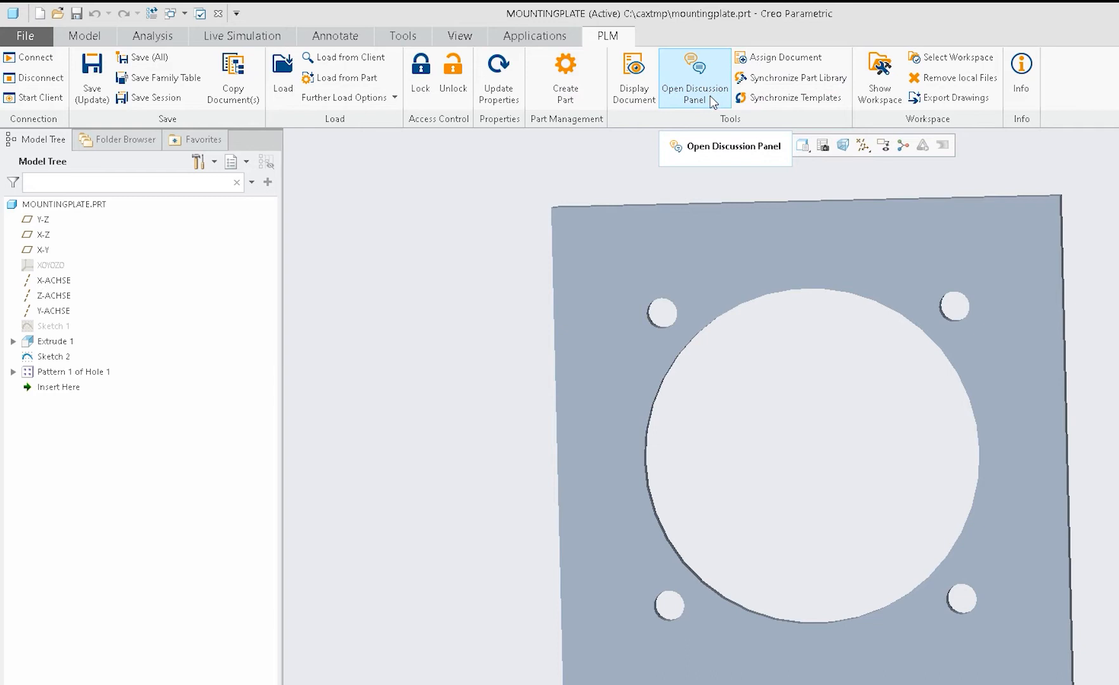
mouse_move(954, 97)
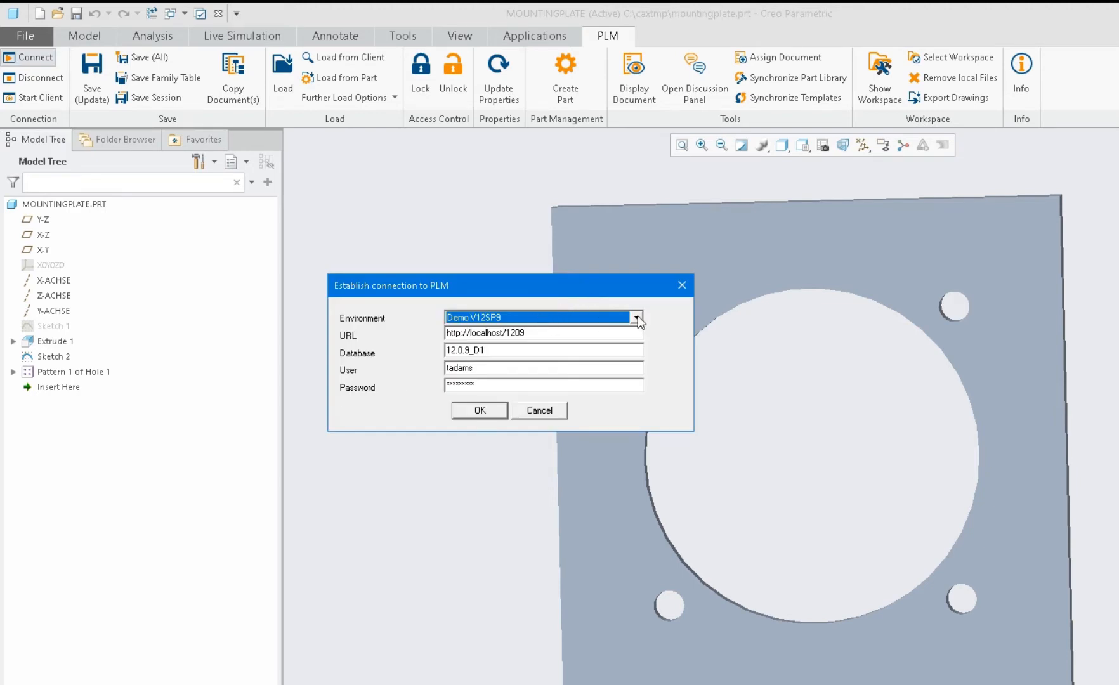
Connect Creo to the PLM server using the Demo environment
left_click(634, 317)
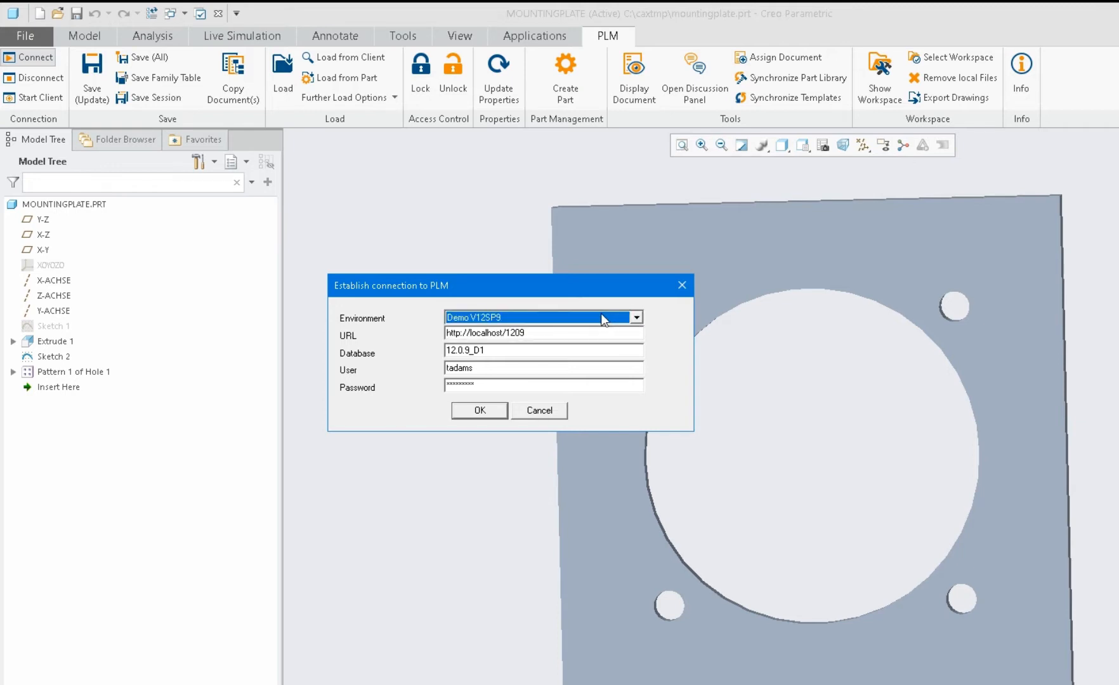
left_click(479, 409)
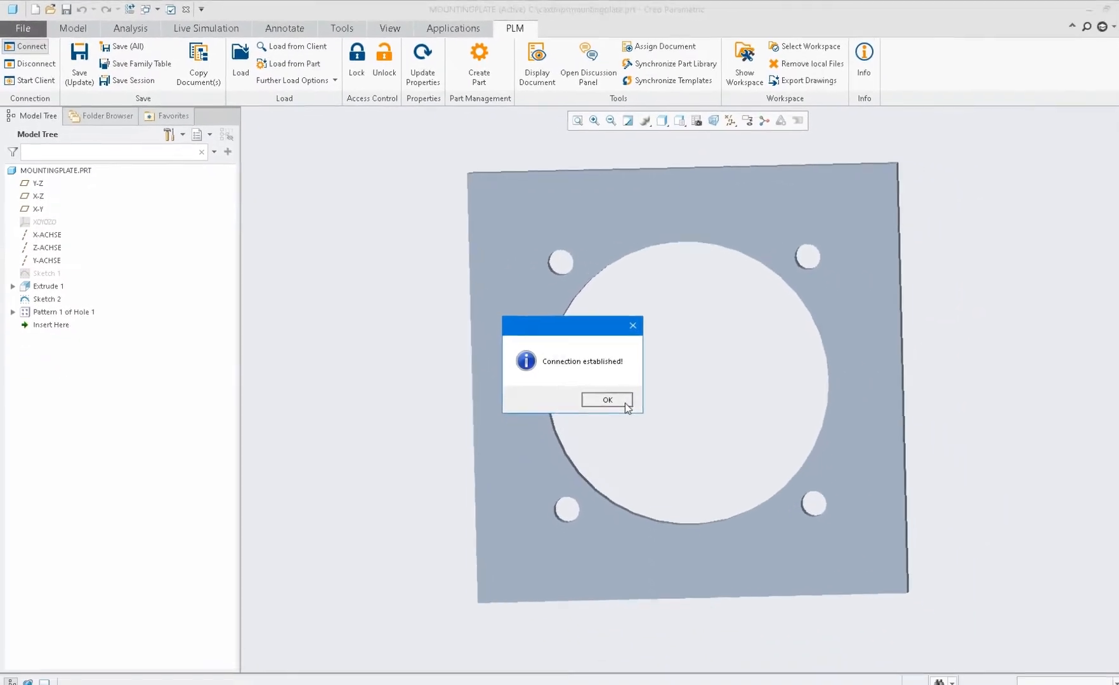
Dismiss the connection confirmation and show the PLM workspace with Mountingplate.prt
left_click(605, 399)
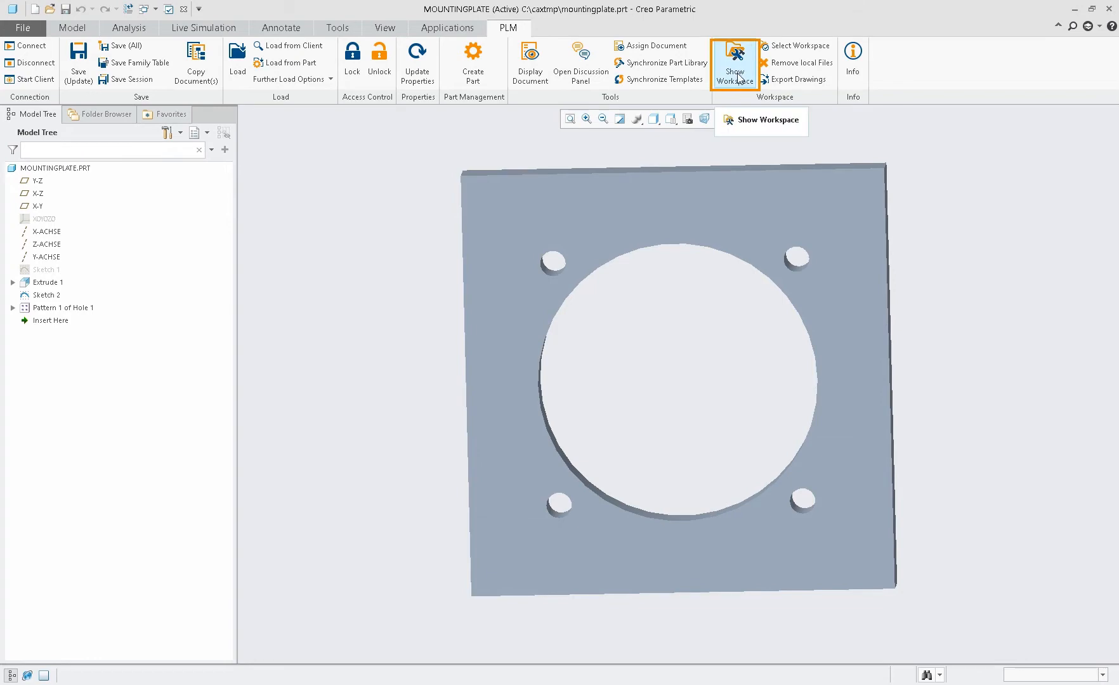
left_click(733, 63)
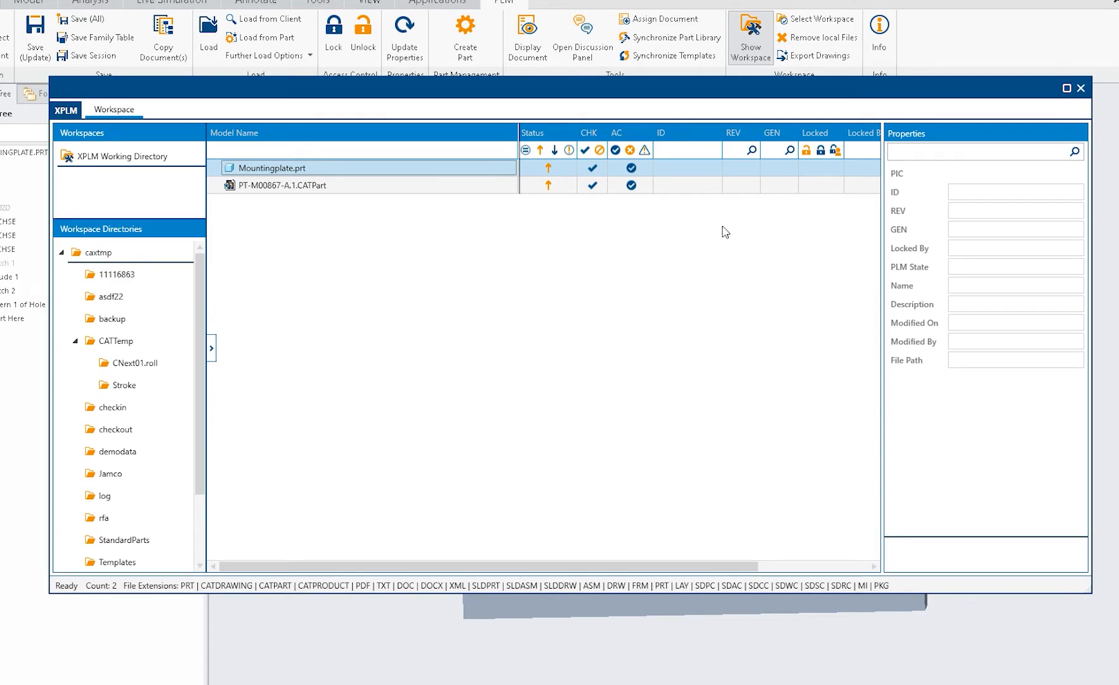
mouse_move(938, 168)
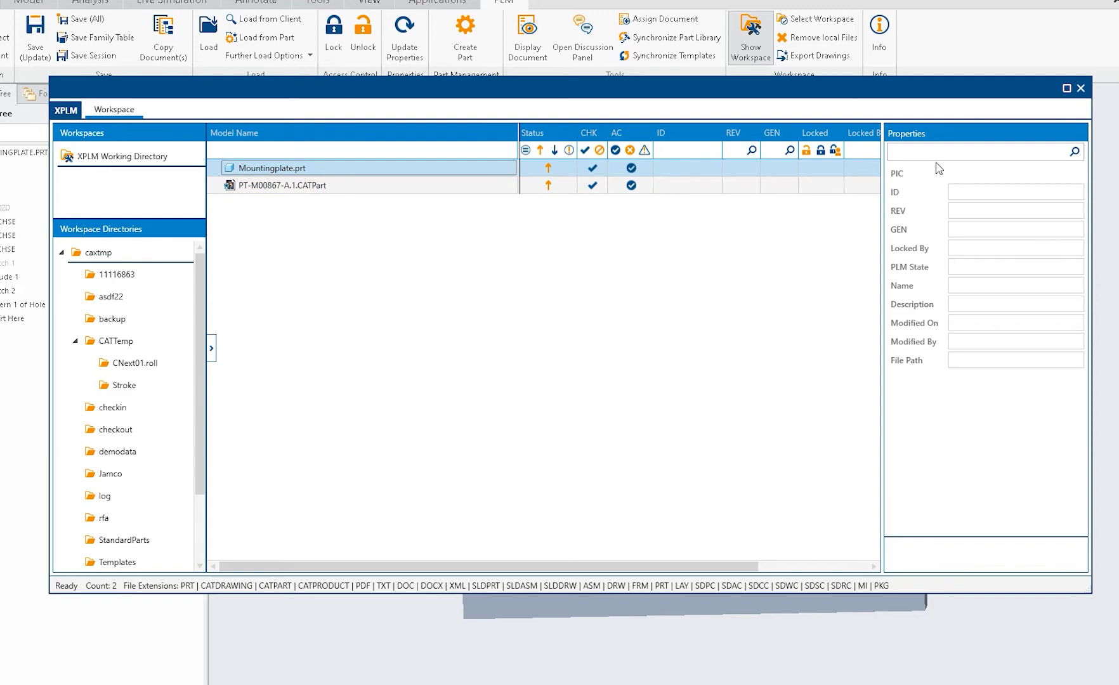
mouse_move(1040, 109)
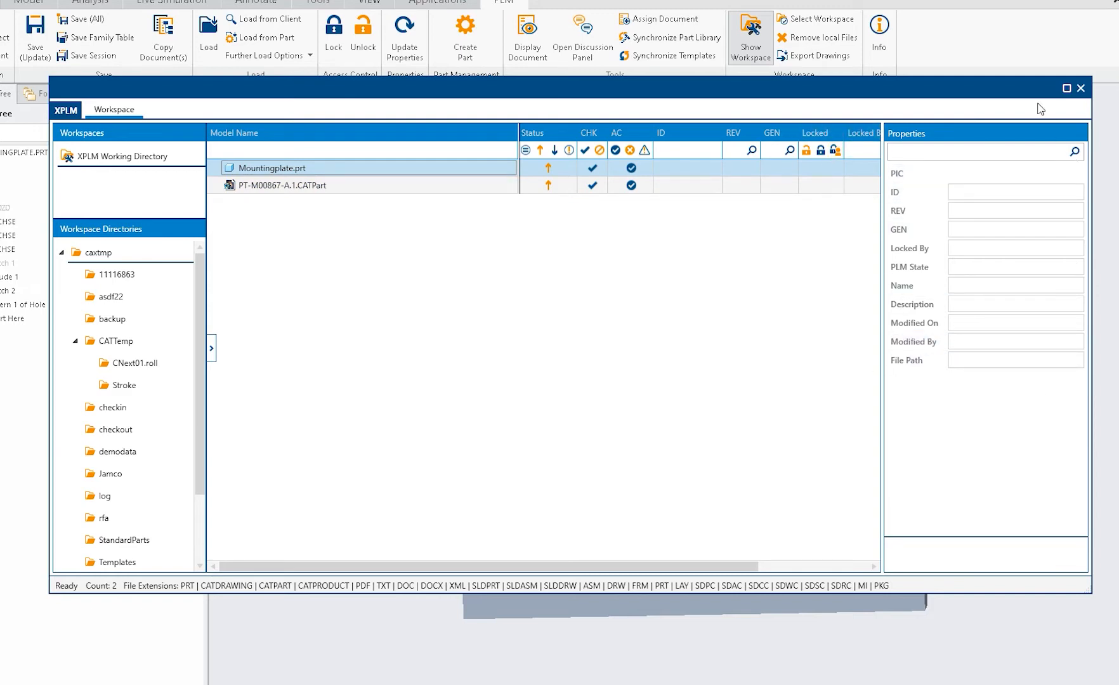
mouse_move(1041, 135)
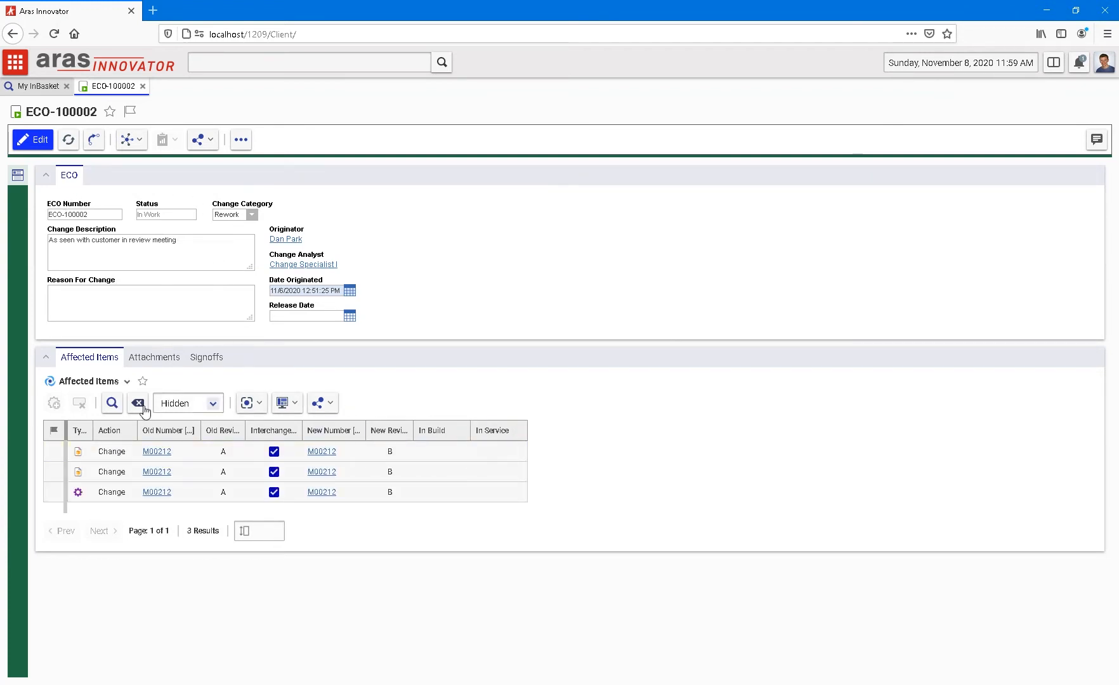
Open ENGINE part M00212 from ECO-100002's Affected Items
left_click(55, 451)
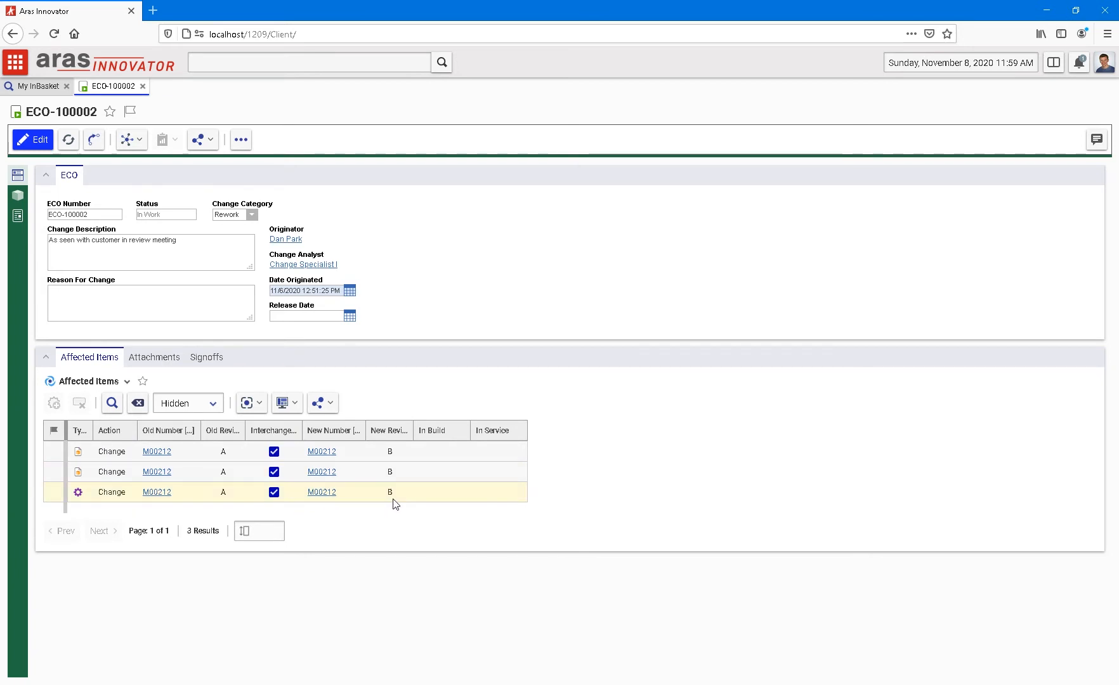
mouse_move(321, 492)
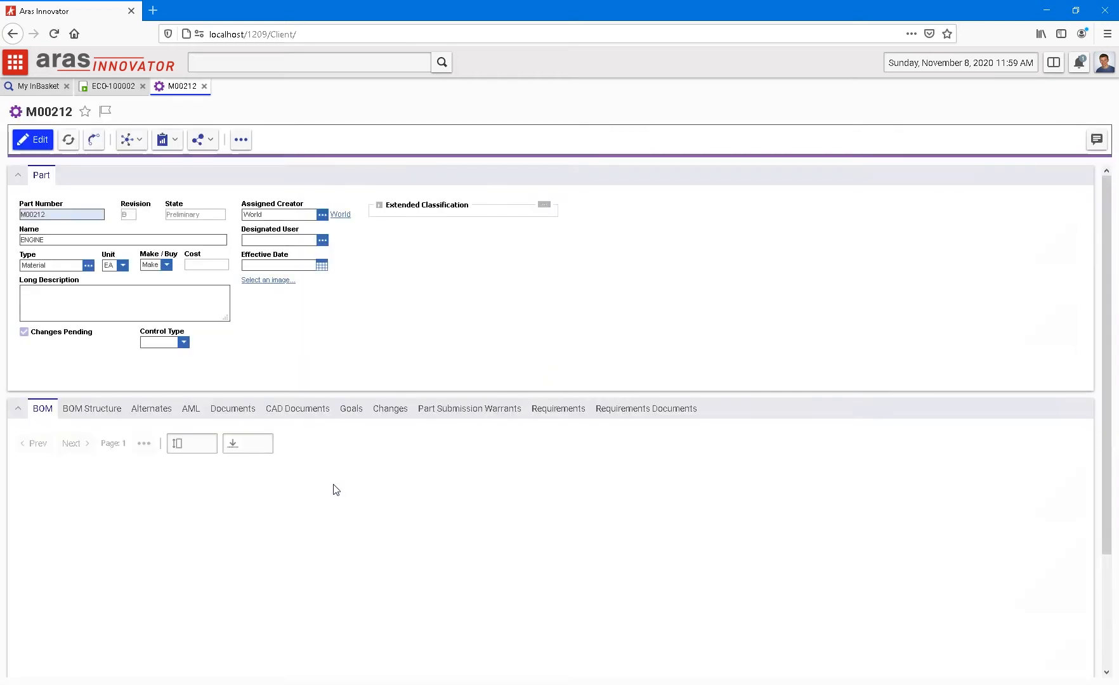
Check M00212's BOM and CAD documents, then view the Engine Assy Drawing PDF
left_click(42, 408)
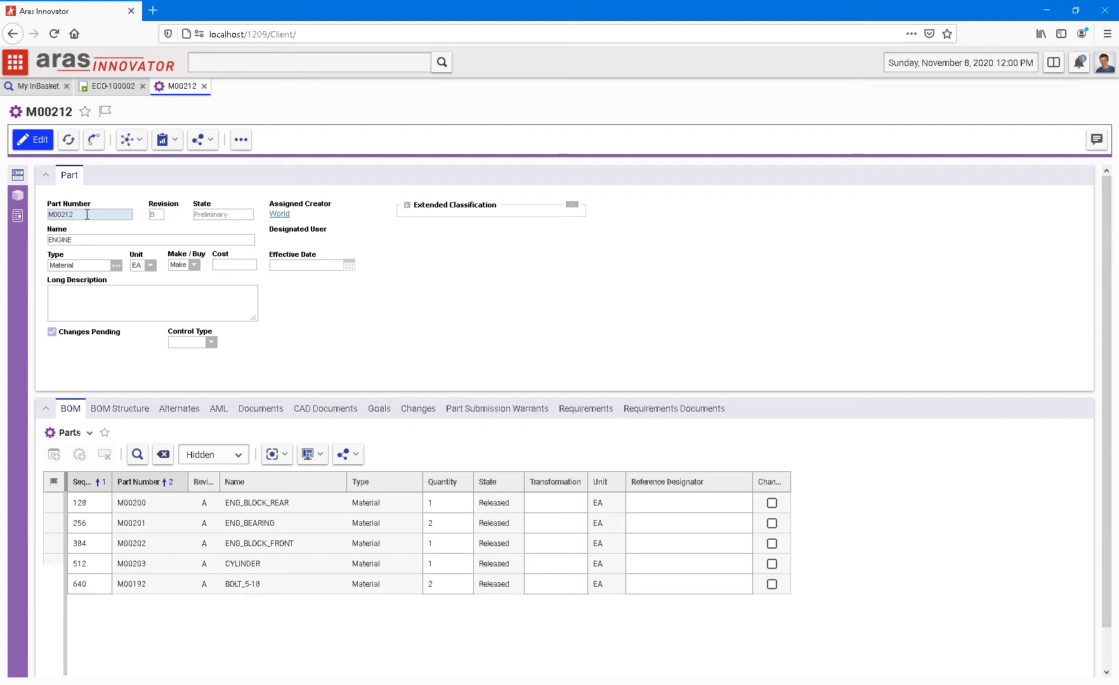
double_click(88, 215)
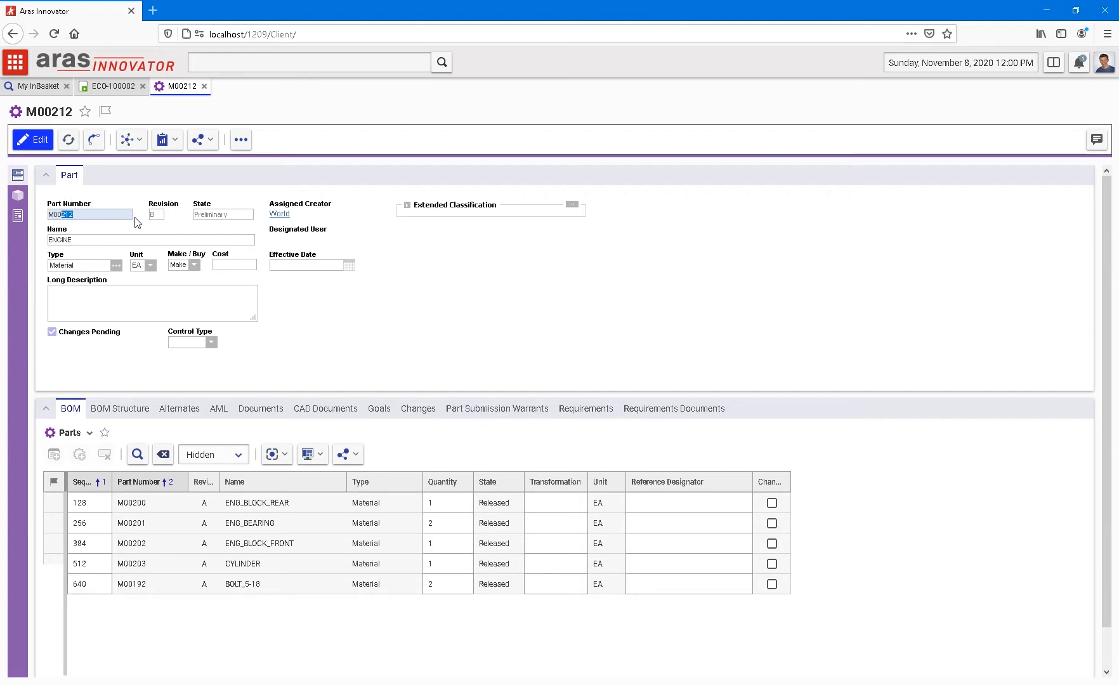
left_click(324, 408)
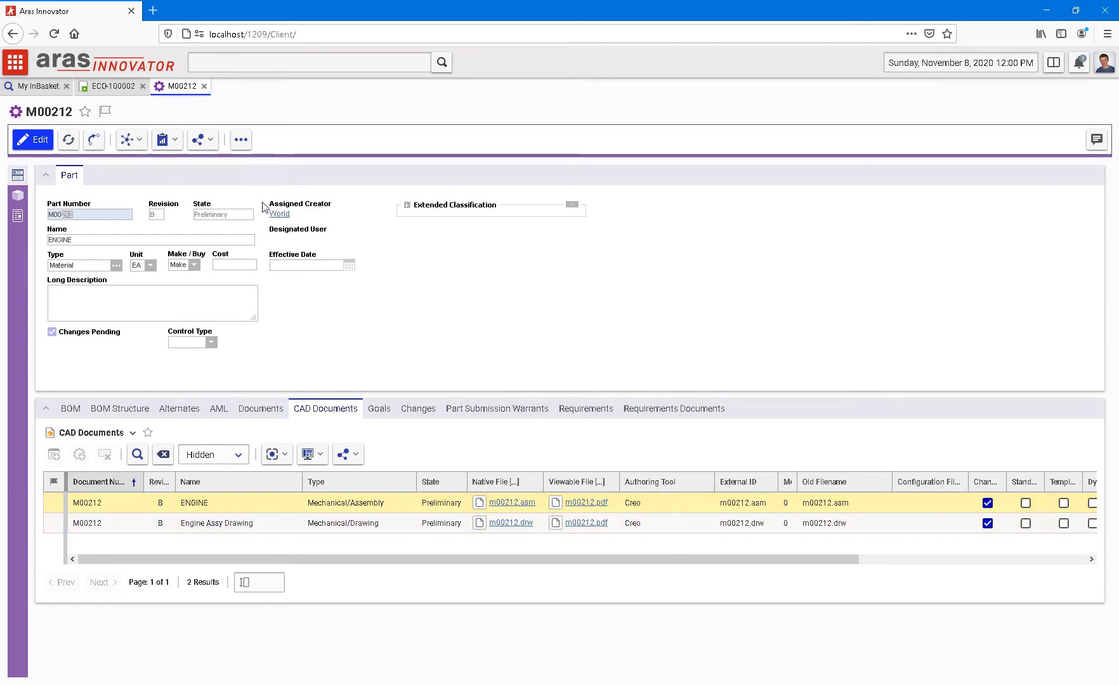
mouse_move(17, 215)
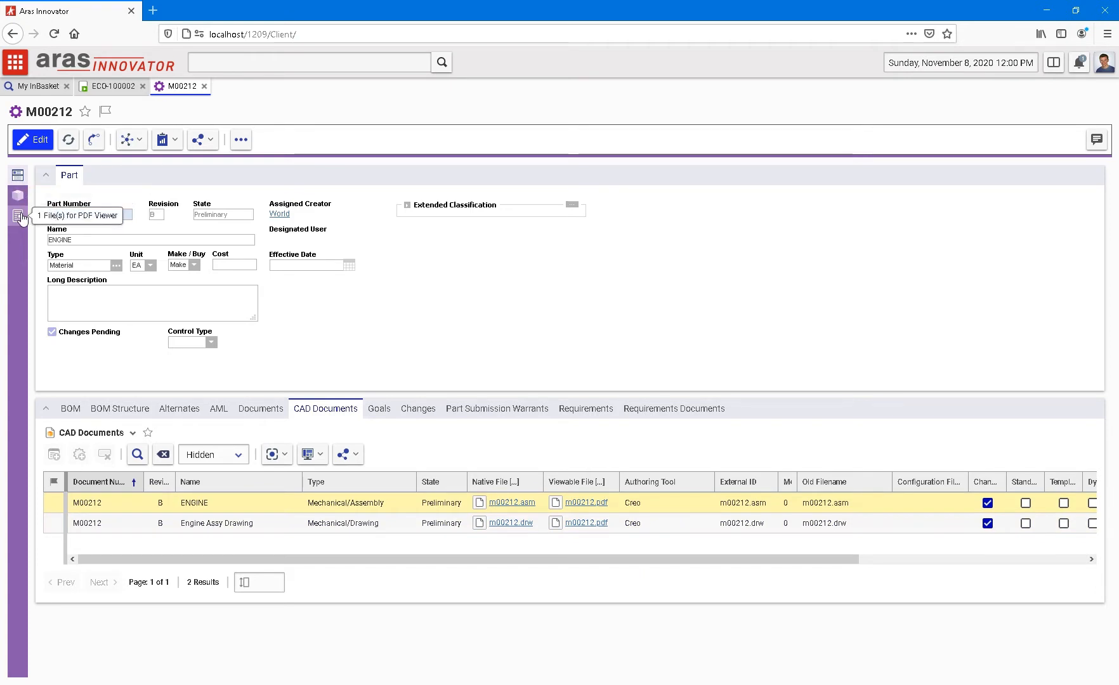
left_click(17, 216)
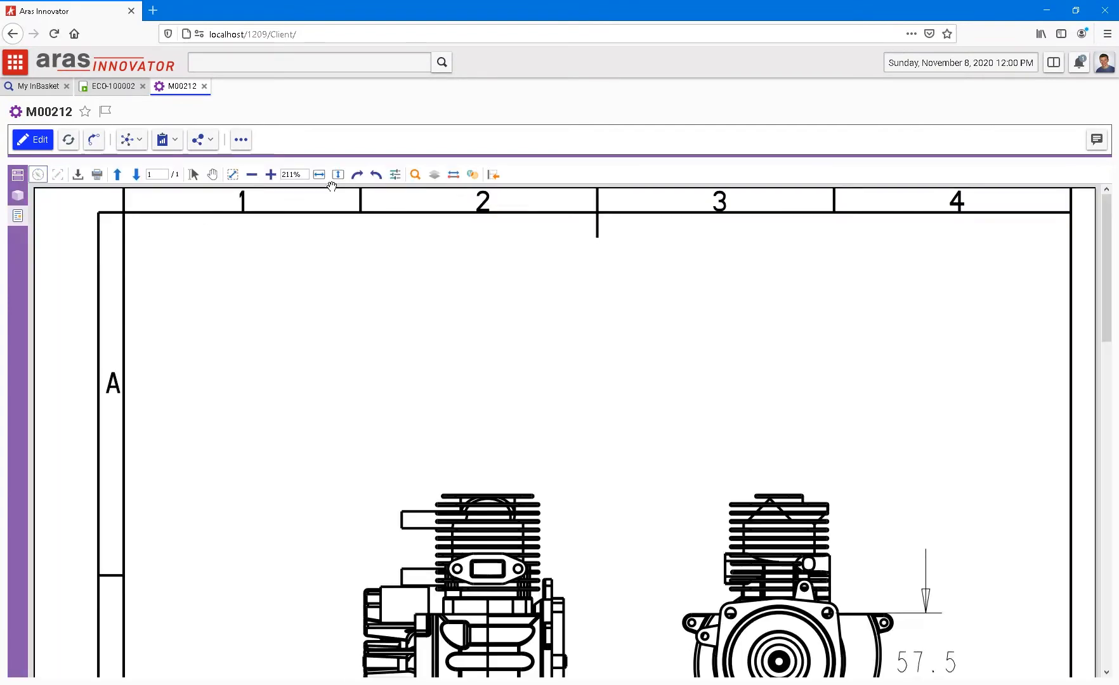
Fit the drawing sheet and load earlier discussion messages for M00212
left_click(318, 175)
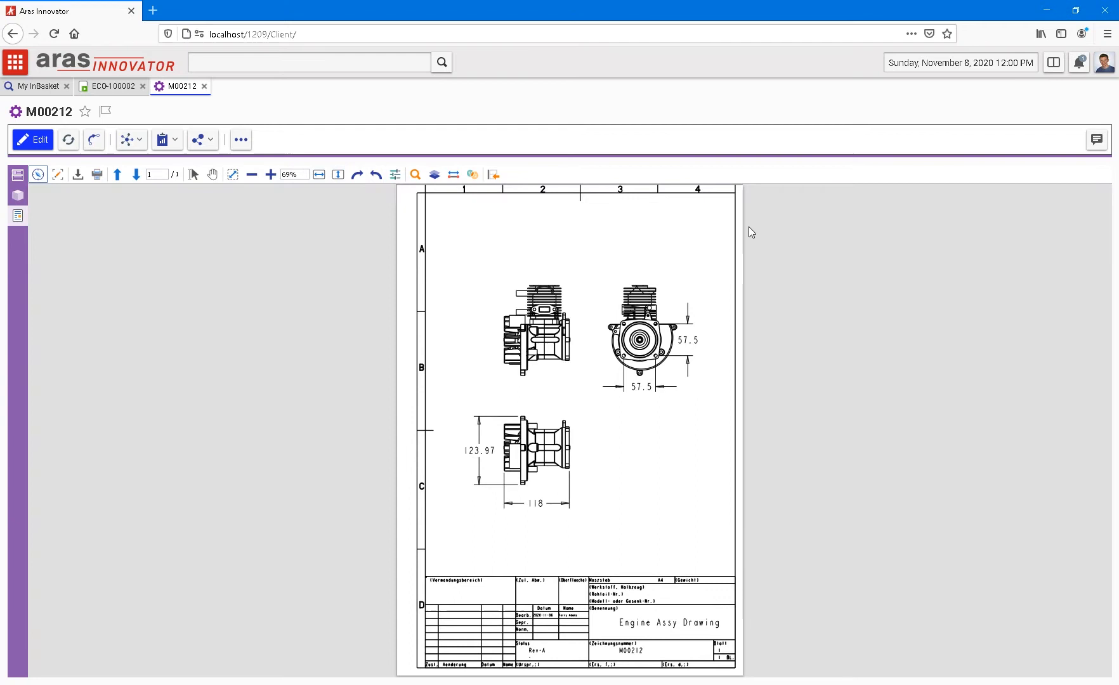
mouse_move(1062, 132)
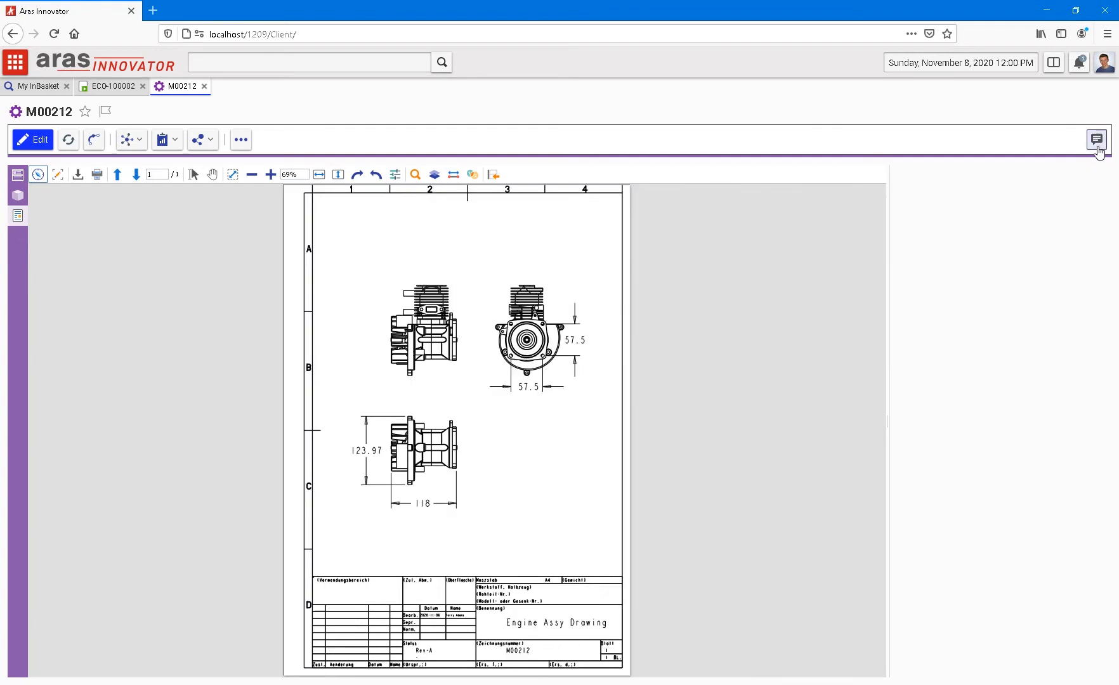
left_click(1096, 139)
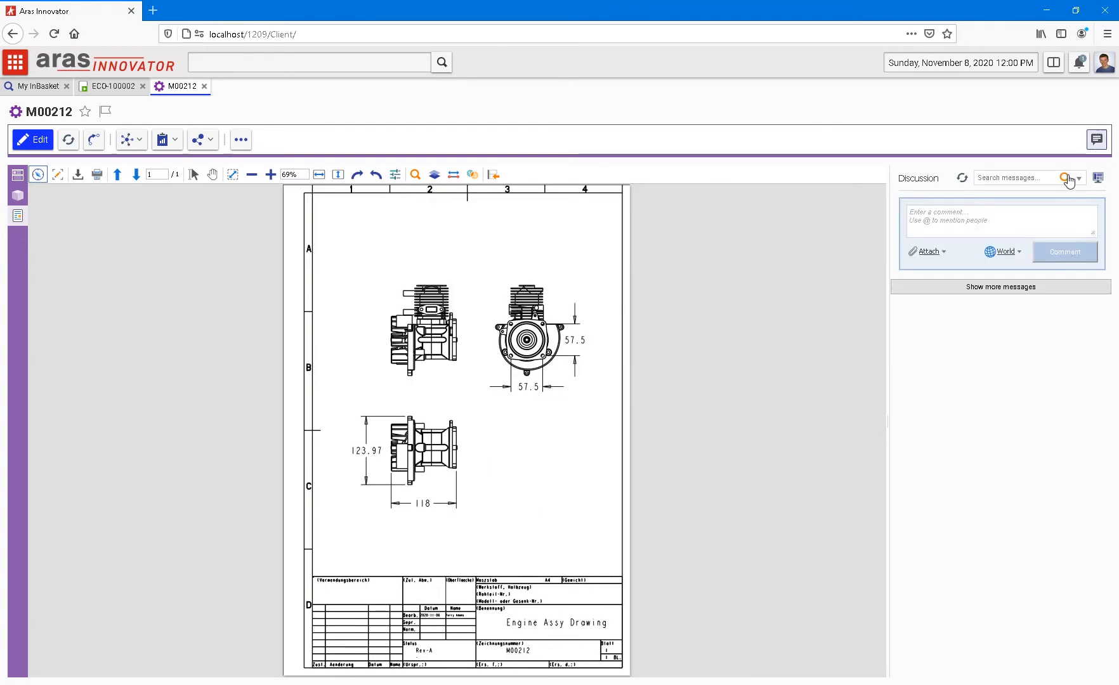
mouse_move(862, 392)
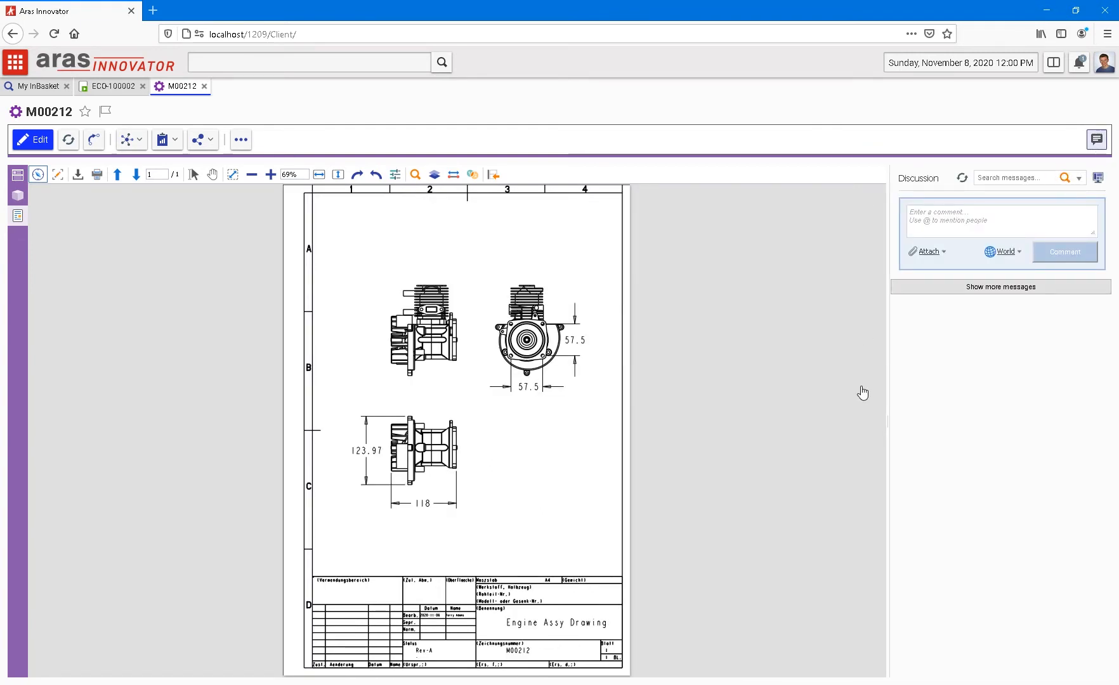
left_click(1000, 286)
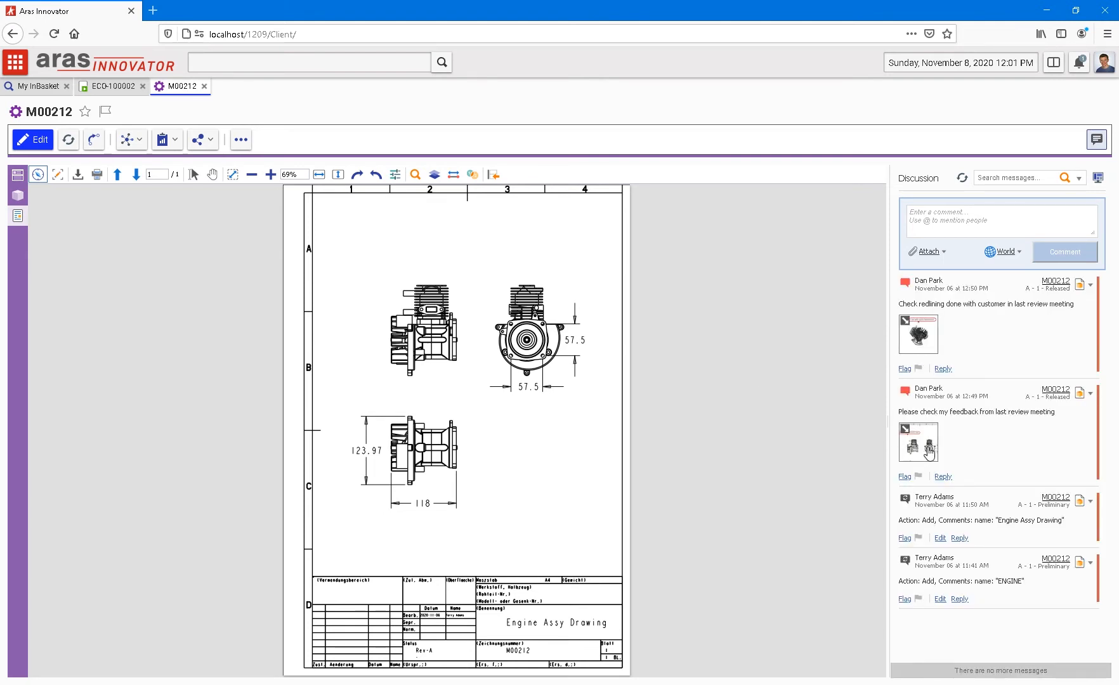
mouse_move(929, 451)
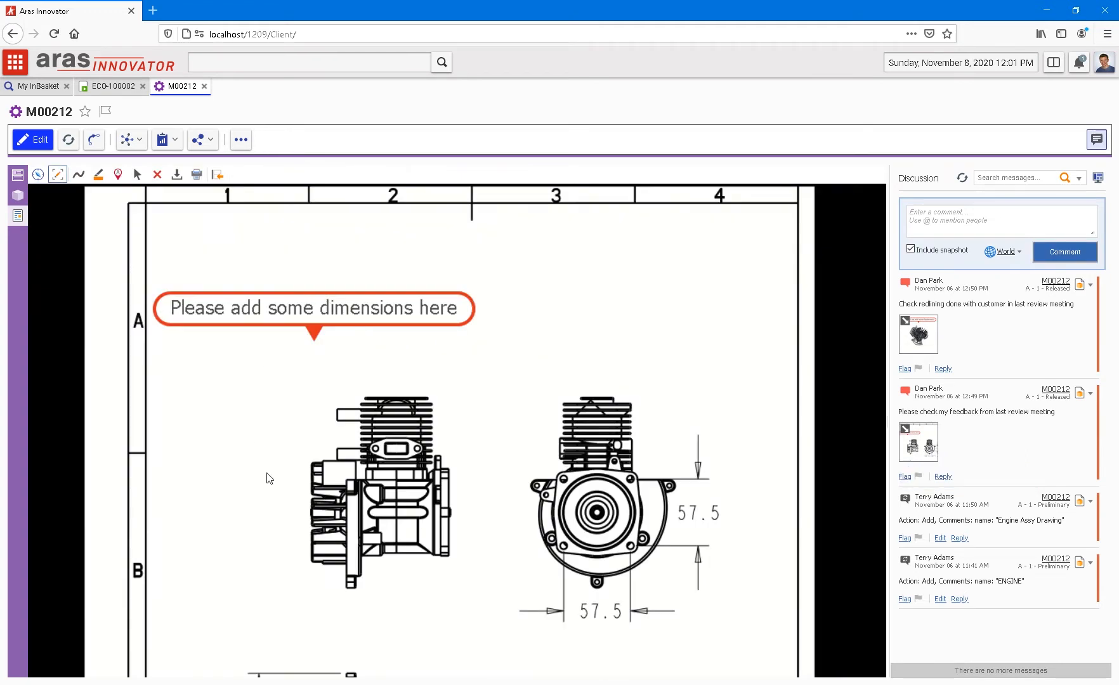
mouse_move(449, 531)
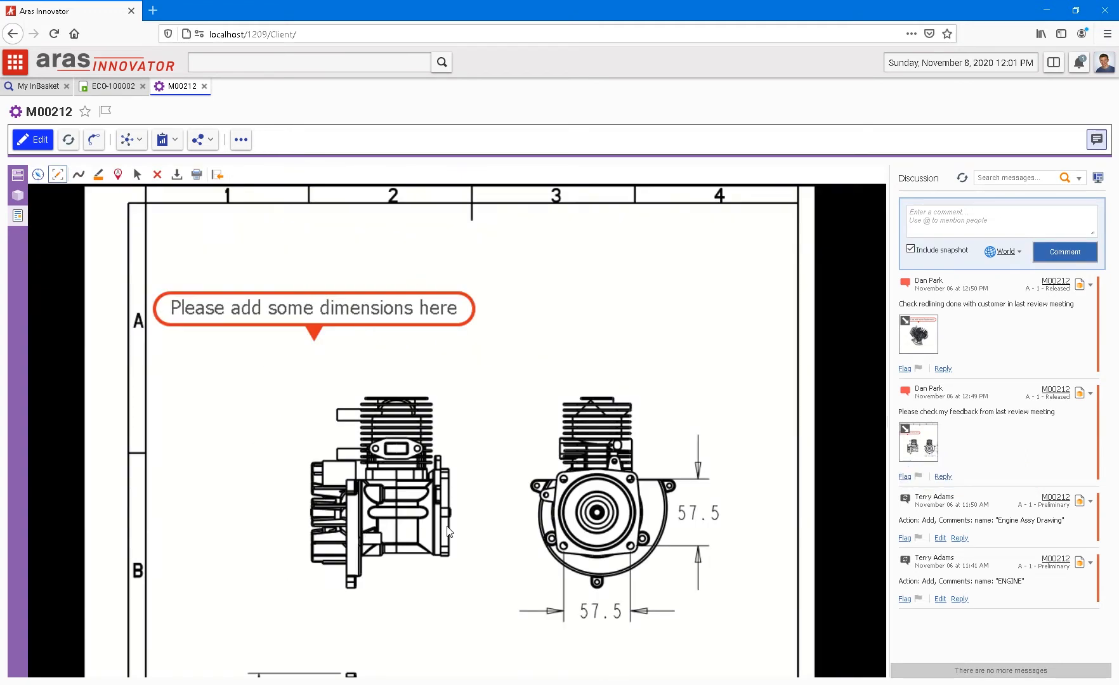
mouse_move(425, 331)
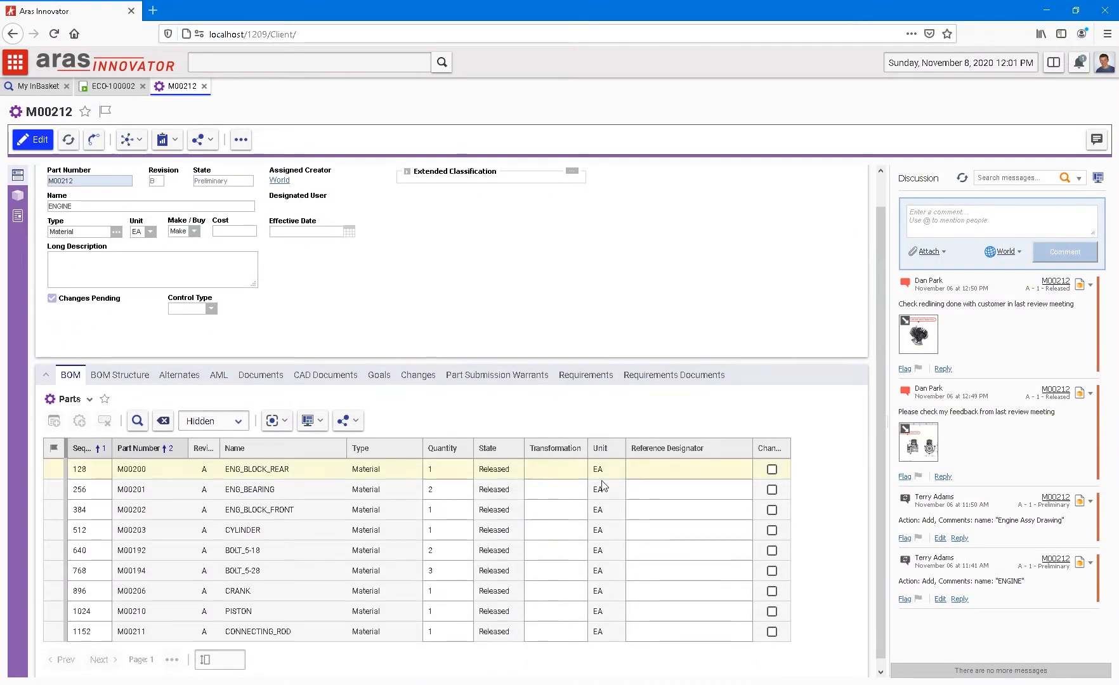
Select ENG_BLOCK_REAR in the BOM, then open the Engine Assy Drawing CAD document
left_click(256, 632)
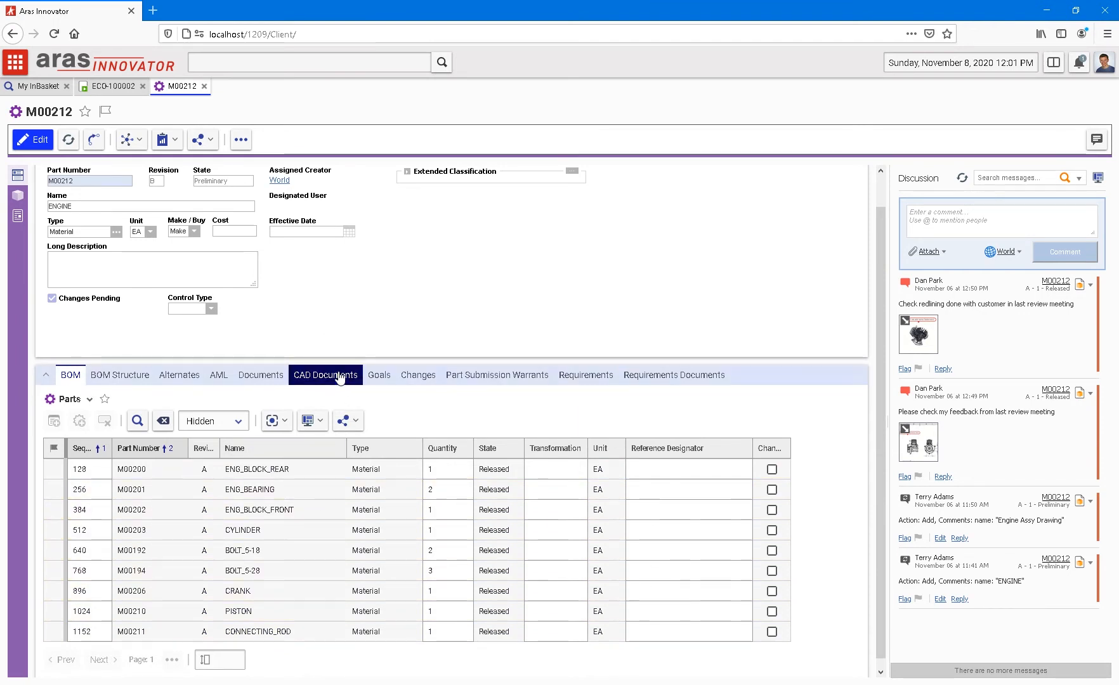
left_click(325, 374)
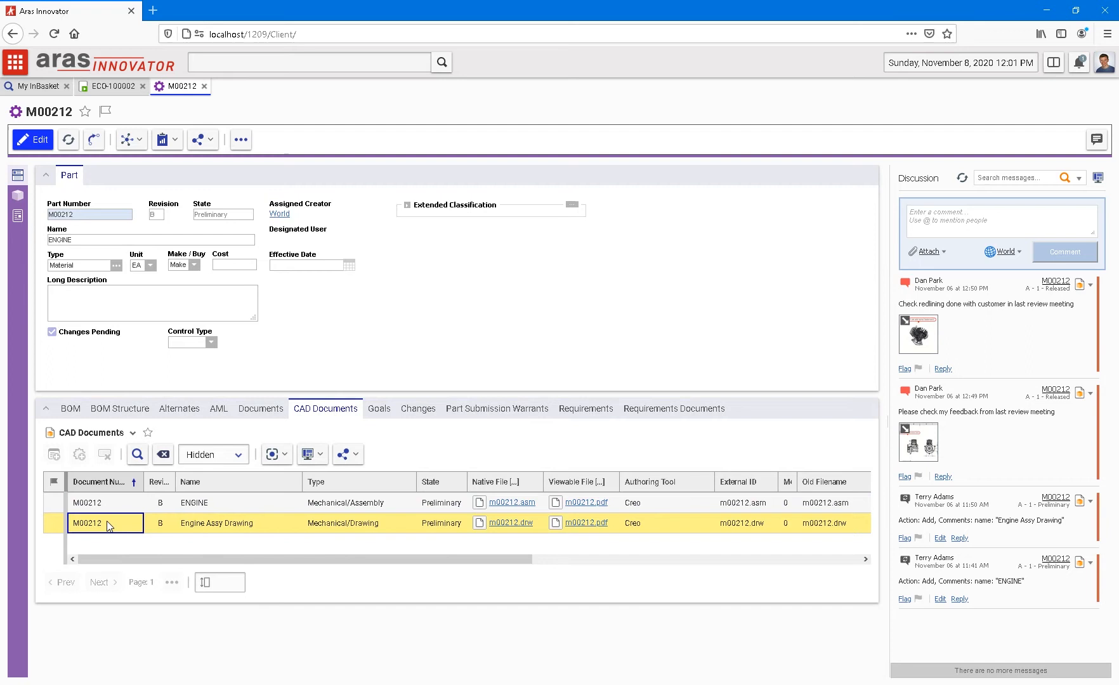
double_click(88, 523)
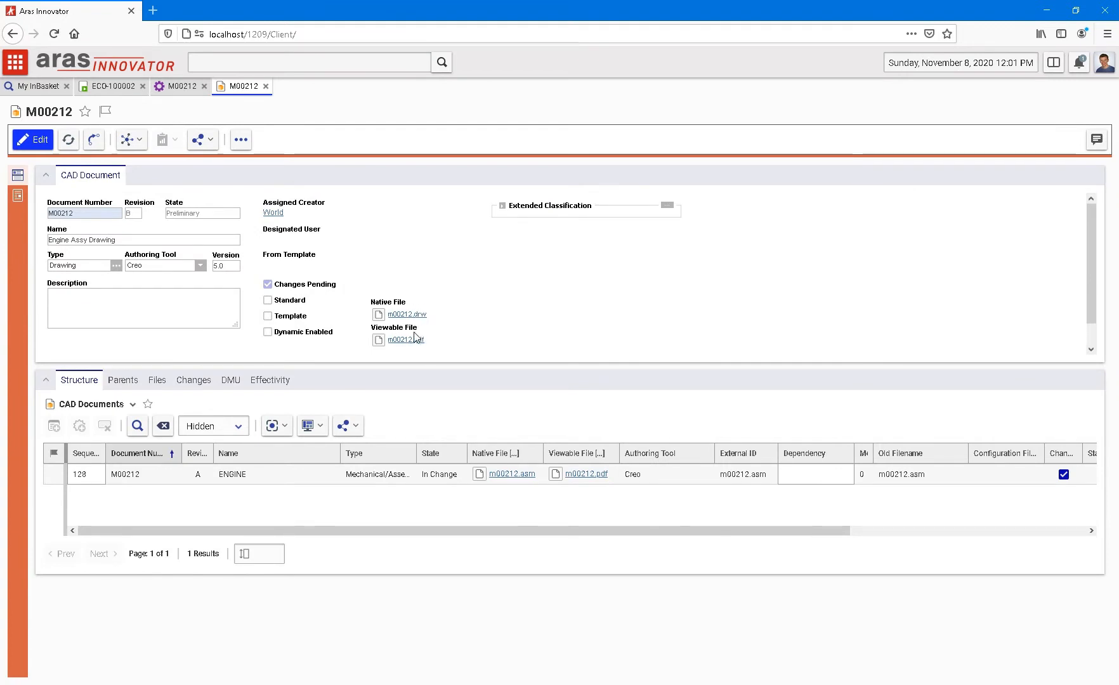
mouse_move(447, 348)
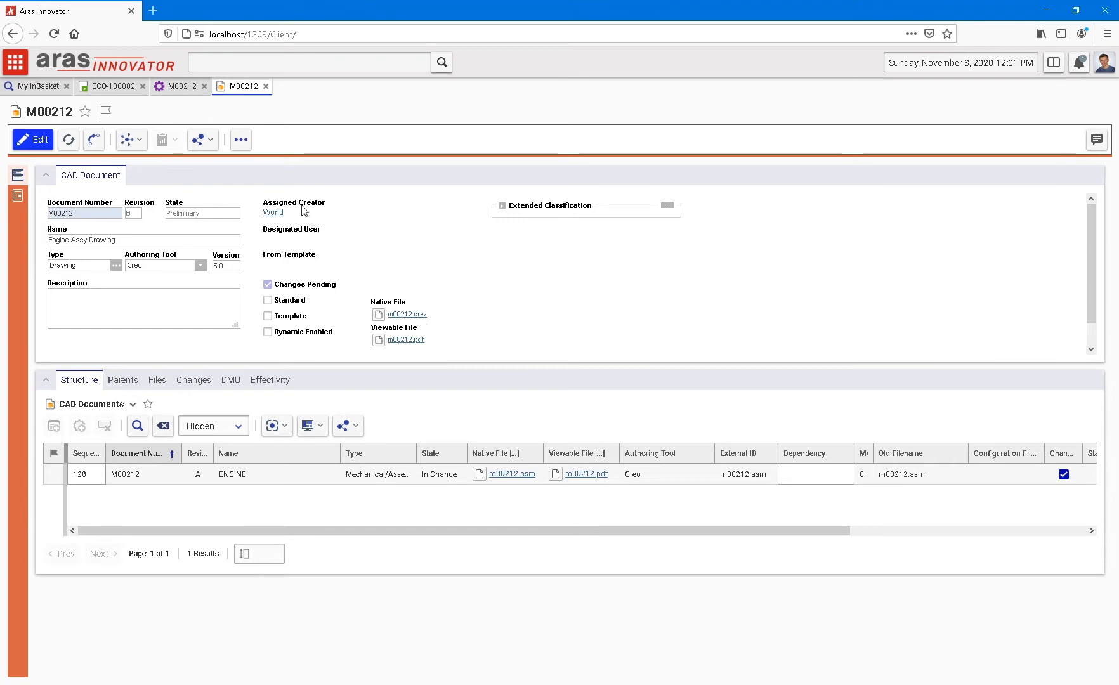
mouse_move(241, 139)
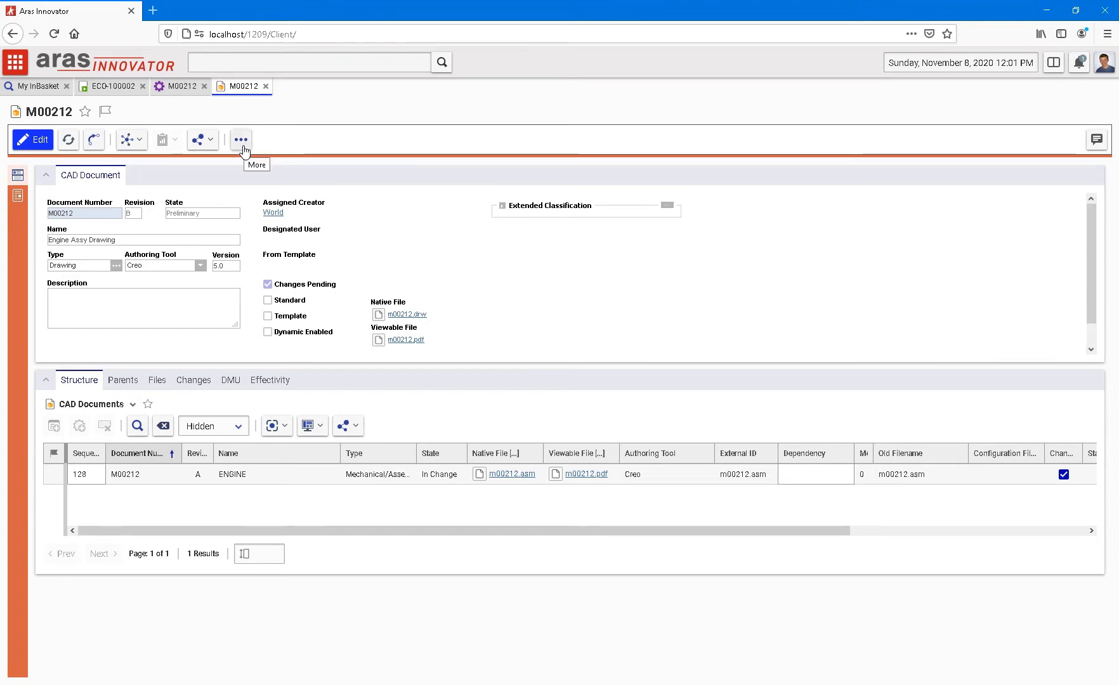
mouse_move(200, 213)
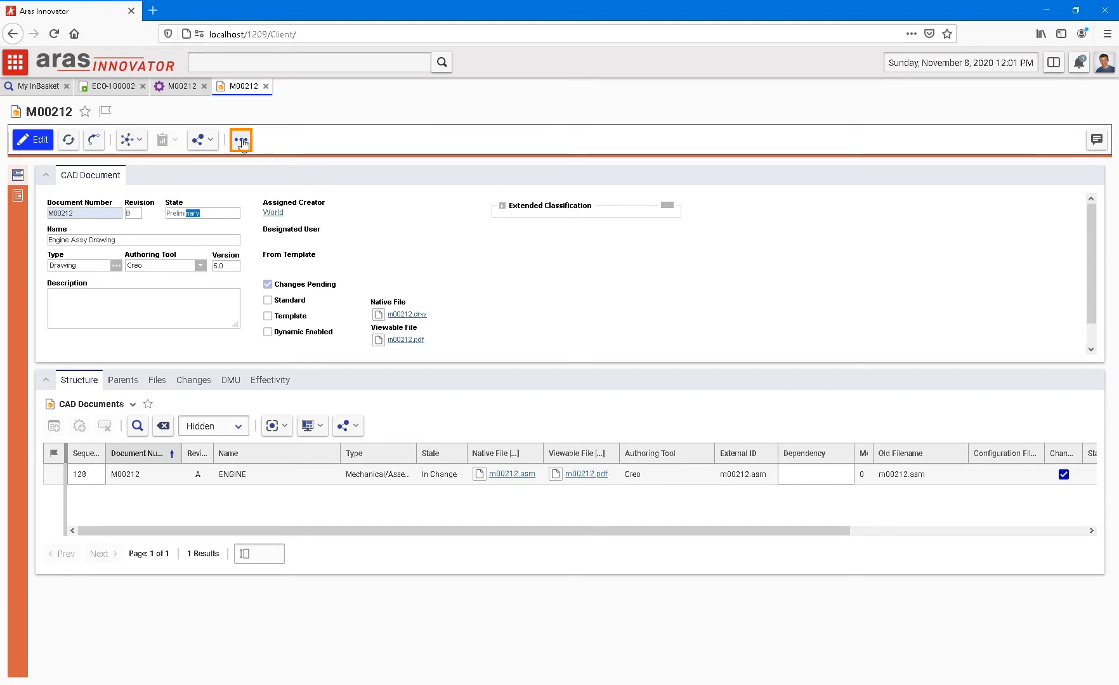
Send CAD document M00212 to Creo via Load to CAD
left_click(241, 139)
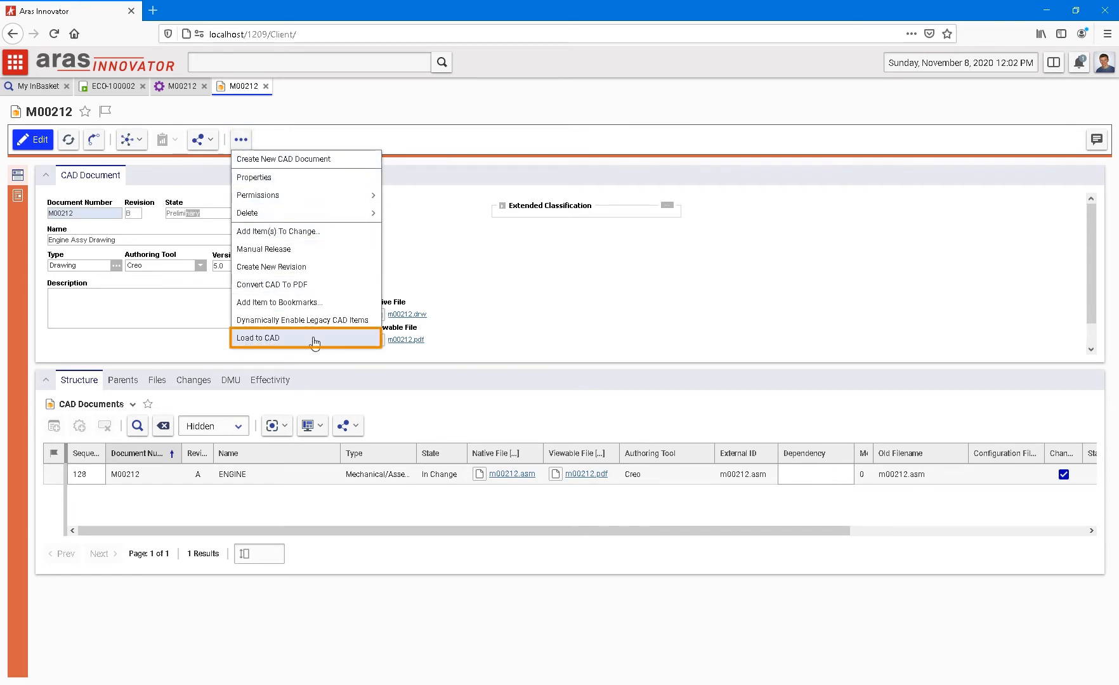
left_click(258, 338)
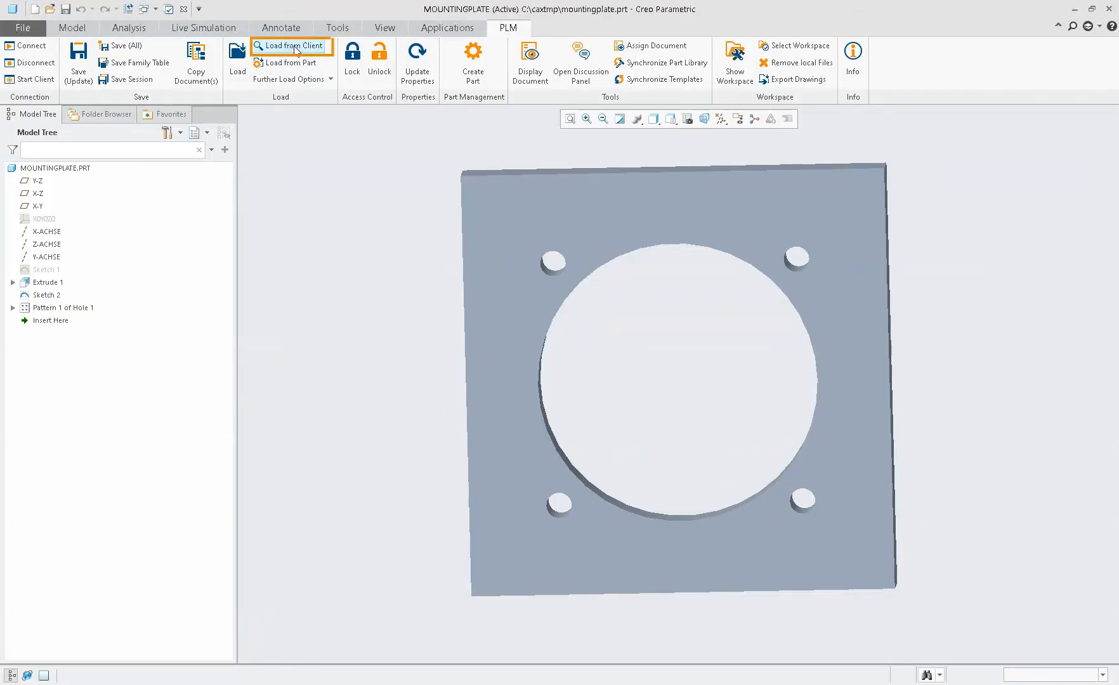
Request load preview for M00212 using current revisions
left_click(291, 45)
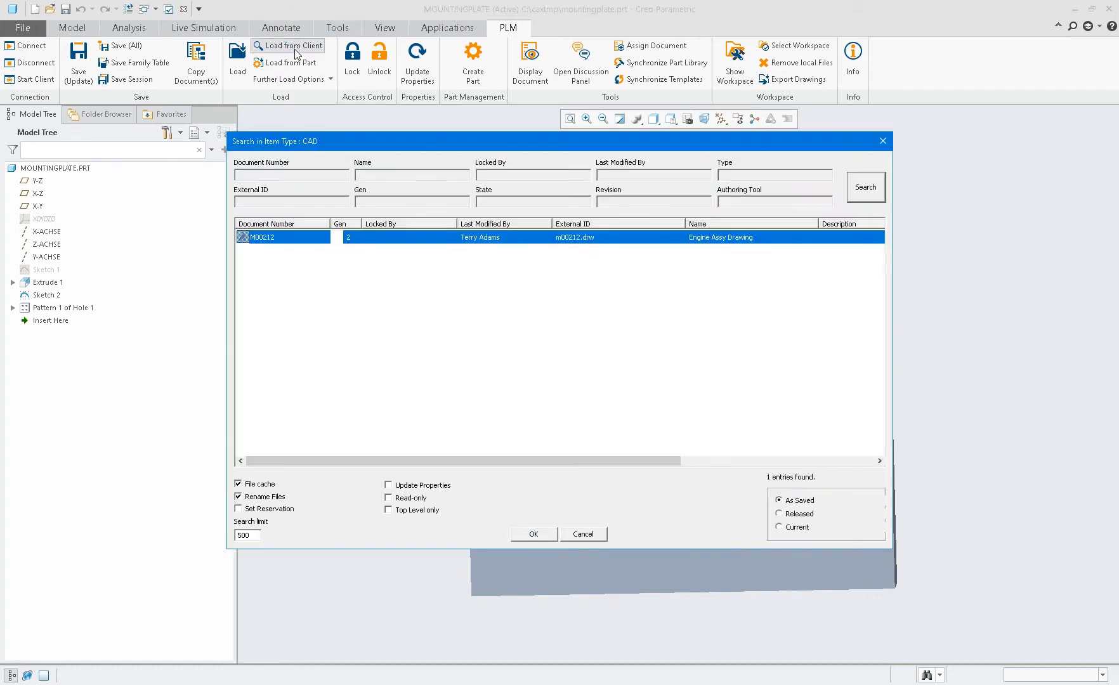
mouse_move(575, 252)
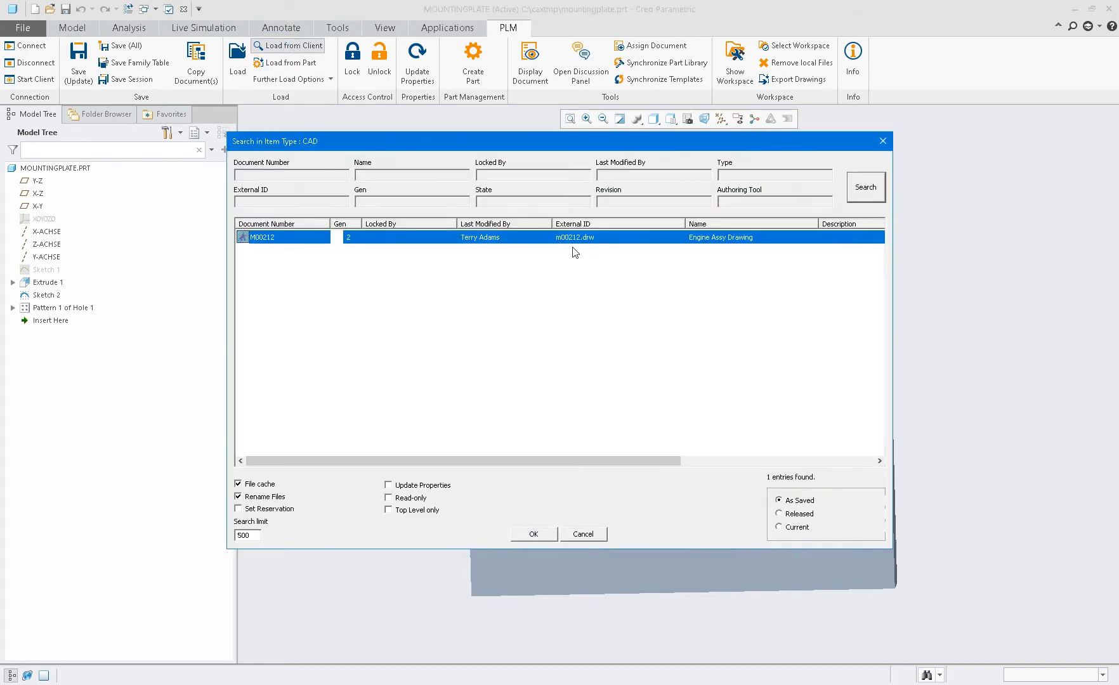
mouse_move(284, 229)
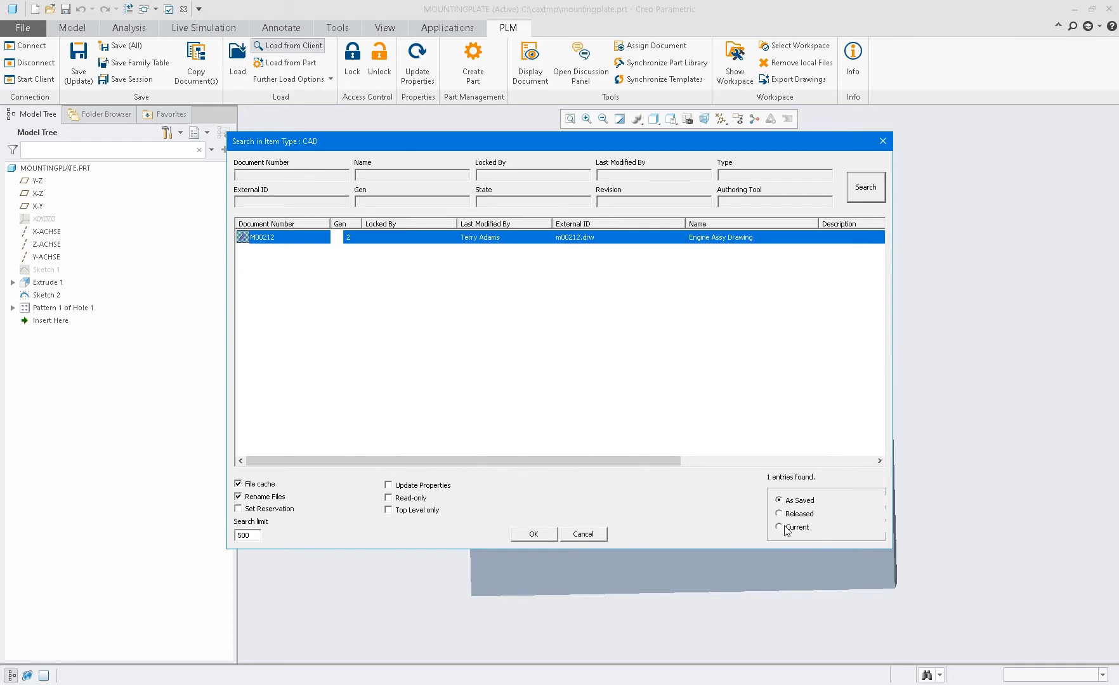
left_click(778, 527)
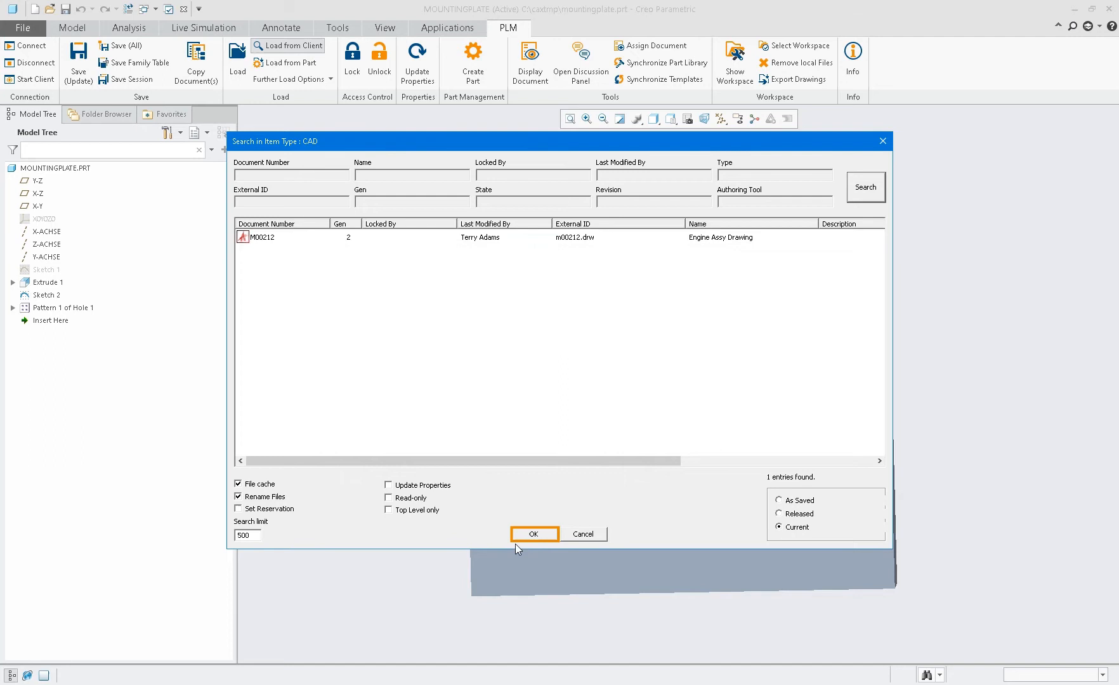
left_click(534, 534)
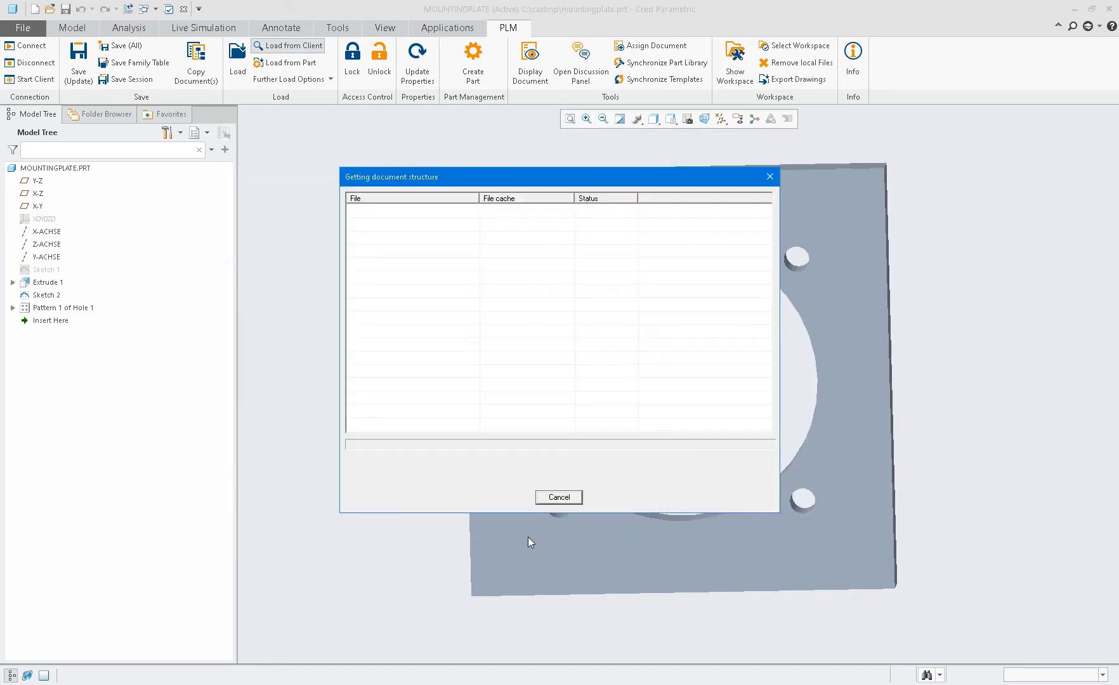
mouse_move(475, 429)
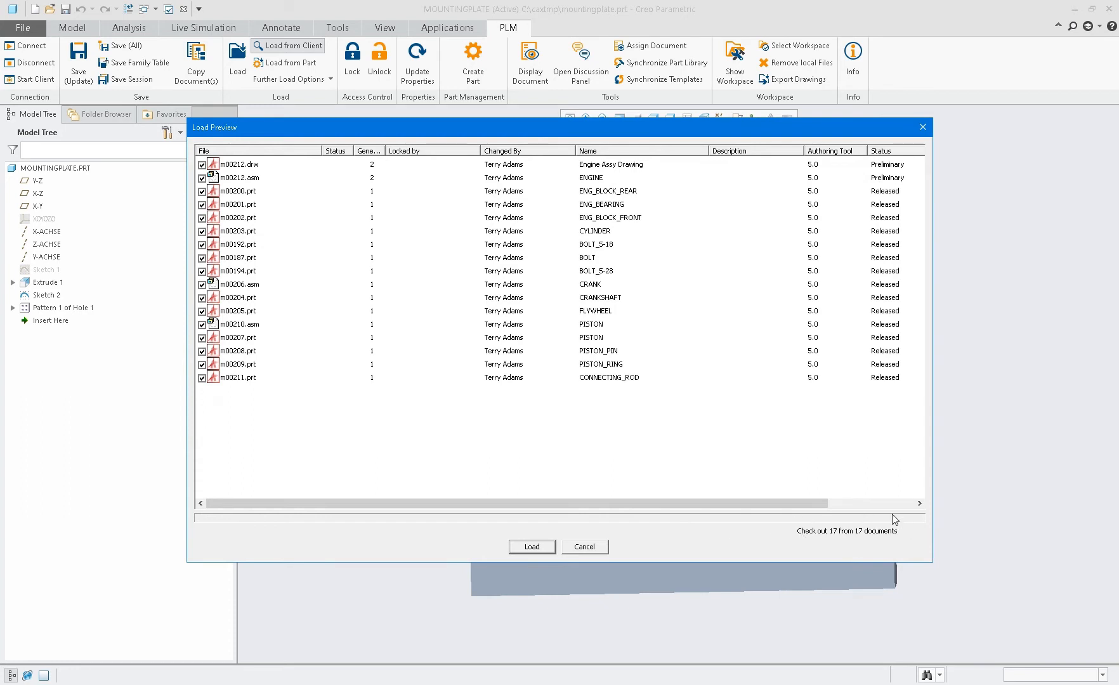
Load the Engine Assy Drawing with its documents and show the PLM workspace
left_click(531, 547)
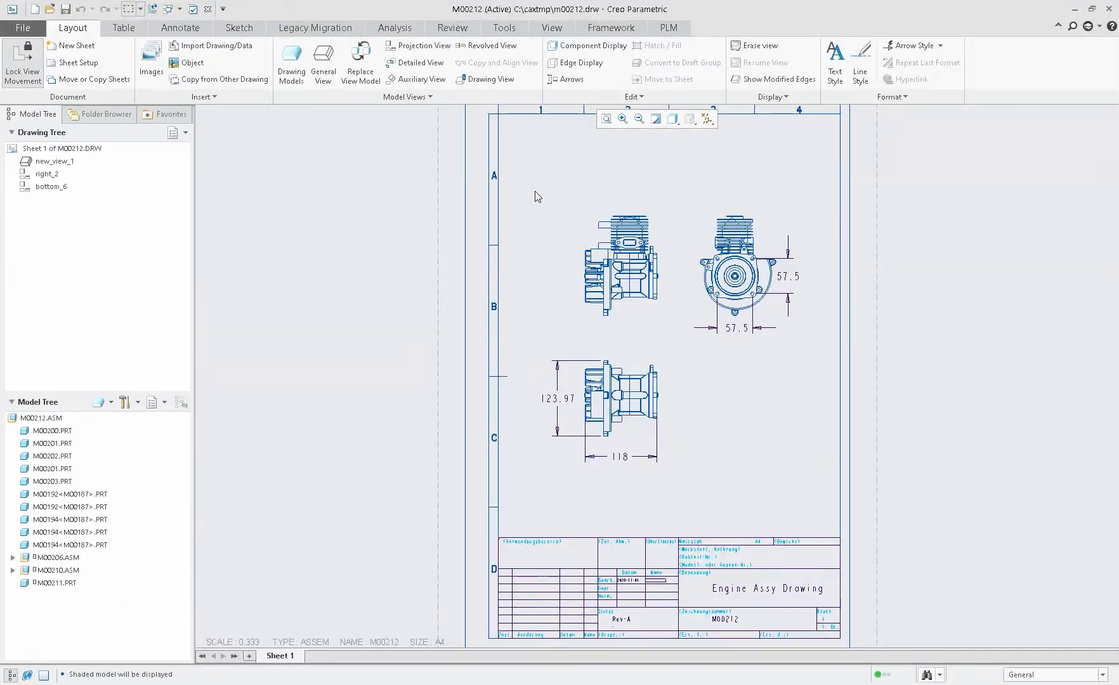
mouse_move(668, 28)
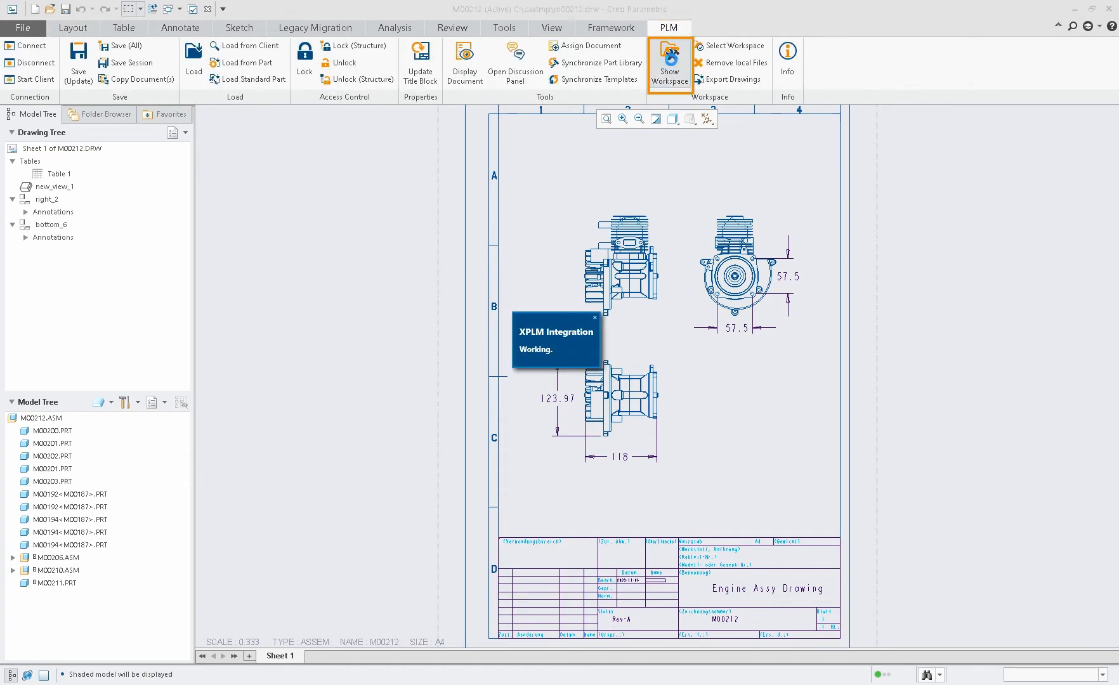
left_click(667, 62)
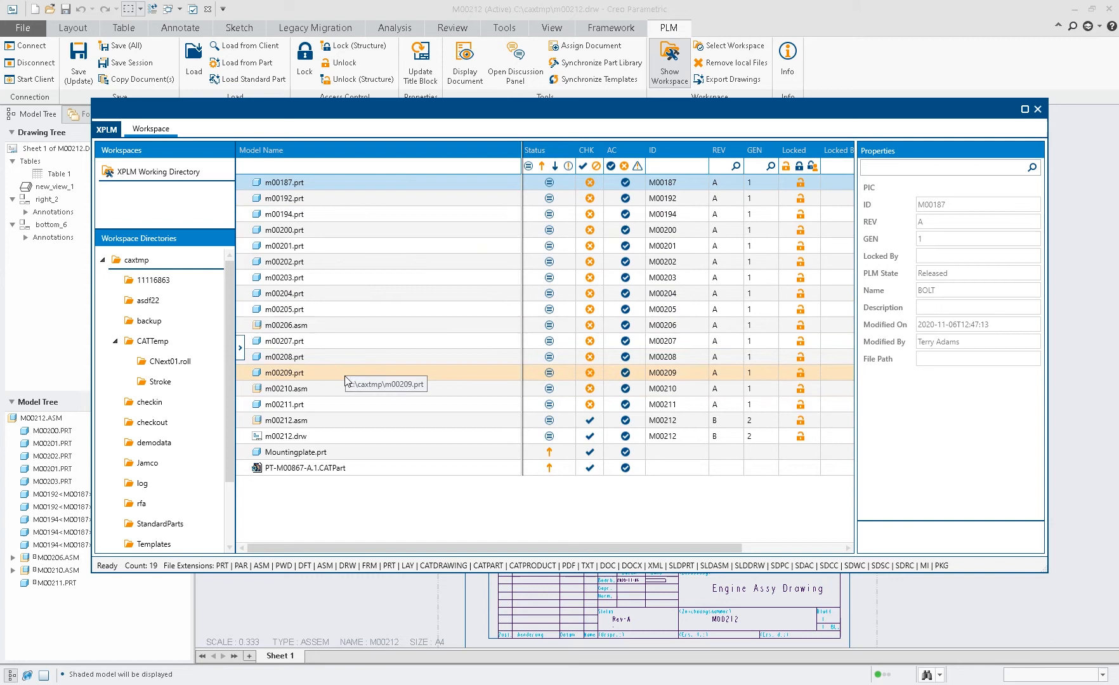
Inspect properties of m00210.asm, m00212.drw and Mountingplate.prt, then close the workspace
left_click(286, 388)
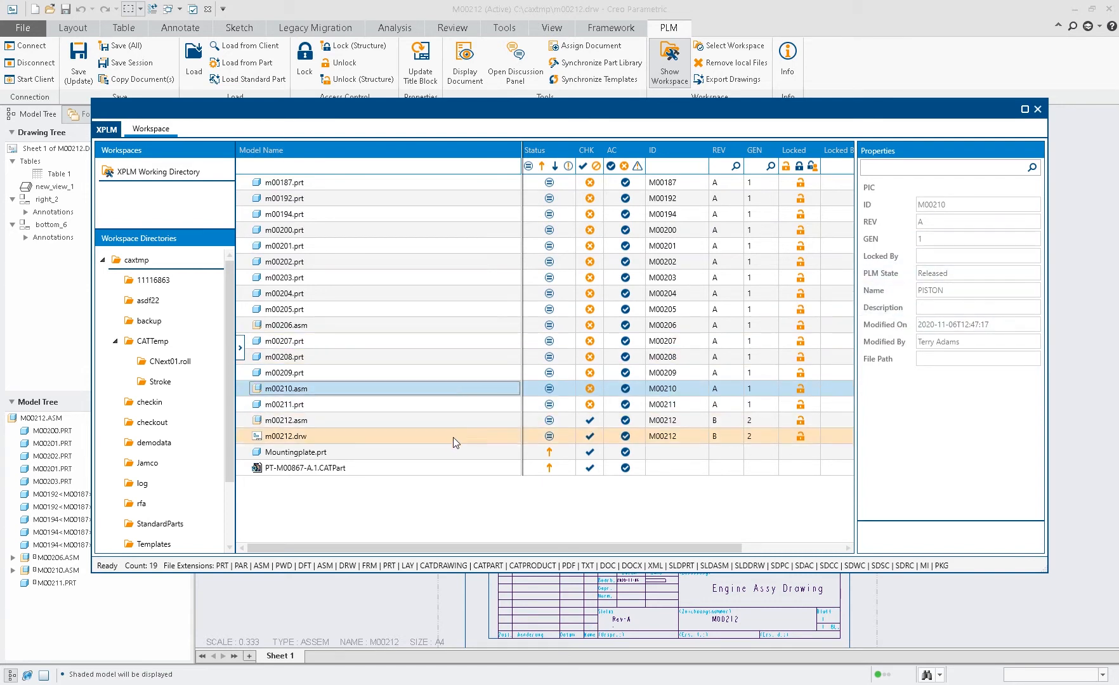
left_click(285, 436)
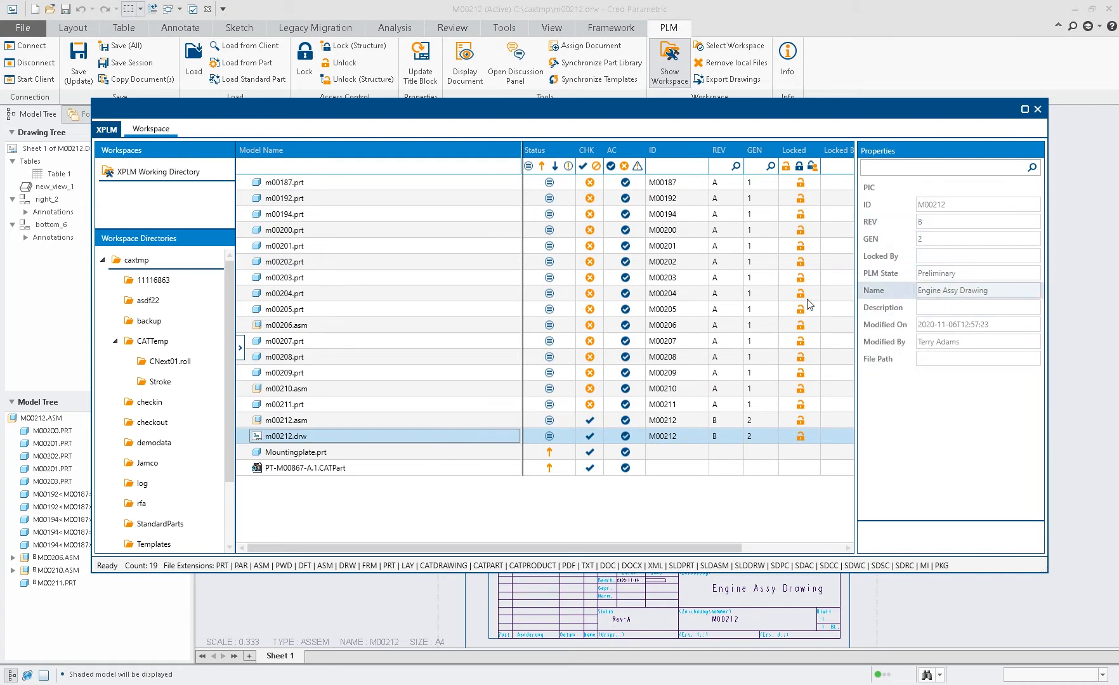
left_click(299, 420)
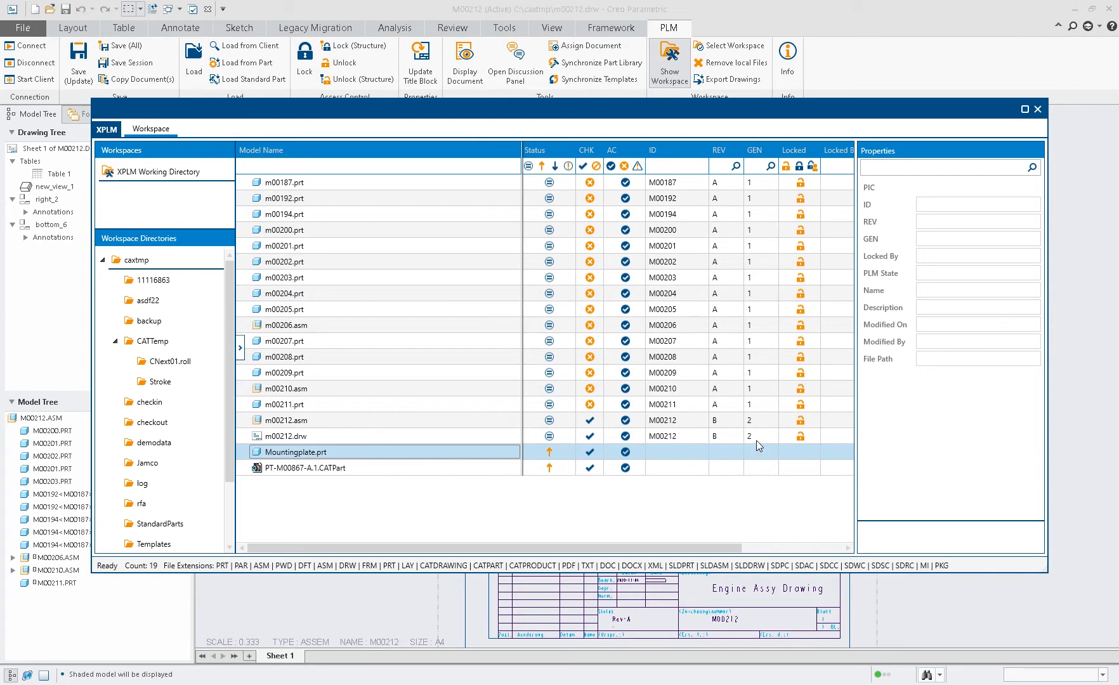
left_click(1036, 109)
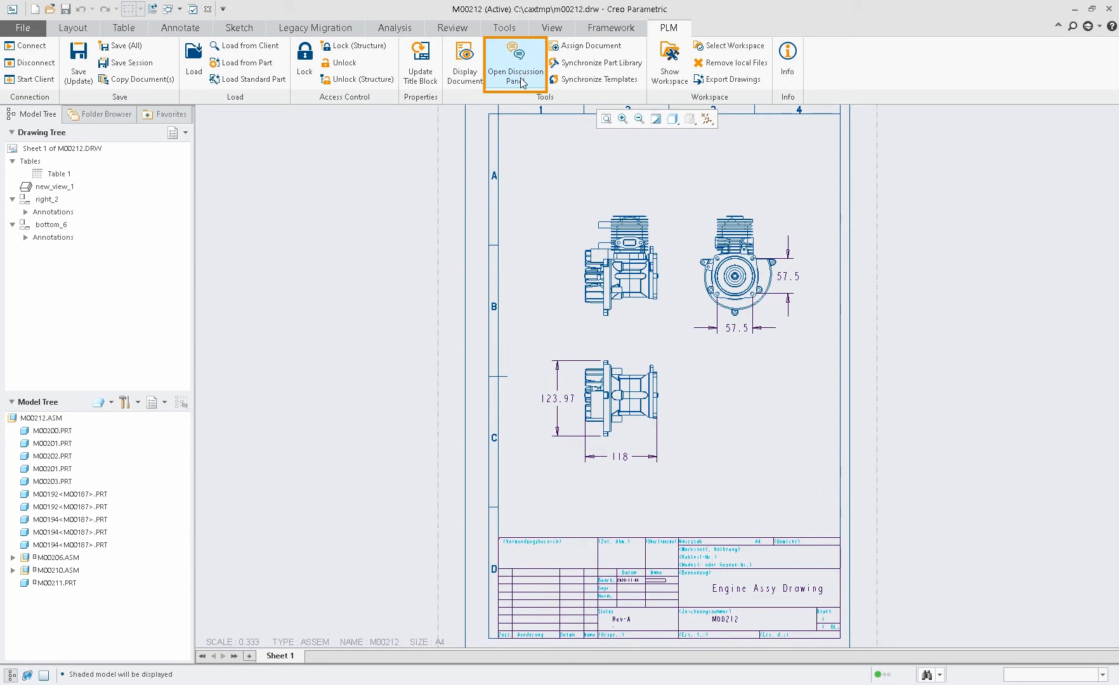
mouse_move(524, 84)
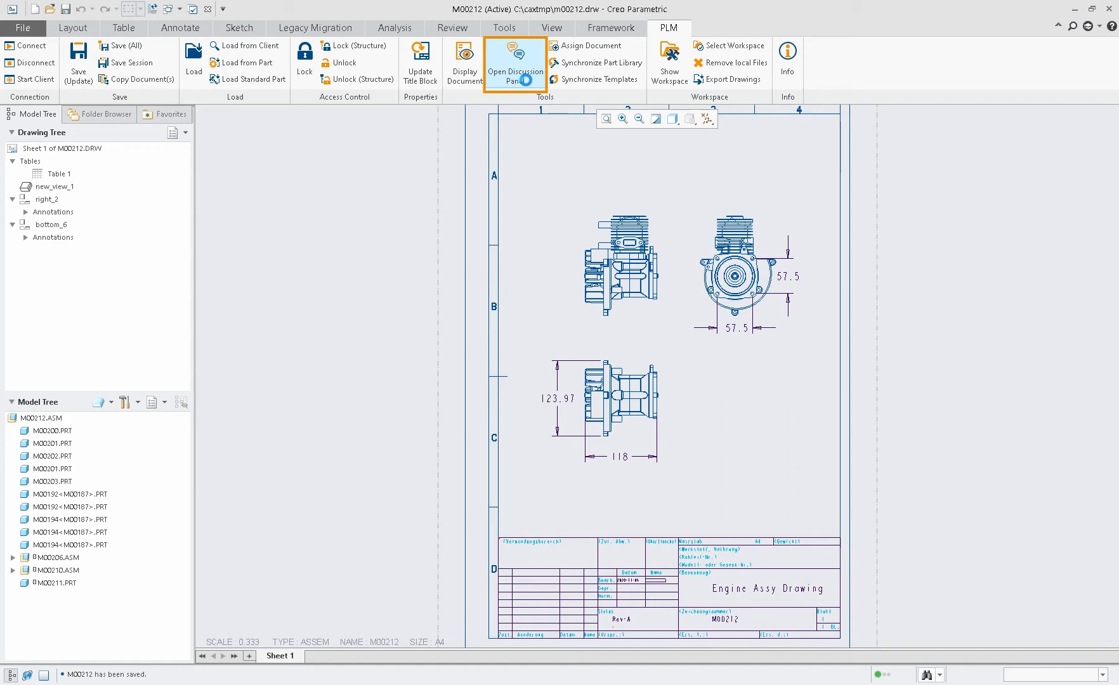
left_click(514, 63)
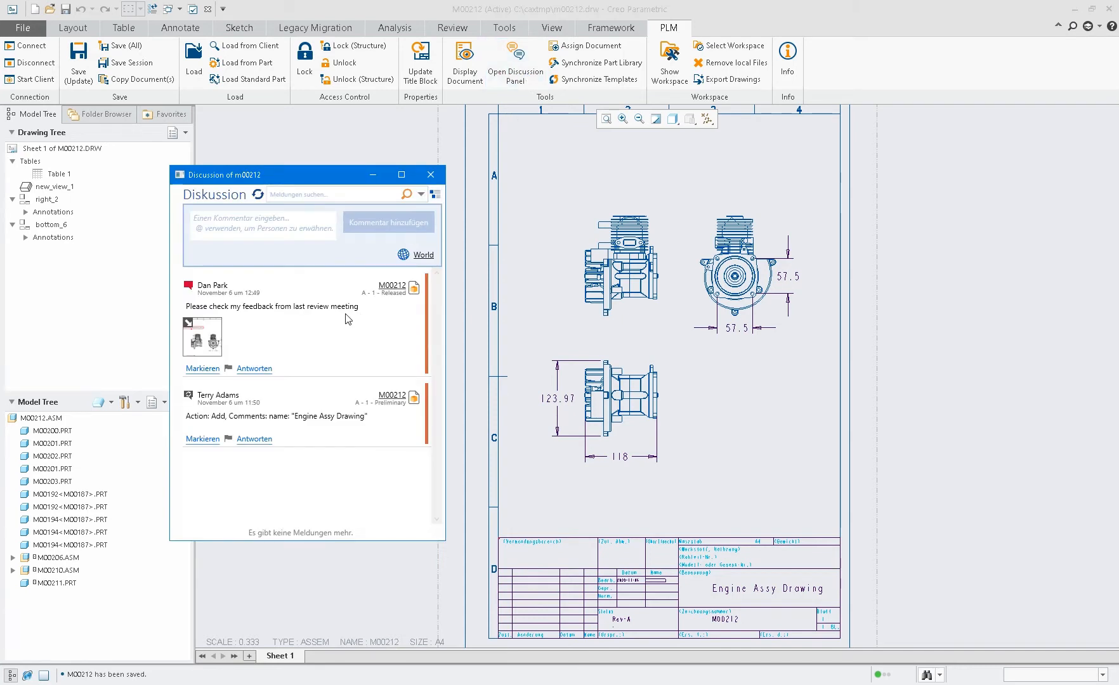
left_click(202, 337)
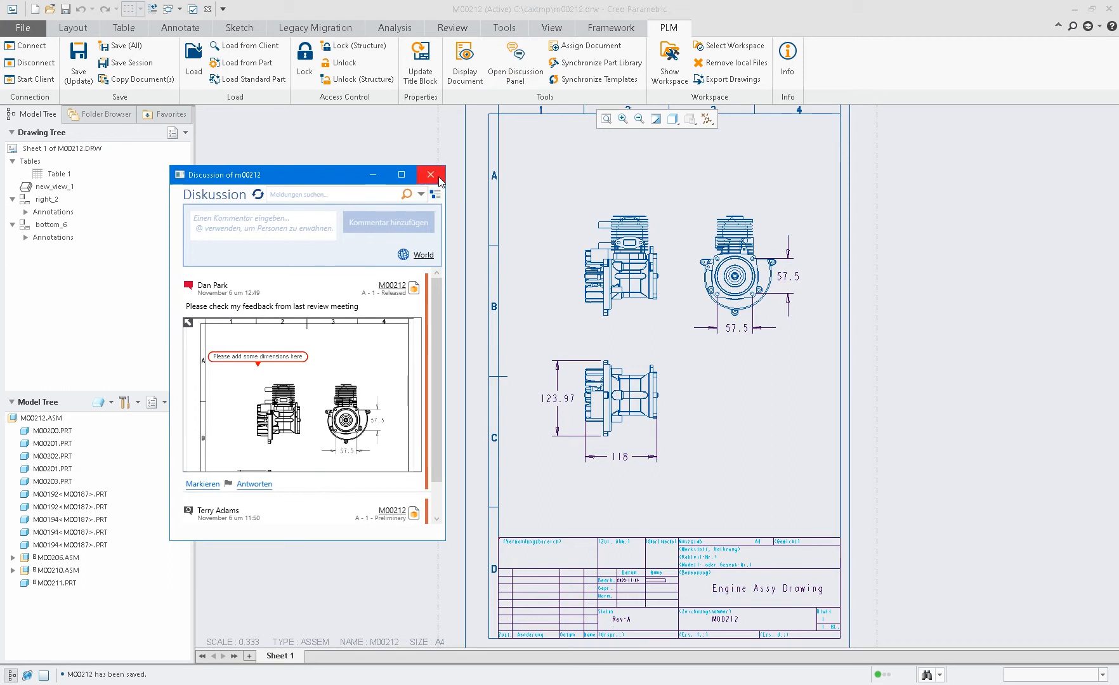
left_click(429, 175)
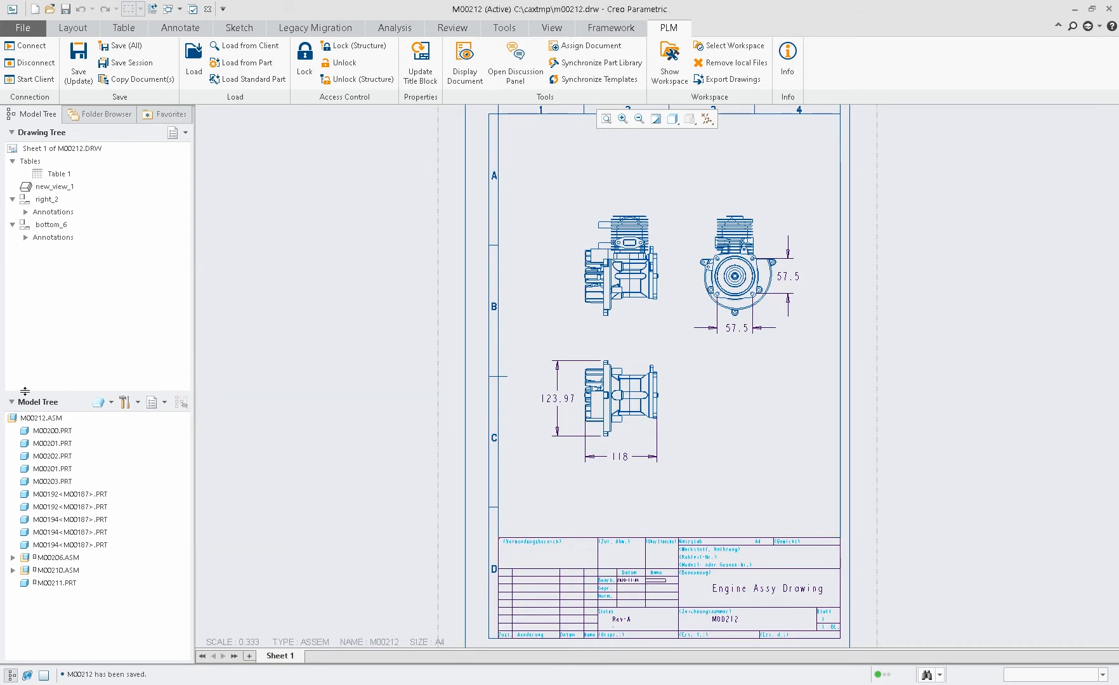
left_click(46, 417)
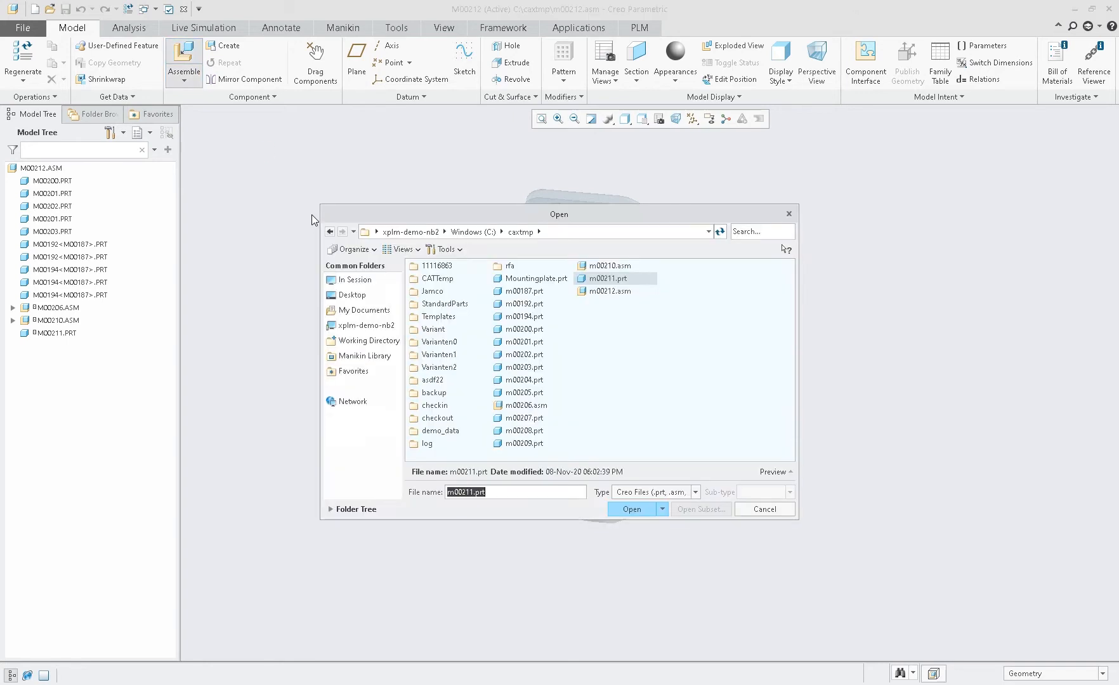
Bring the mounting plate from the session models into the M00212 engine assembly
left_click(354, 279)
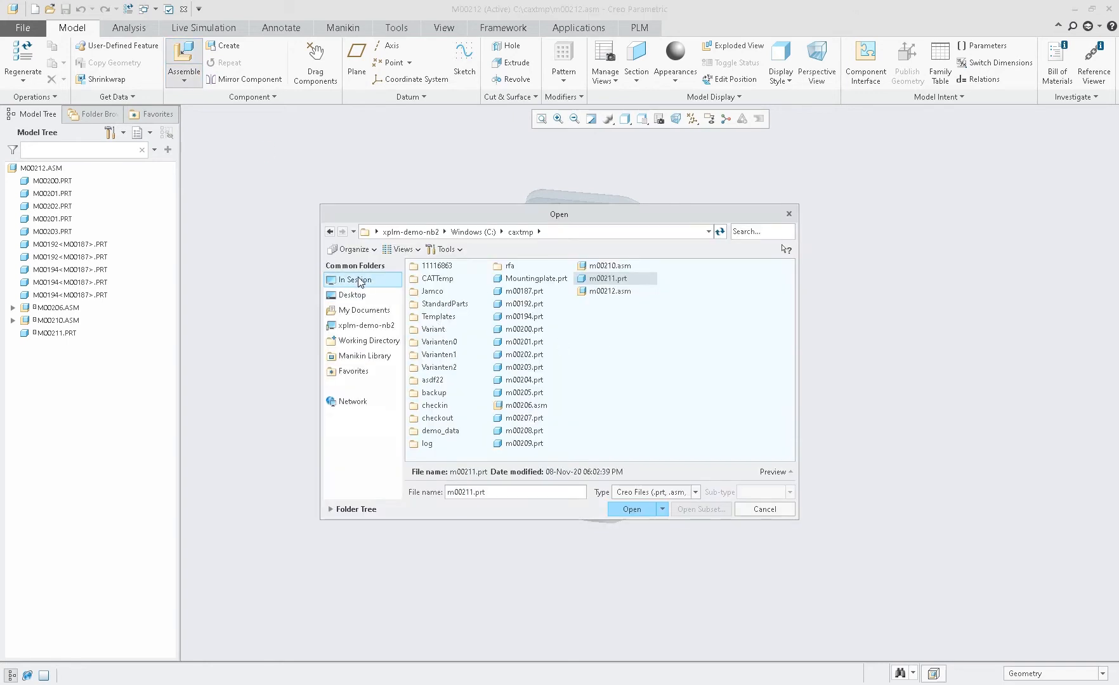
left_click(632, 509)
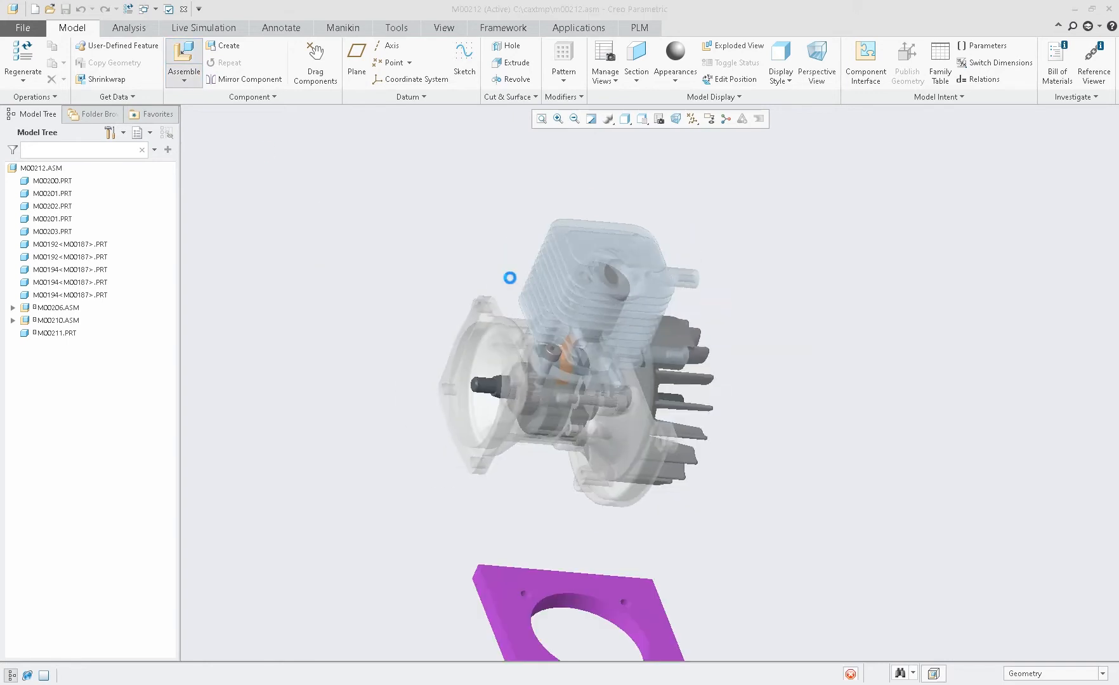
left_click(183, 63)
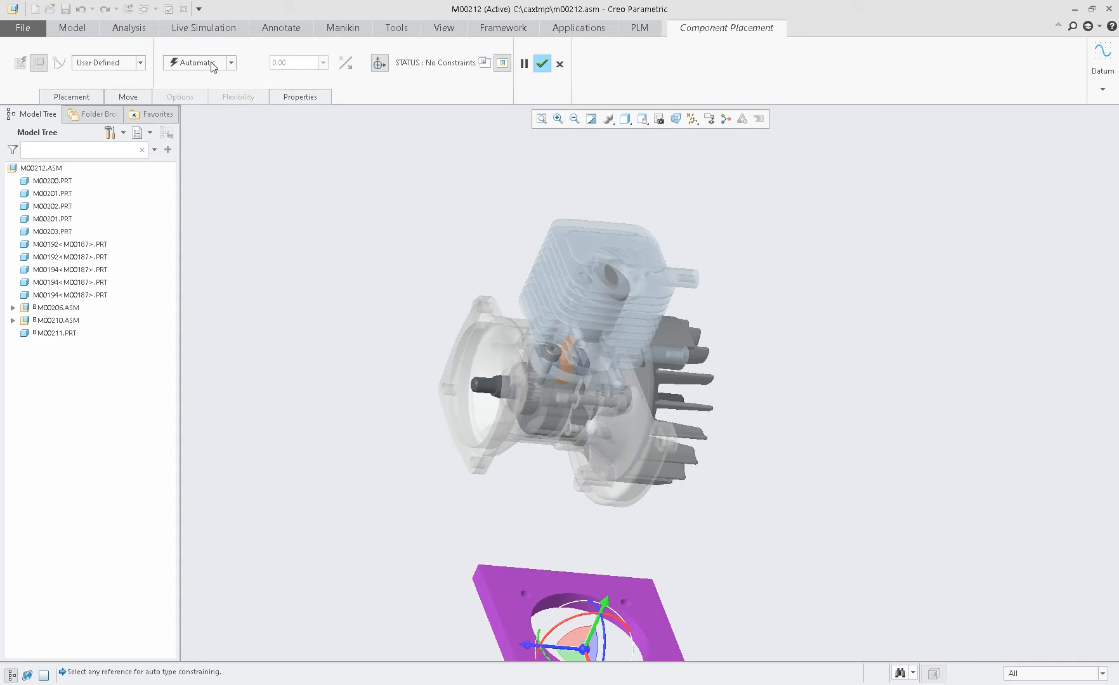
left_click(71, 97)
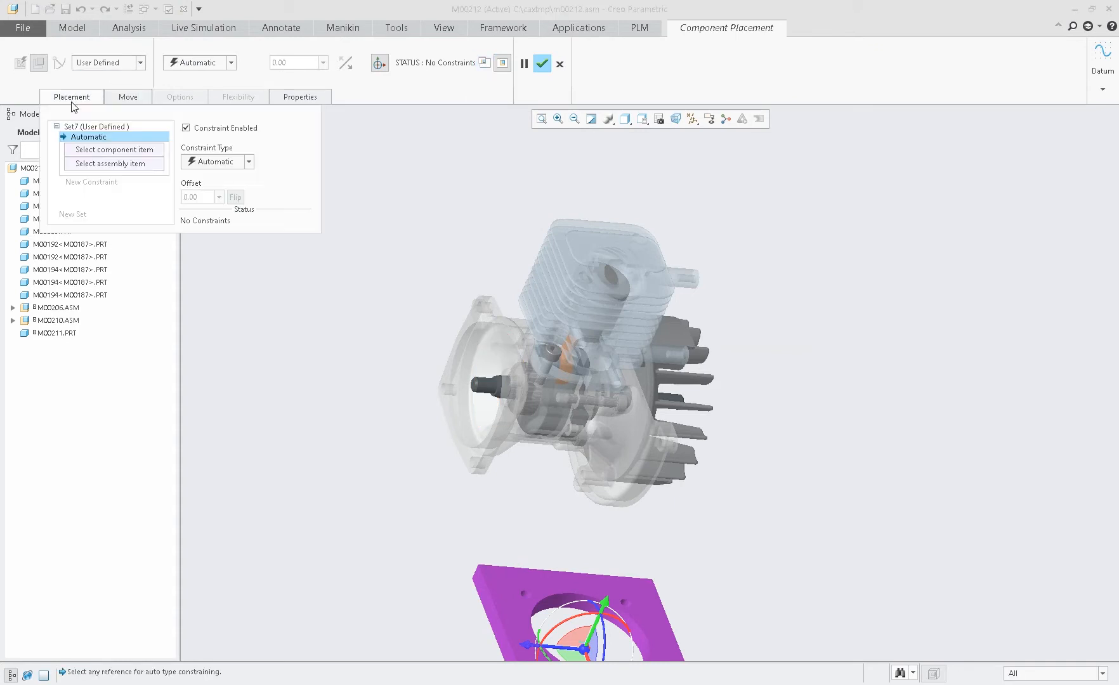
Fully constrain the plate to the engine with two Coincident constraints
left_click(216, 161)
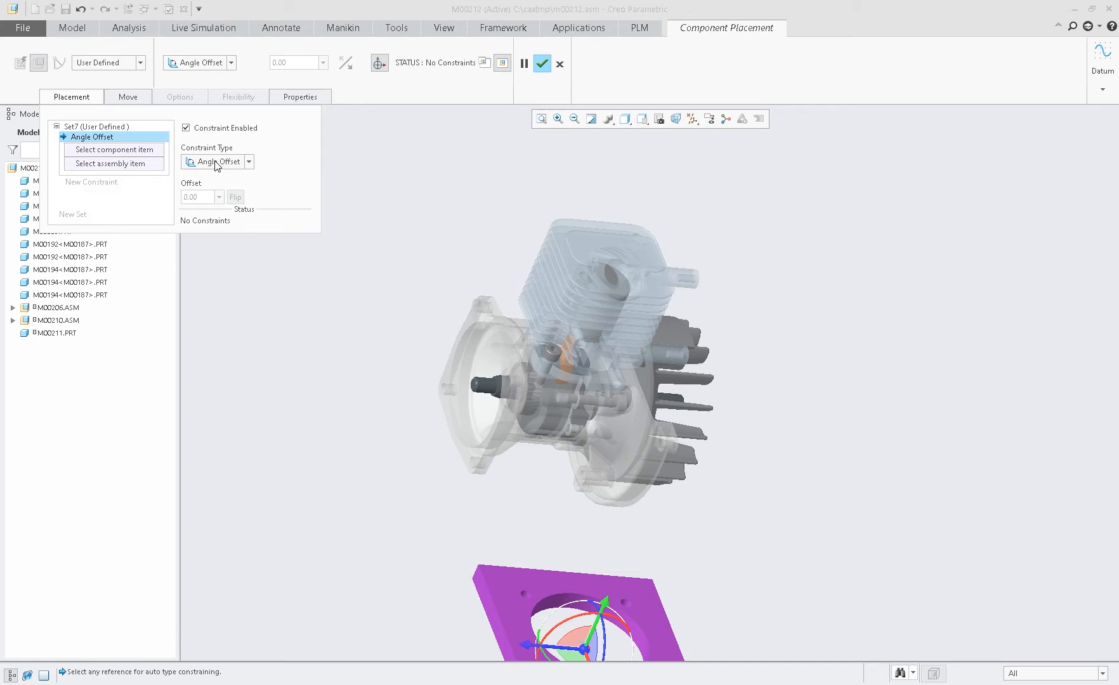
left_click(216, 161)
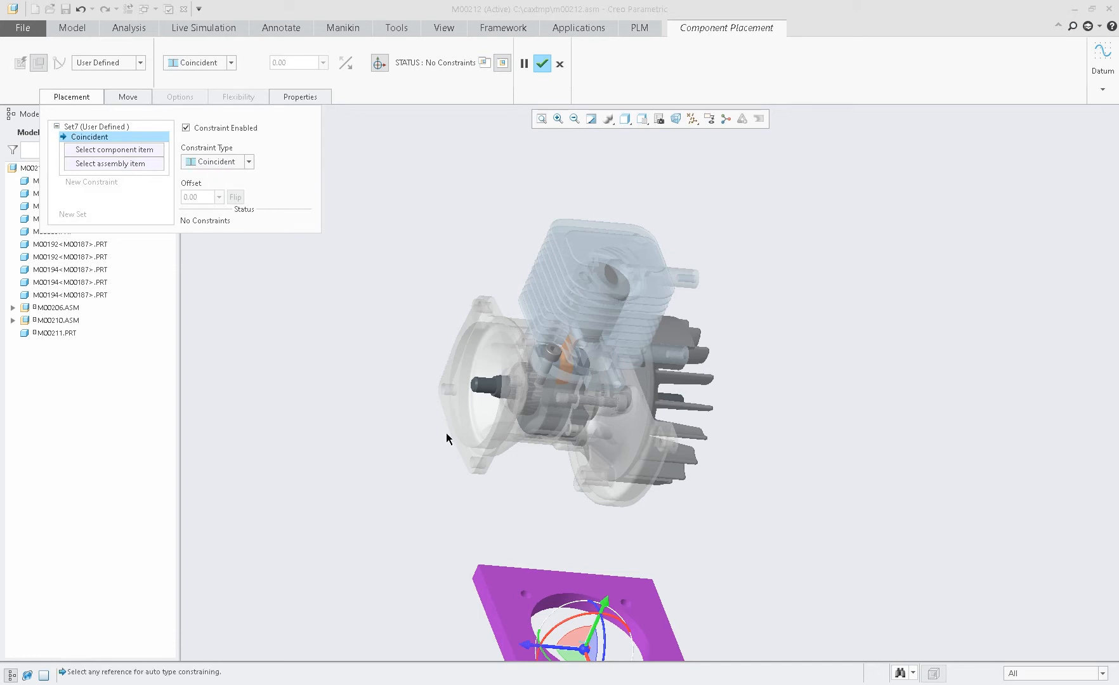
left_click(474, 323)
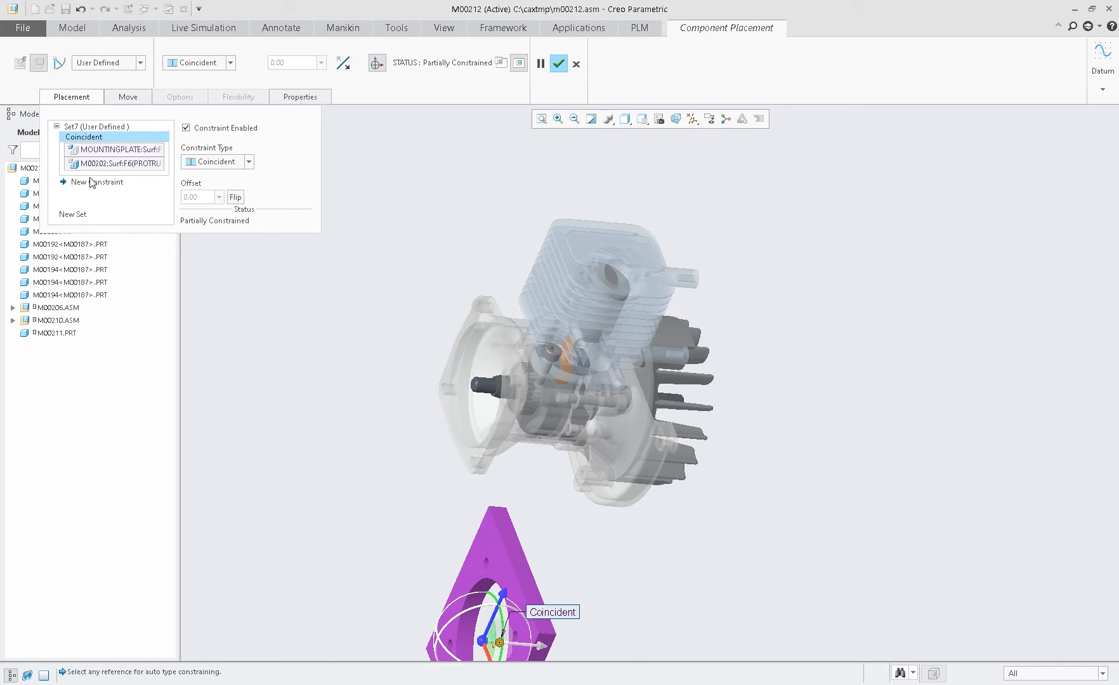
left_click(101, 182)
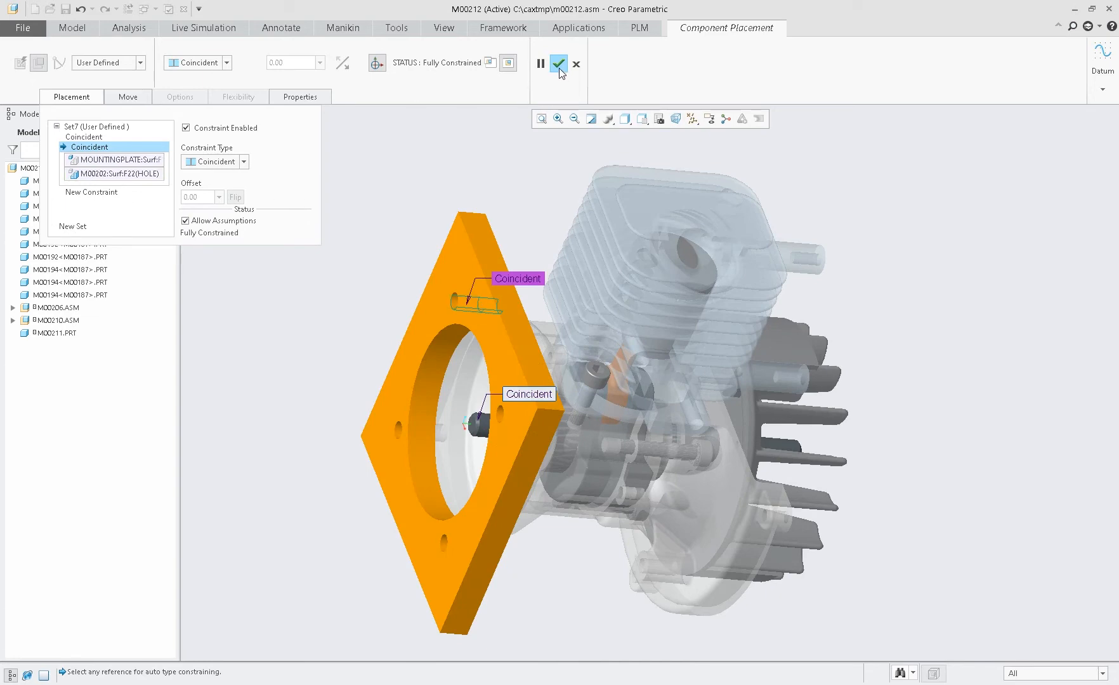
left_click(558, 63)
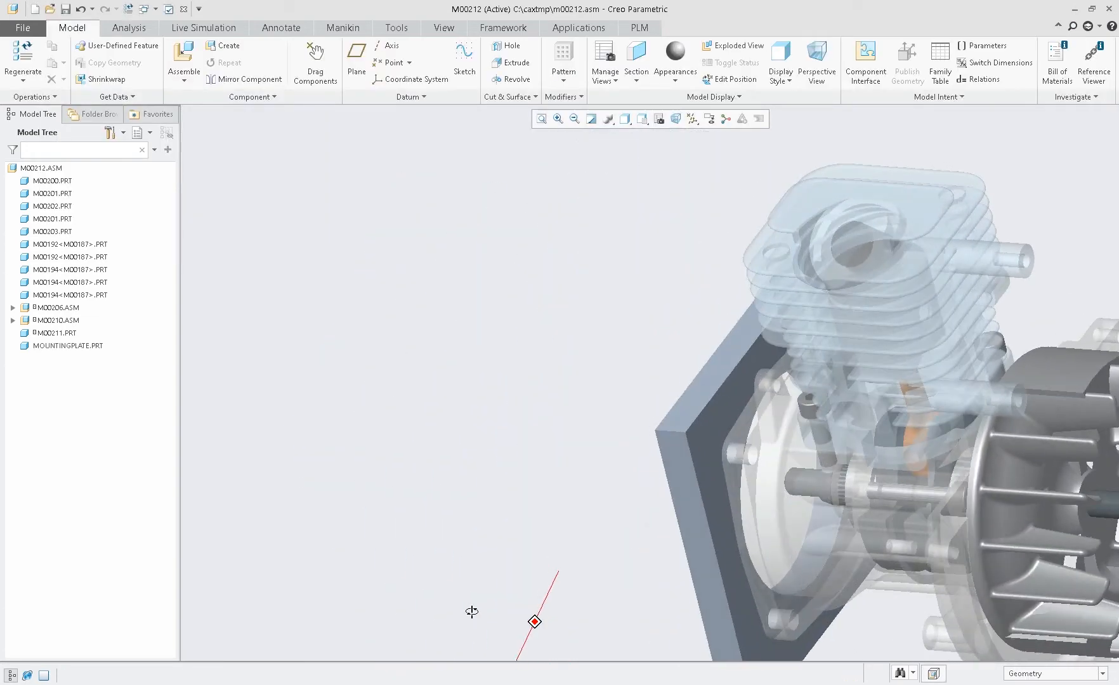
left_click(183, 56)
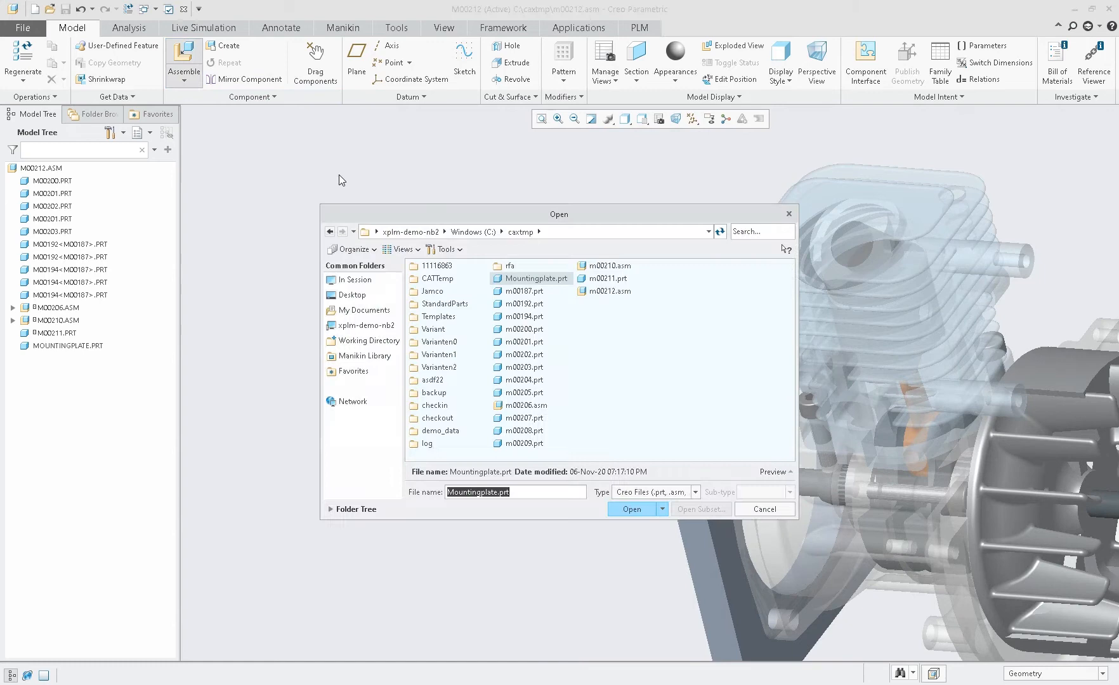
Open the m00187 bolt family, choose instance M00190 and accept its automatic placement
left_click(353, 280)
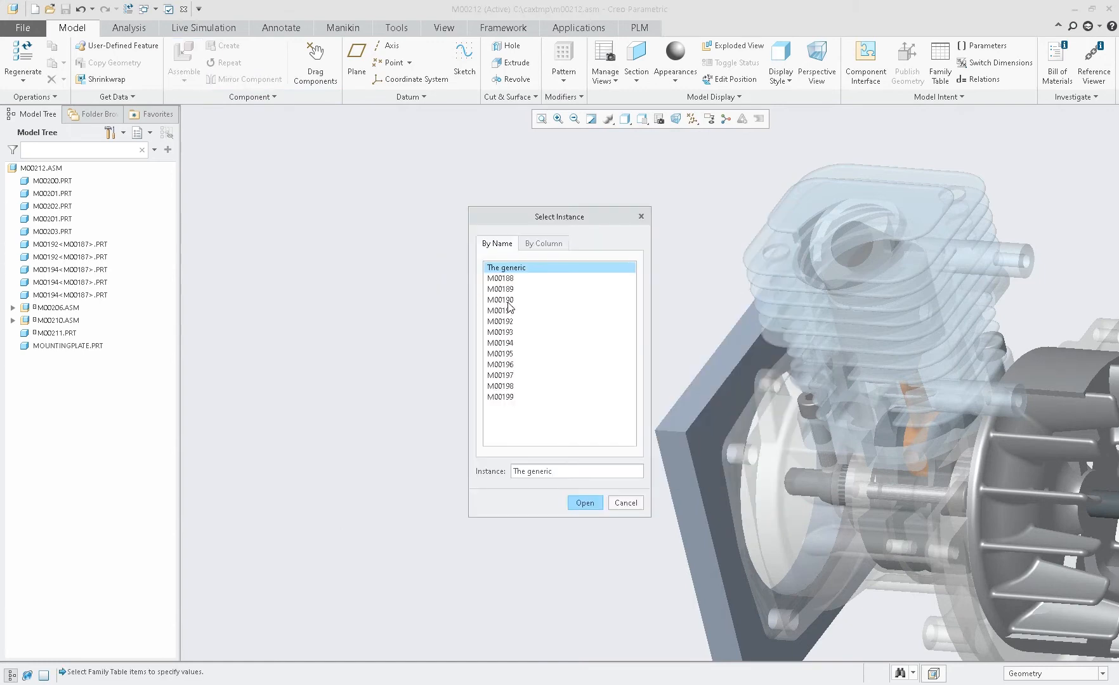
left_click(500, 299)
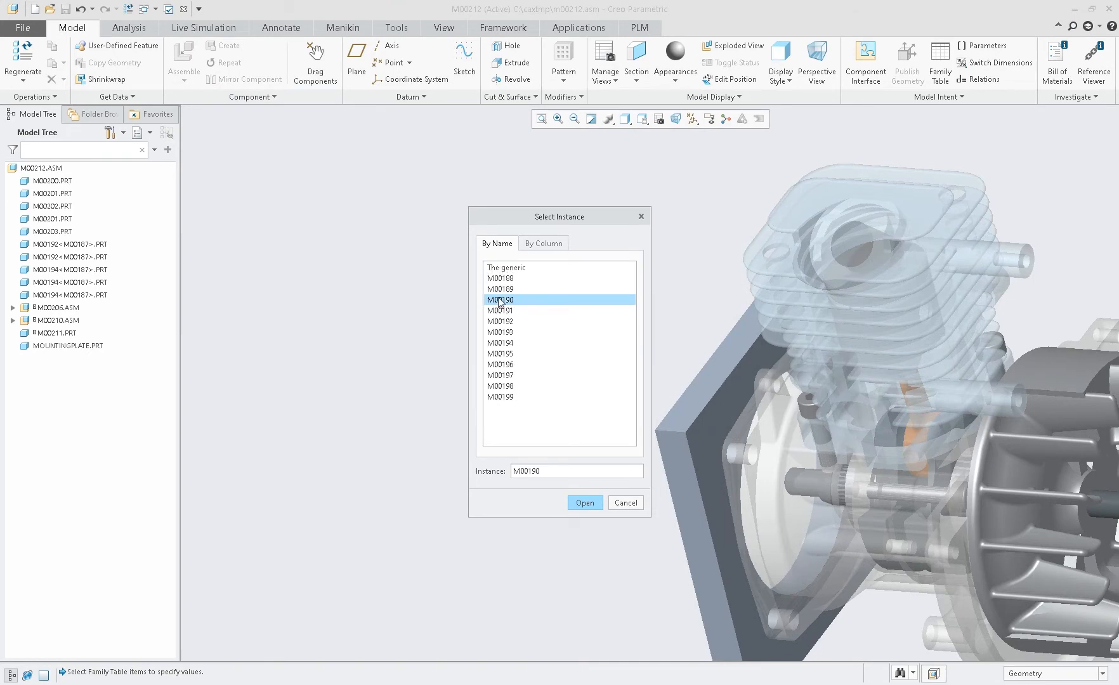
mouse_move(519, 305)
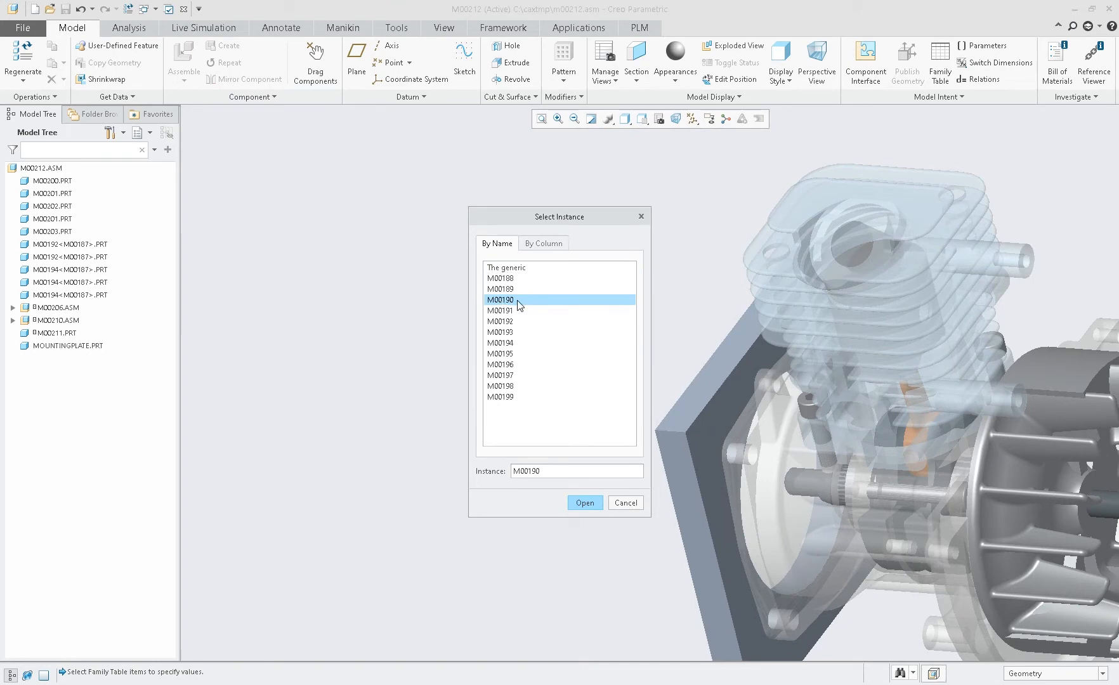
left_click(583, 502)
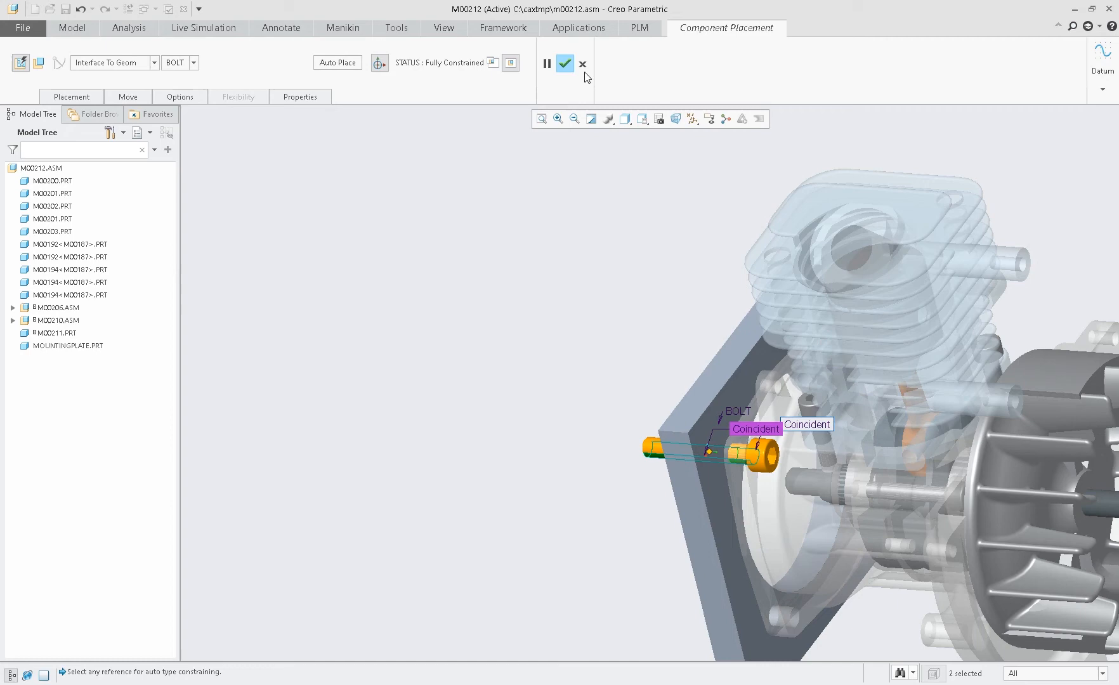
left_click(564, 63)
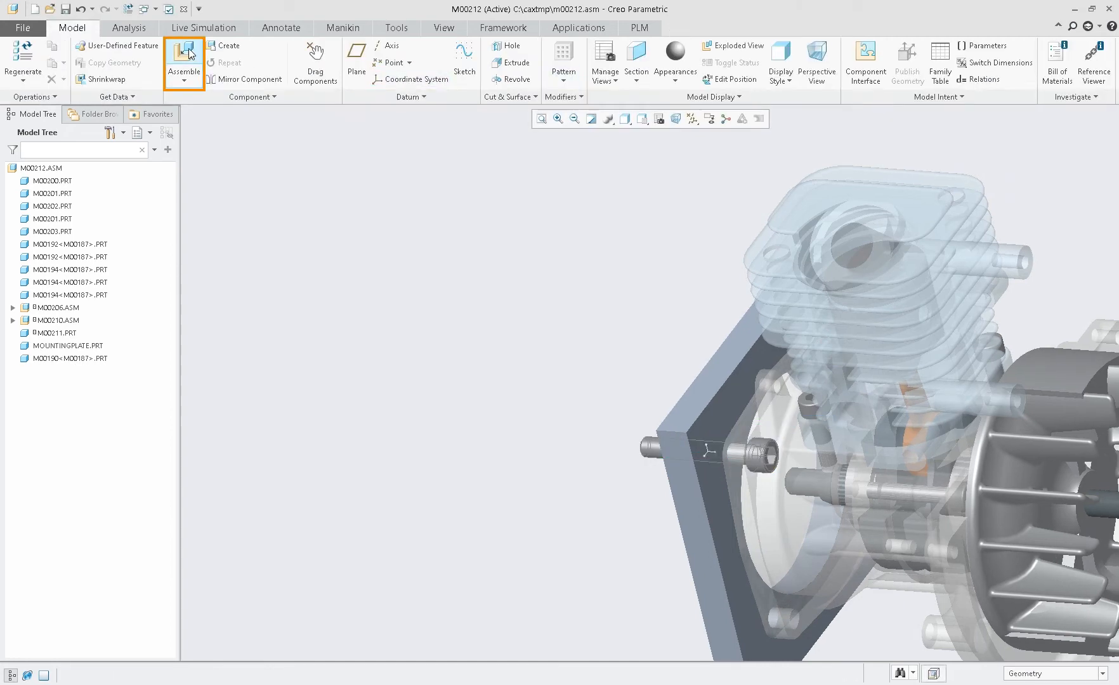
Place a second M00190 bolt, then select an M00194 bolt in the tree
left_click(183, 57)
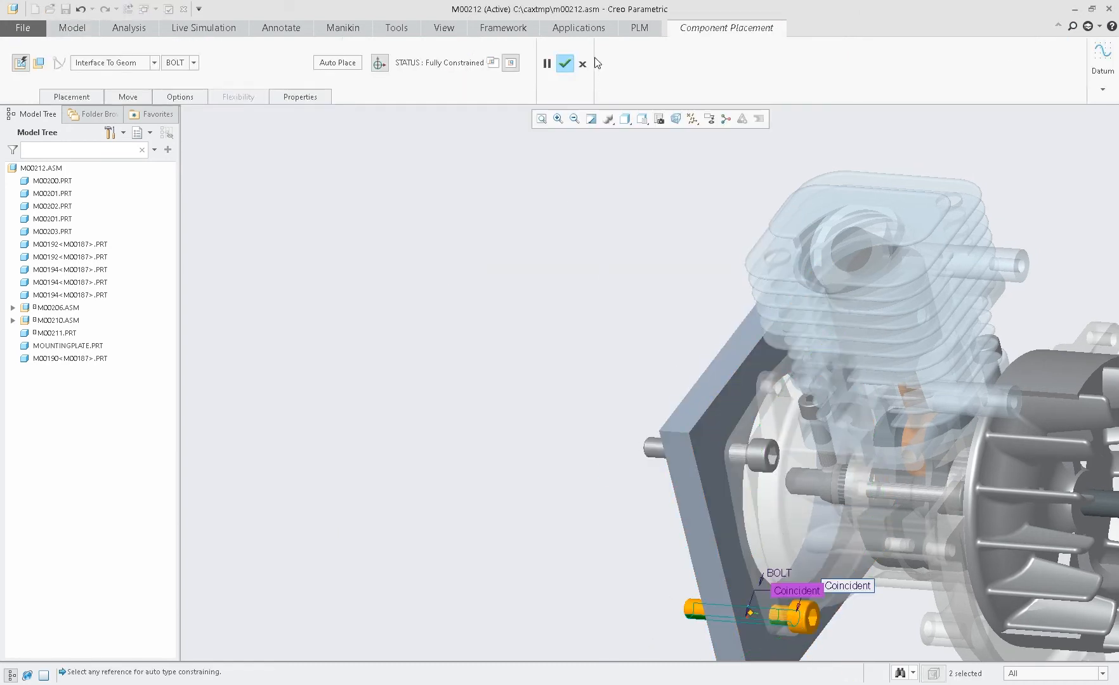
left_click(564, 64)
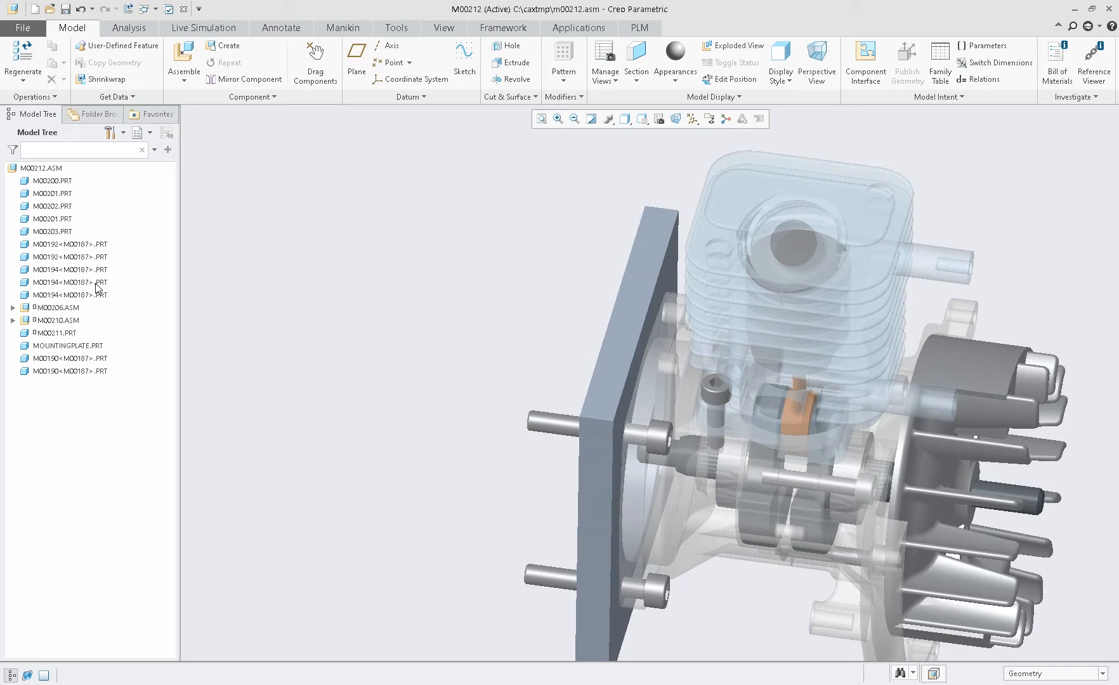
left_click(70, 269)
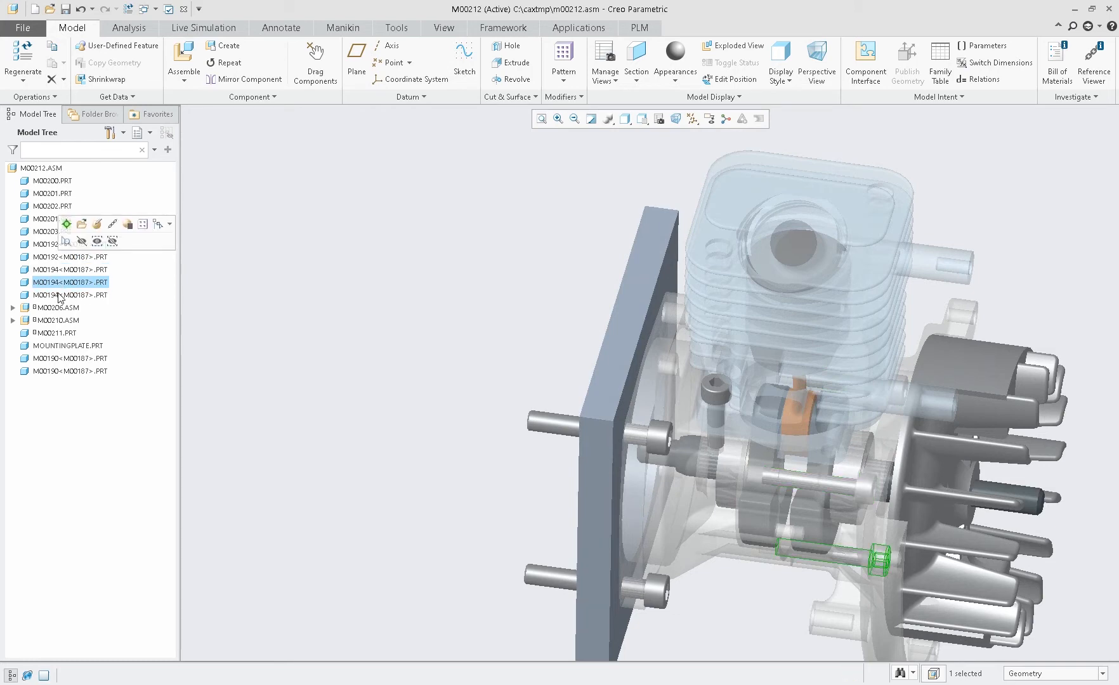
Delete one M00194 bolt from the M00212 assembly through the Model Tree
right_click(68, 295)
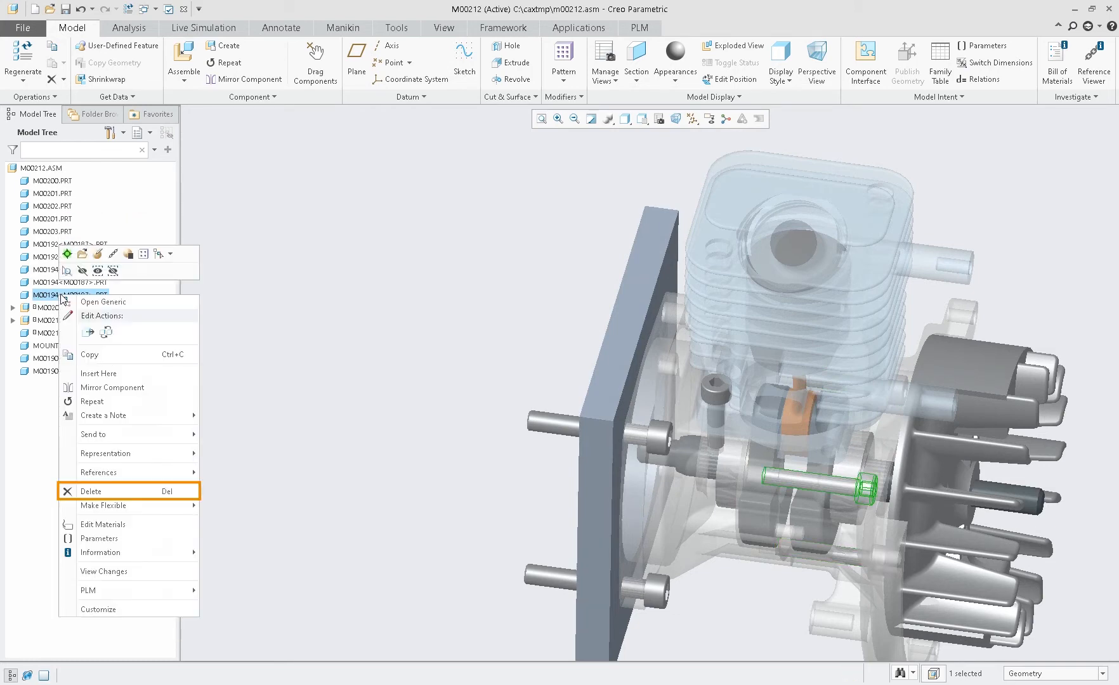
mouse_move(65, 317)
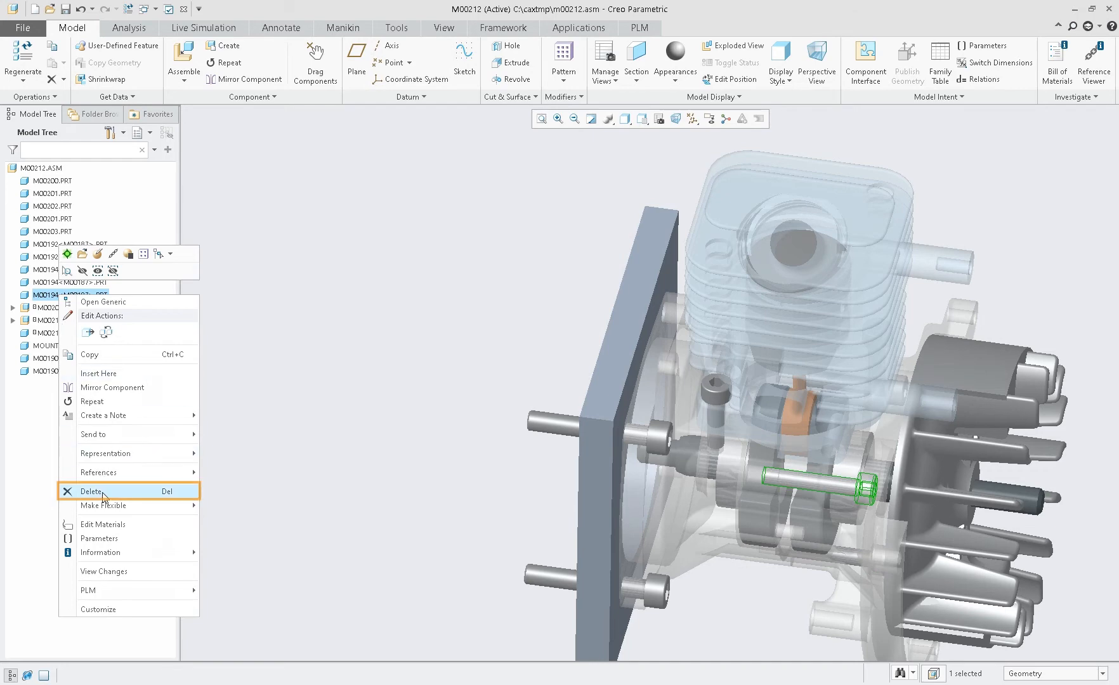
left_click(90, 491)
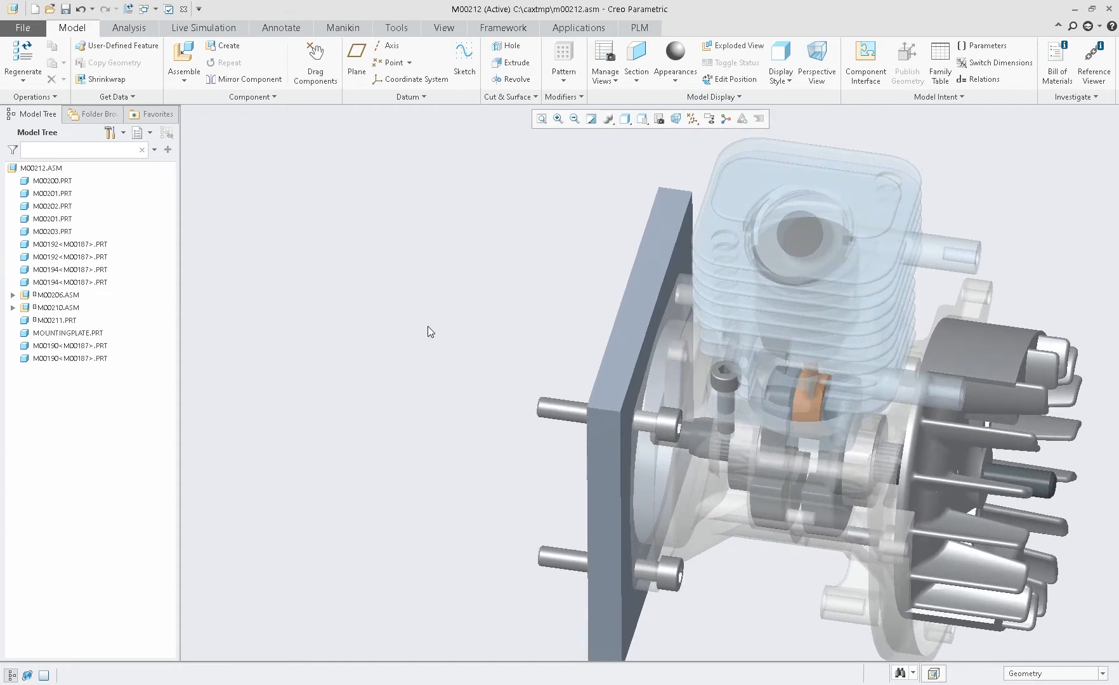
mouse_move(438, 353)
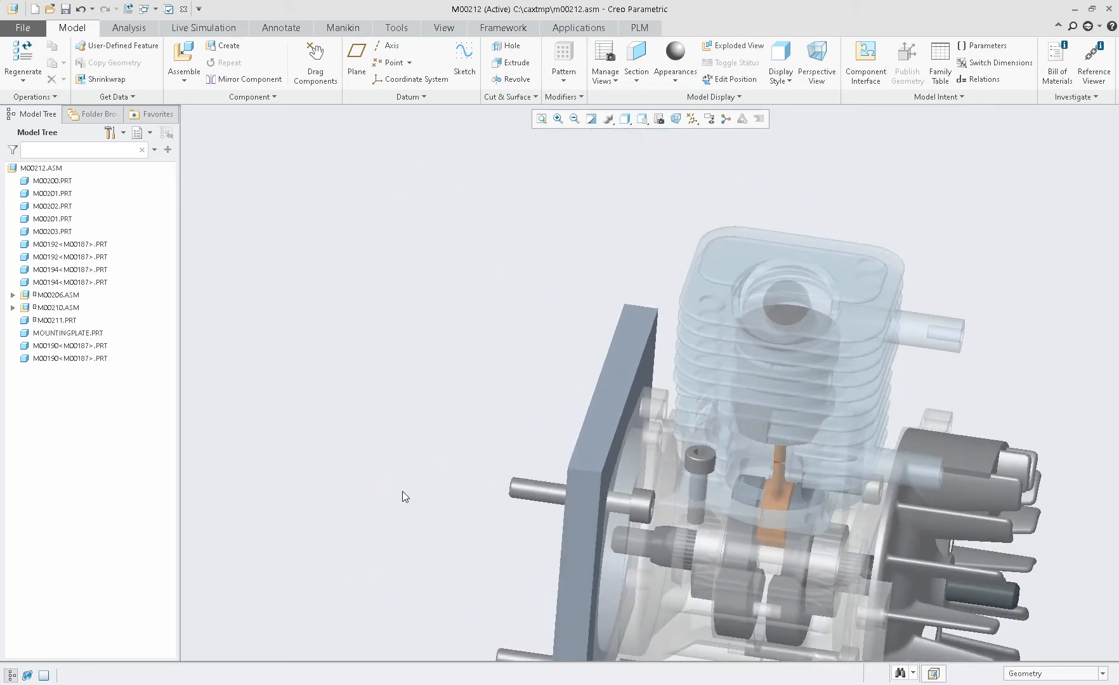
left_click(639, 27)
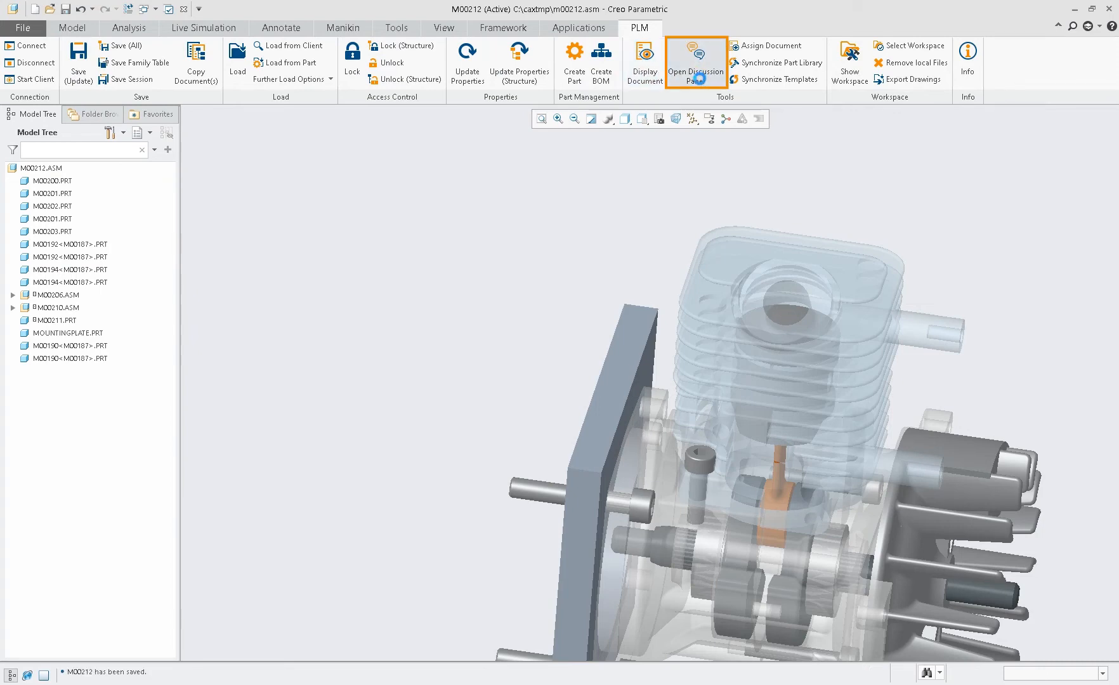
left_click(694, 63)
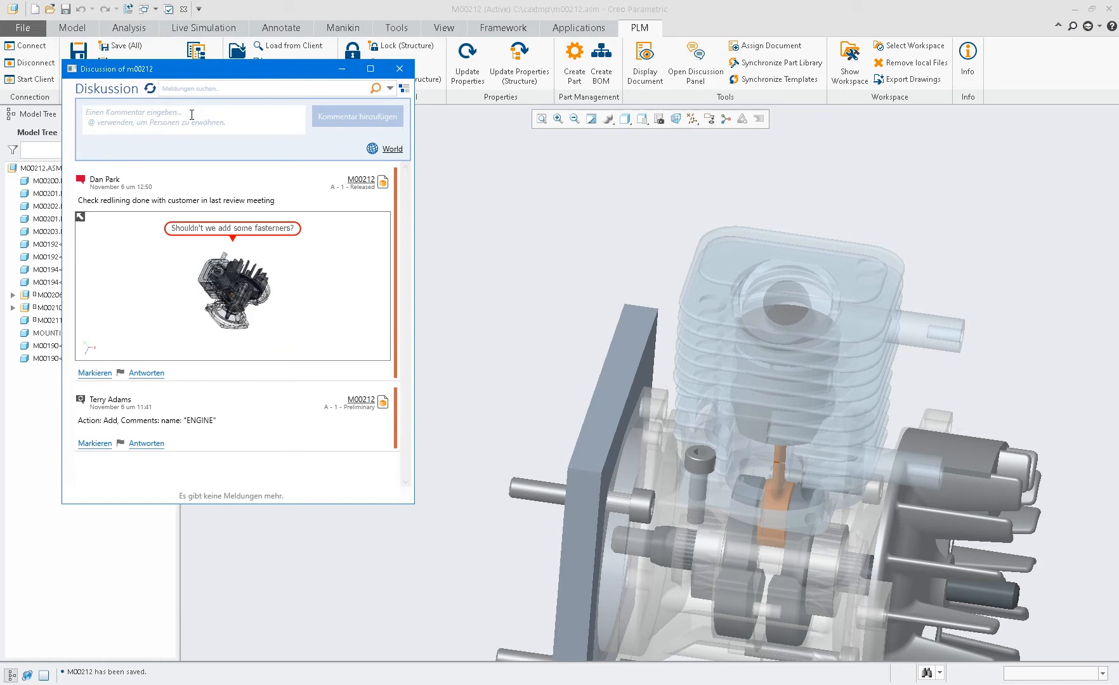
type("@")
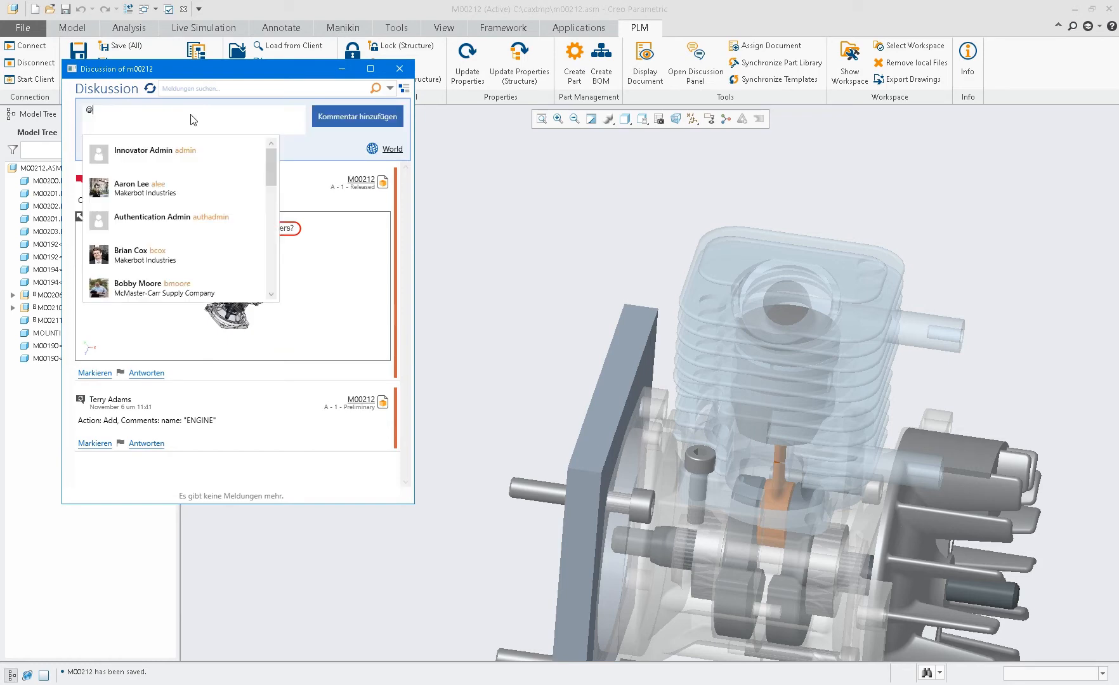
type("dpark")
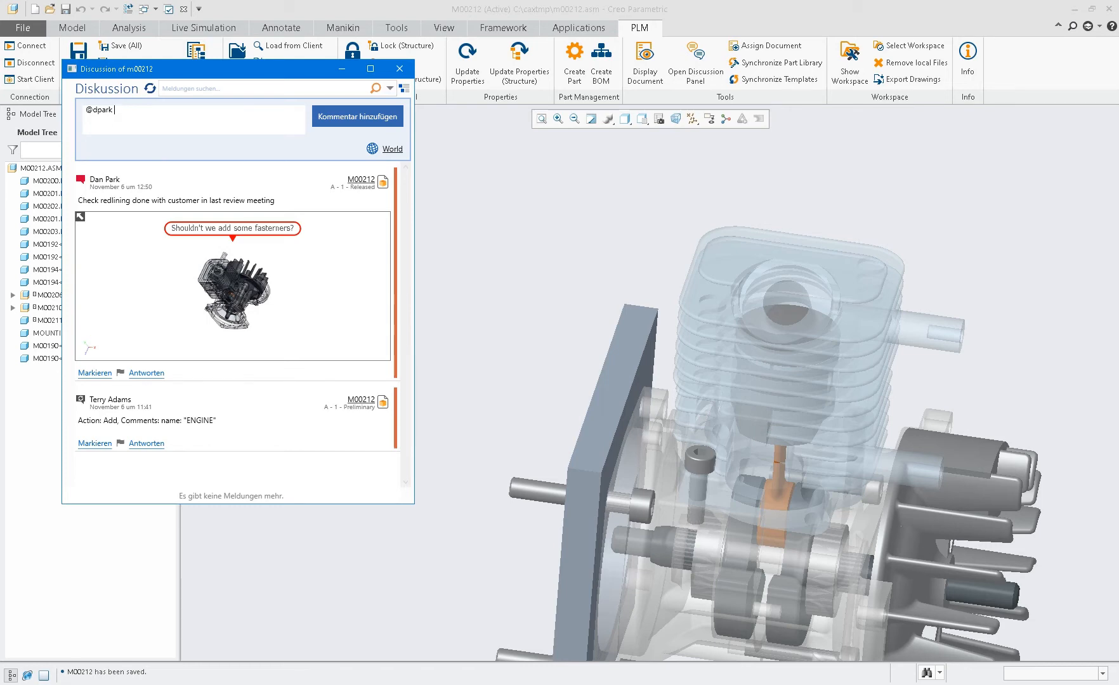
type("dpark")
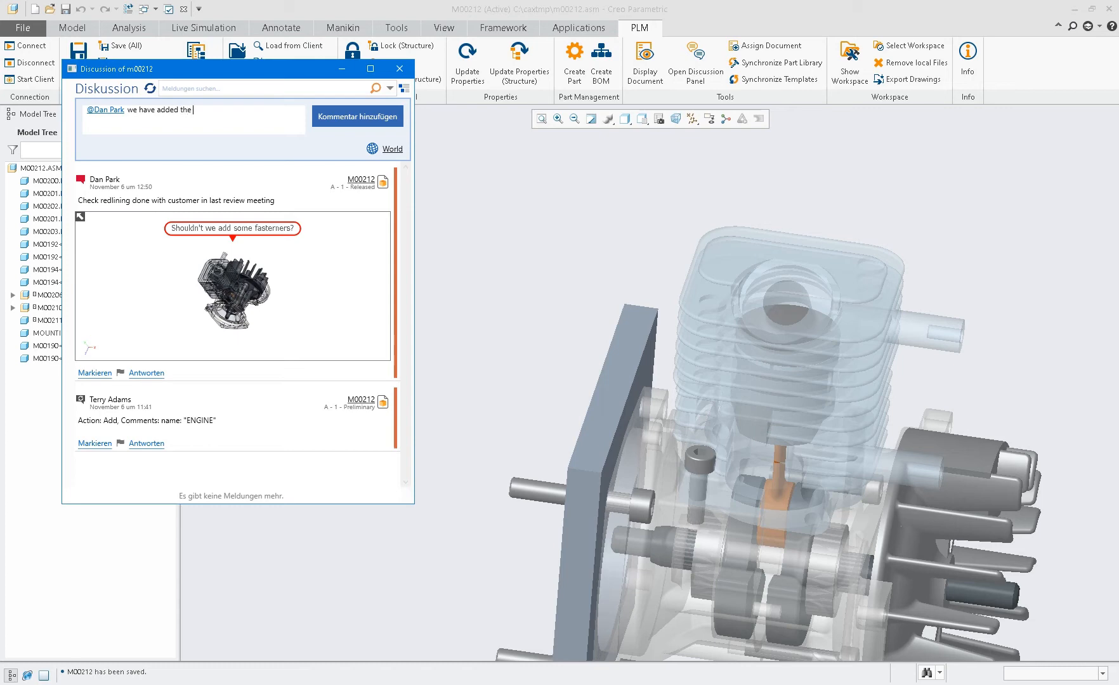
type("required fasterers. .")
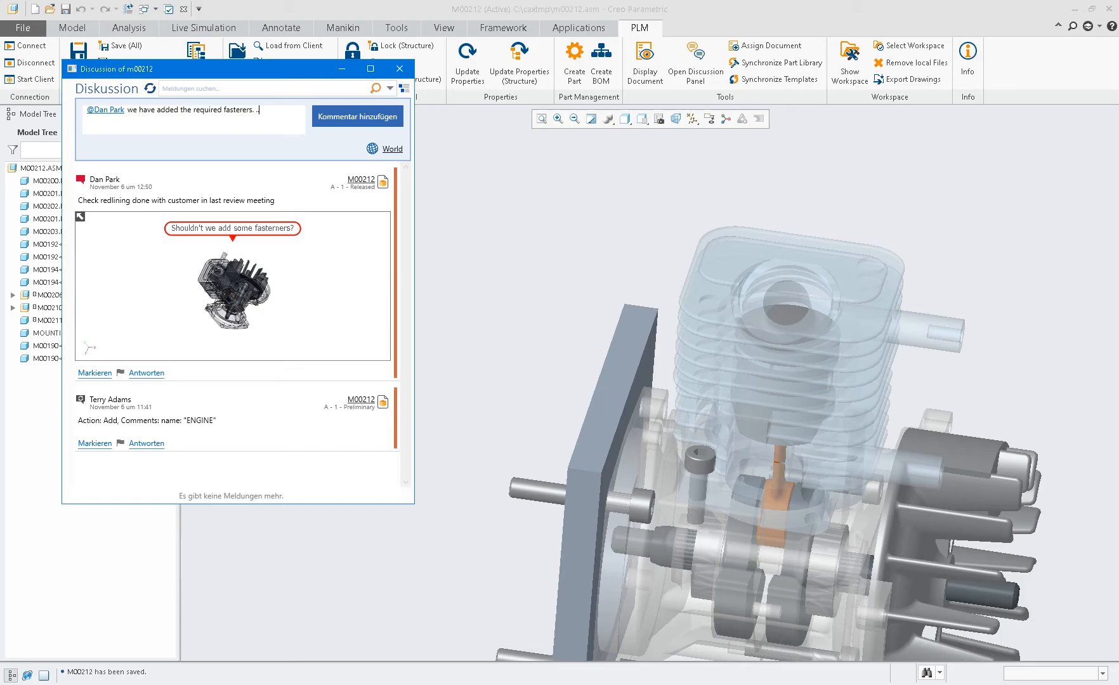
left_click(399, 68)
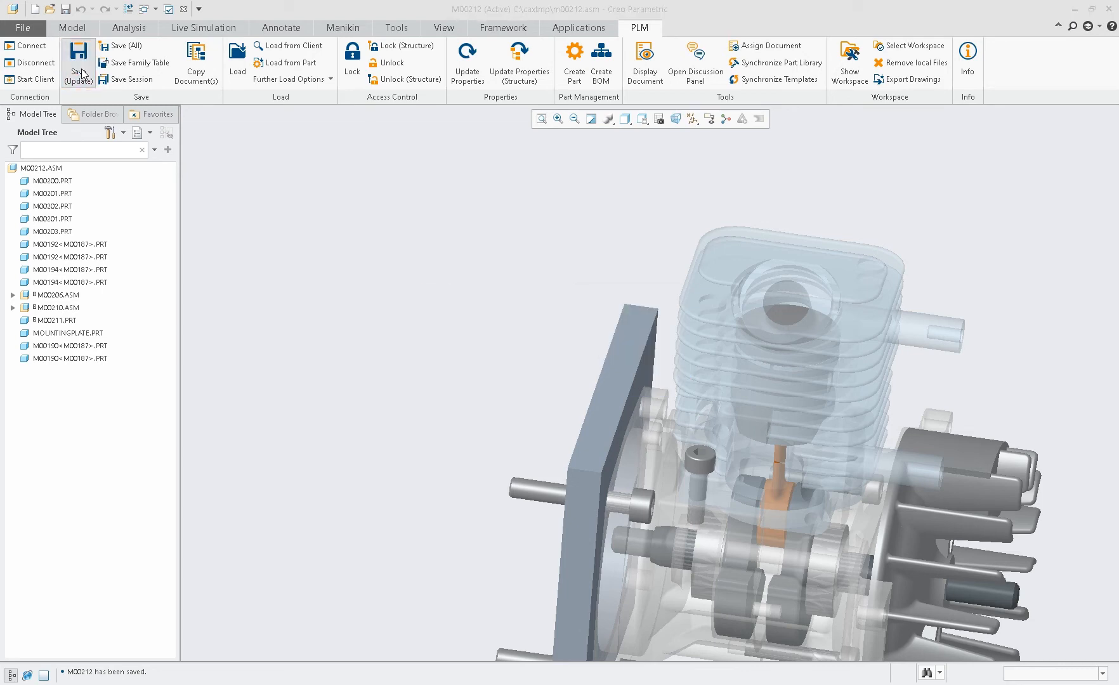
Save the modified M00212 assembly, mounting plate and bolt to PLM with Save (Update)
left_click(78, 62)
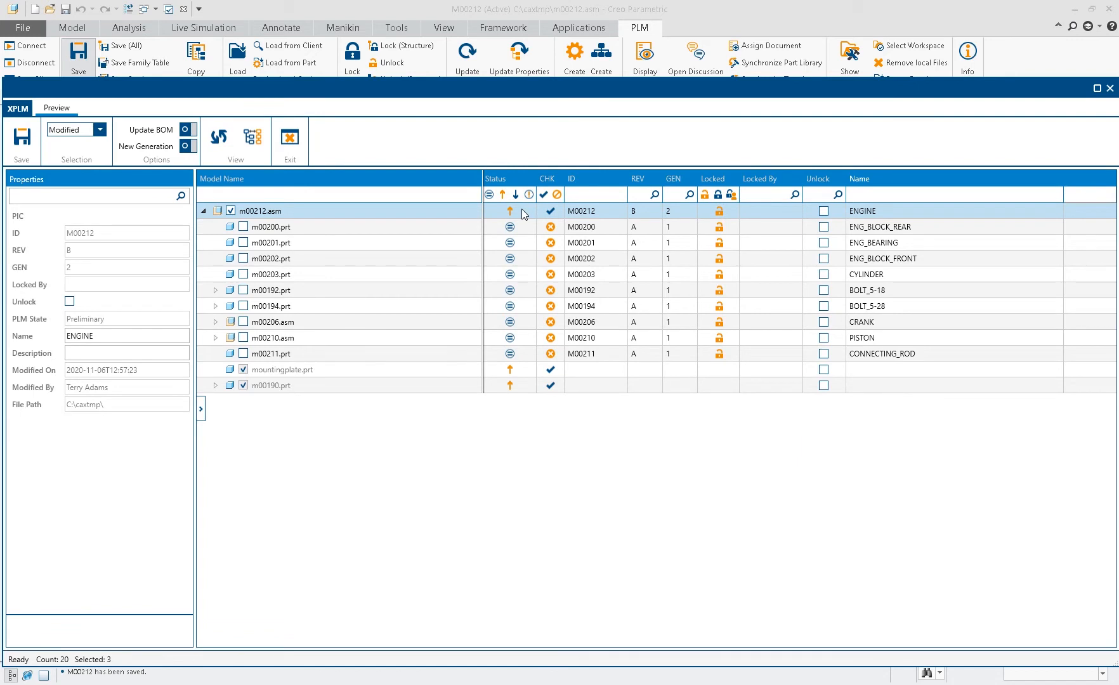
mouse_move(508, 217)
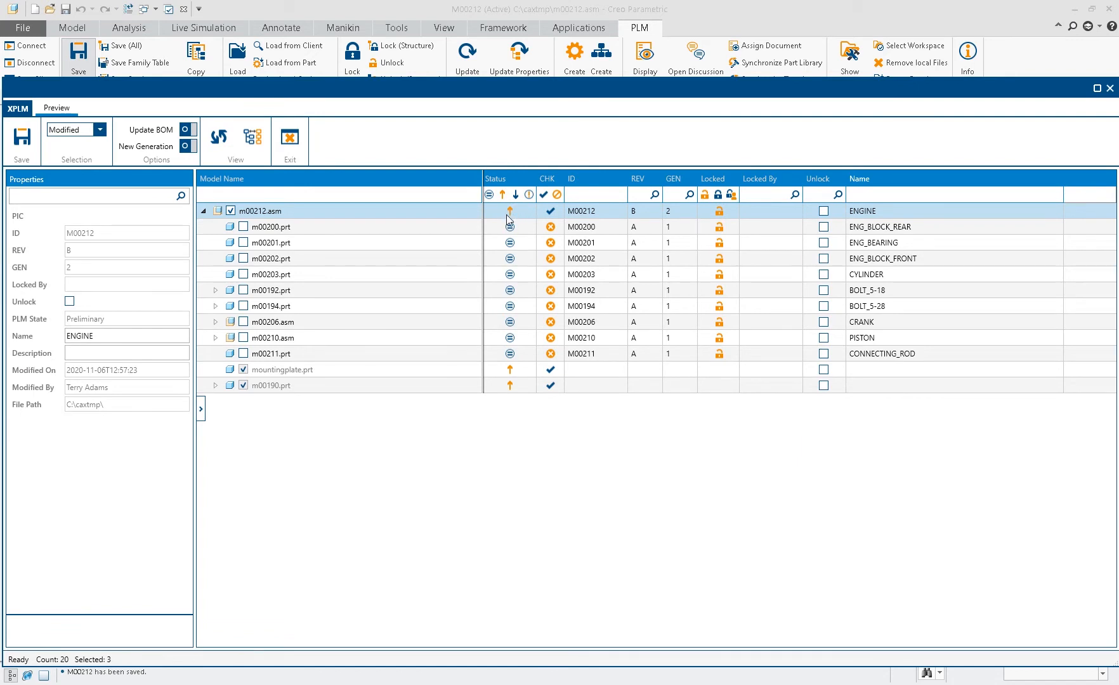
mouse_move(274, 306)
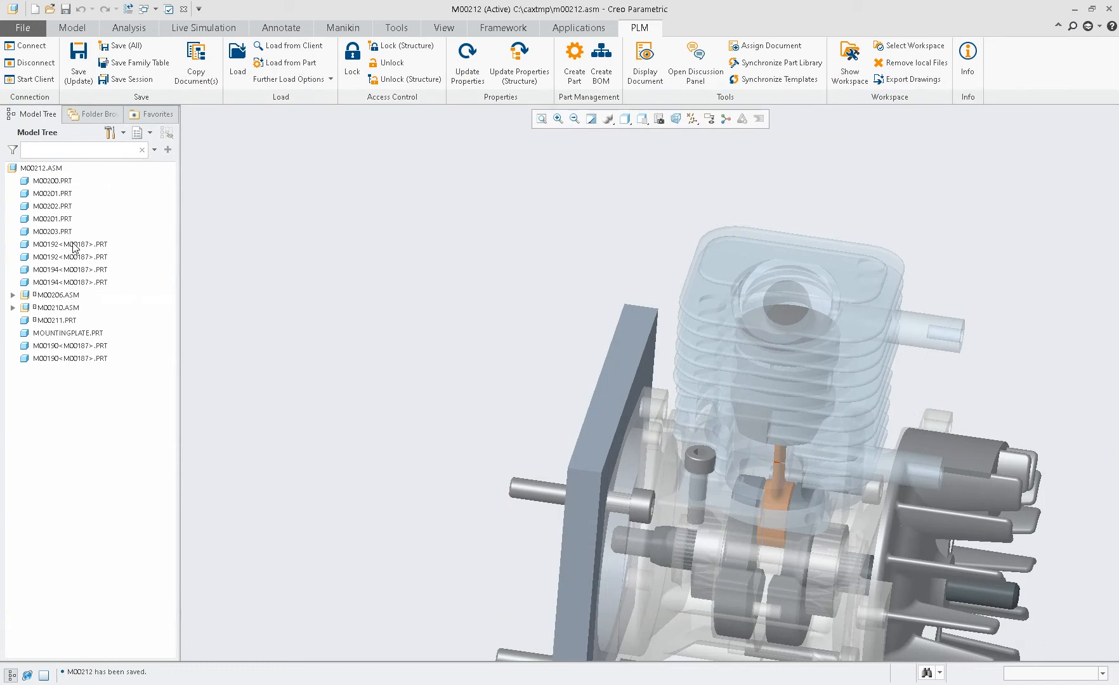
Open the generic bolt part M00187 behind instance M00192
right_click(70, 244)
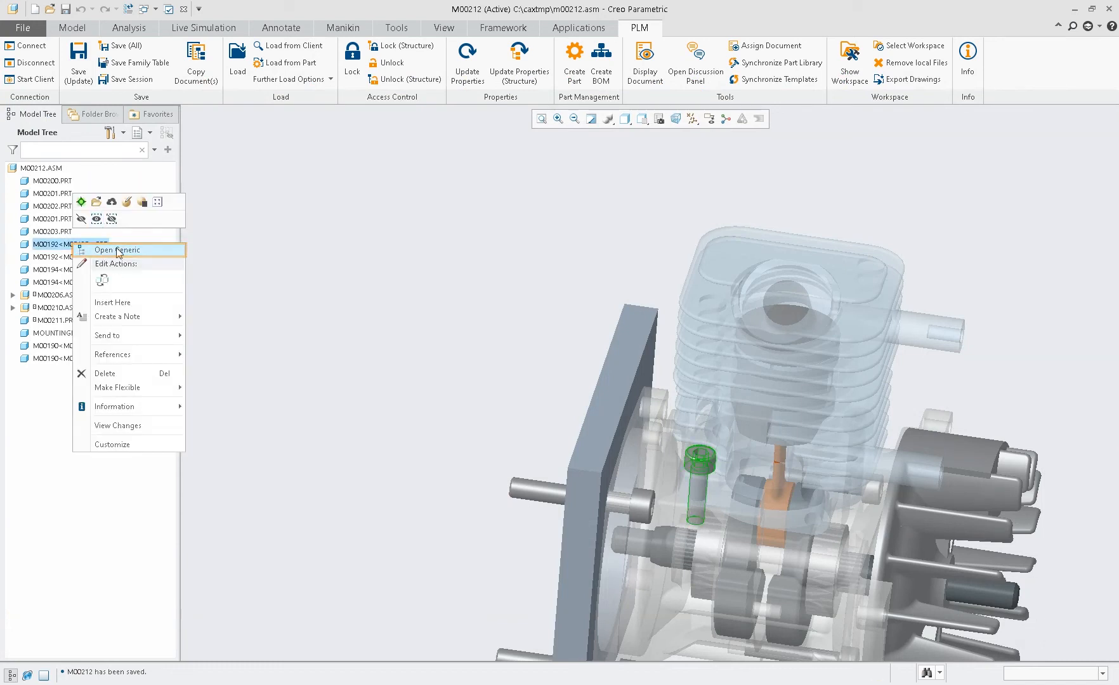
left_click(117, 249)
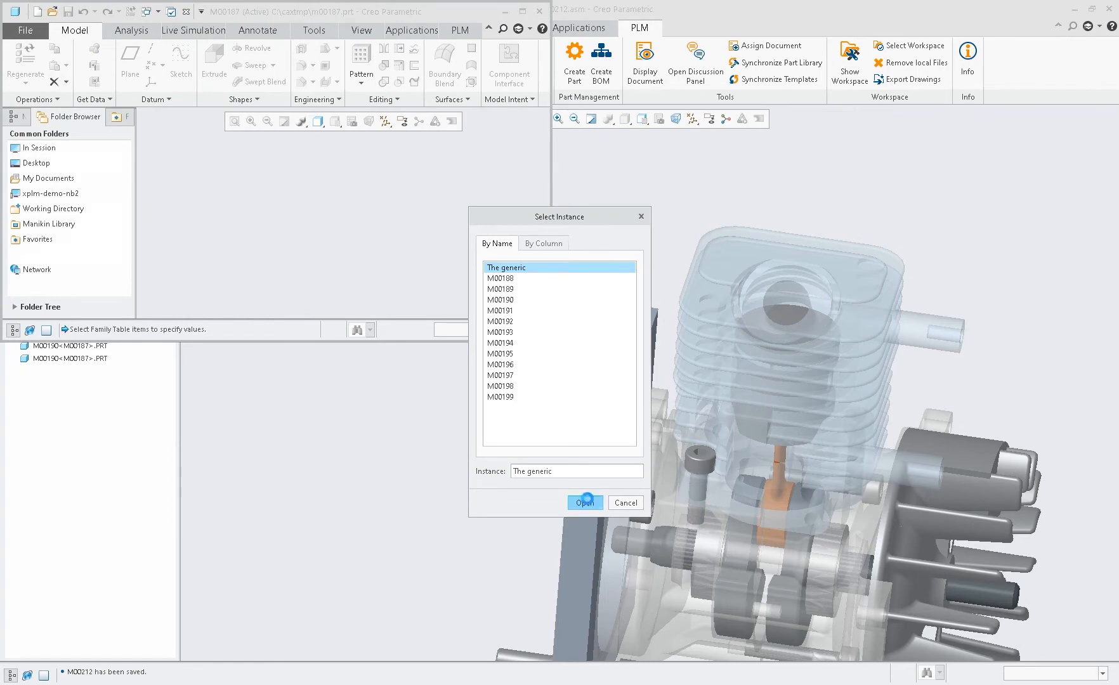
left_click(584, 502)
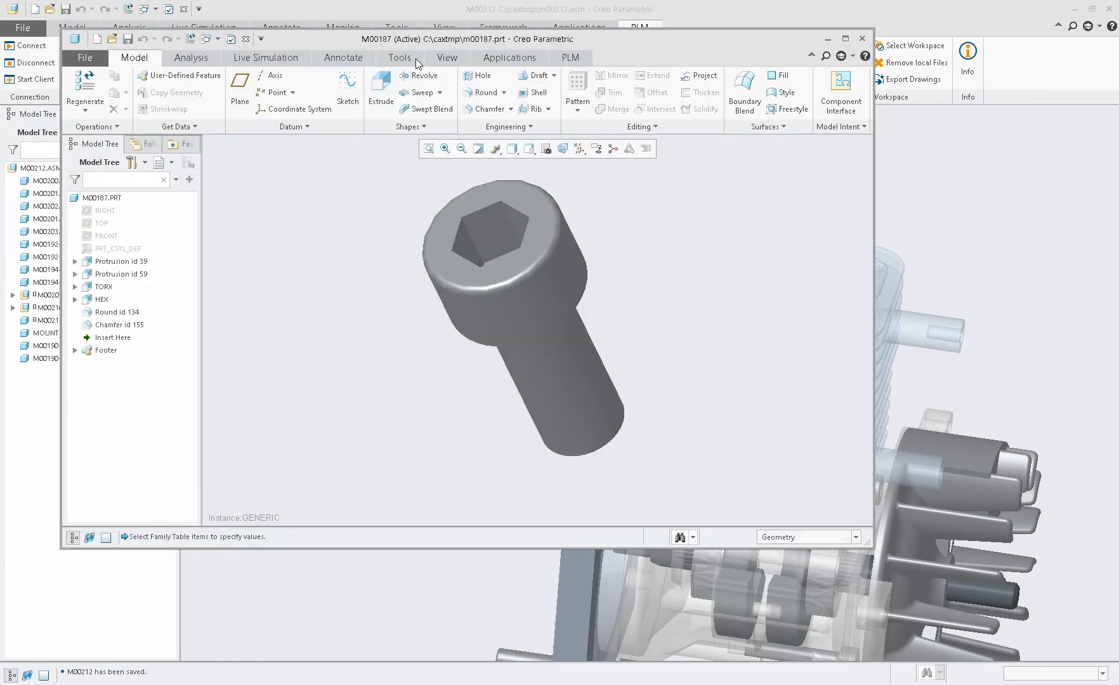
Review the M00187 family table, then load its related instances into session
left_click(398, 58)
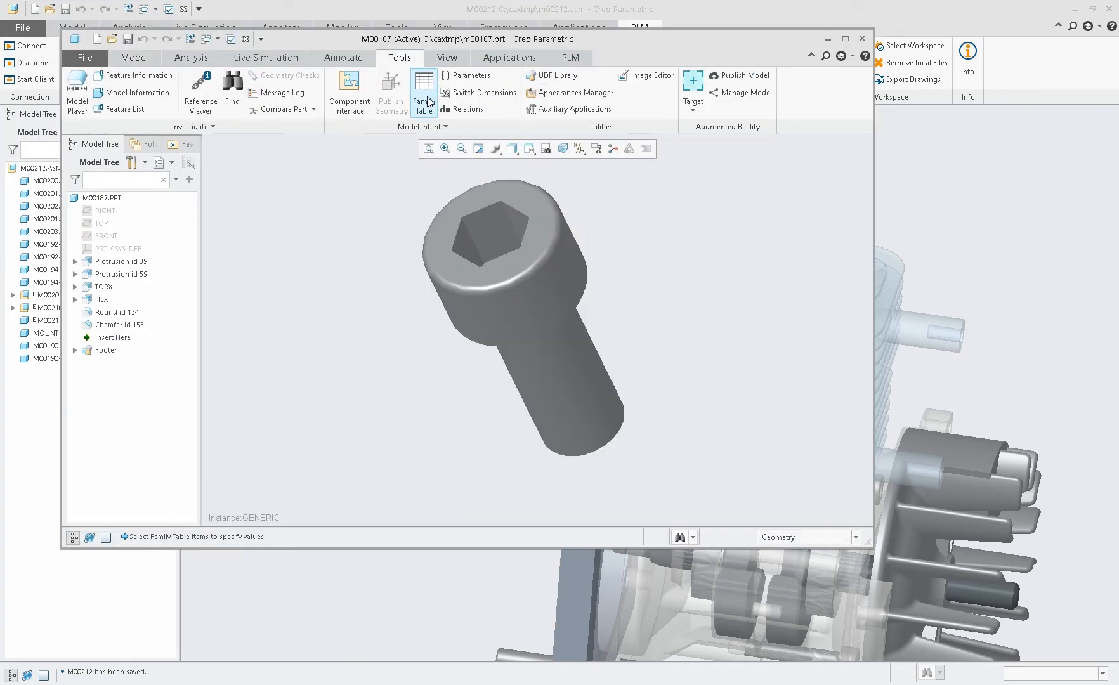
mouse_move(227, 177)
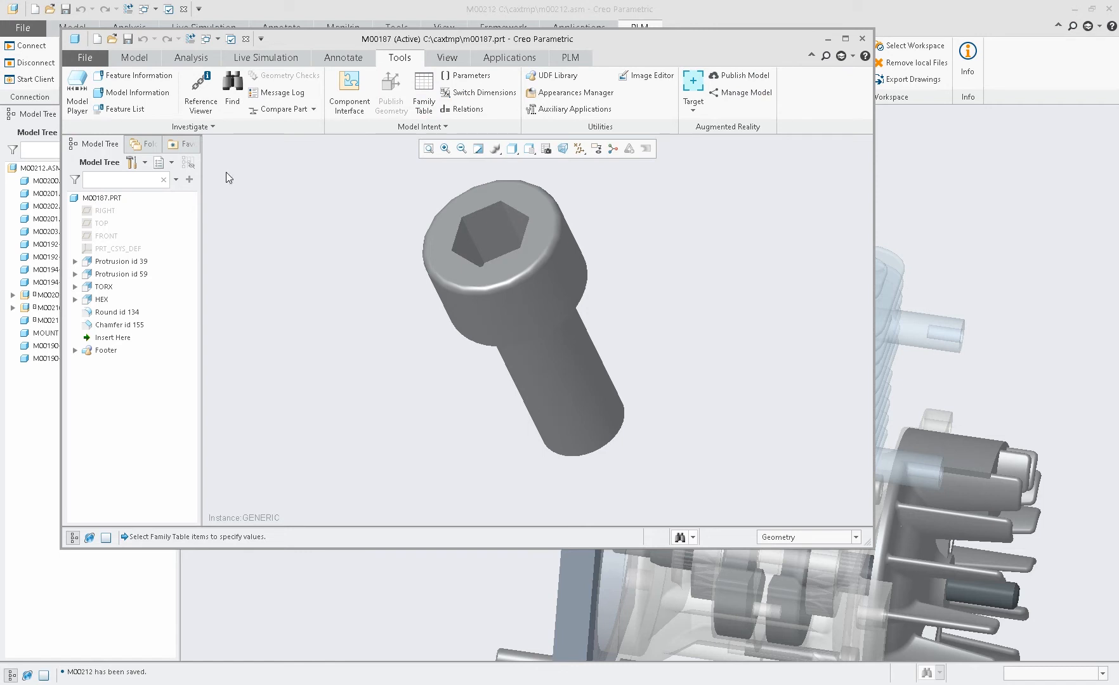
left_click(423, 92)
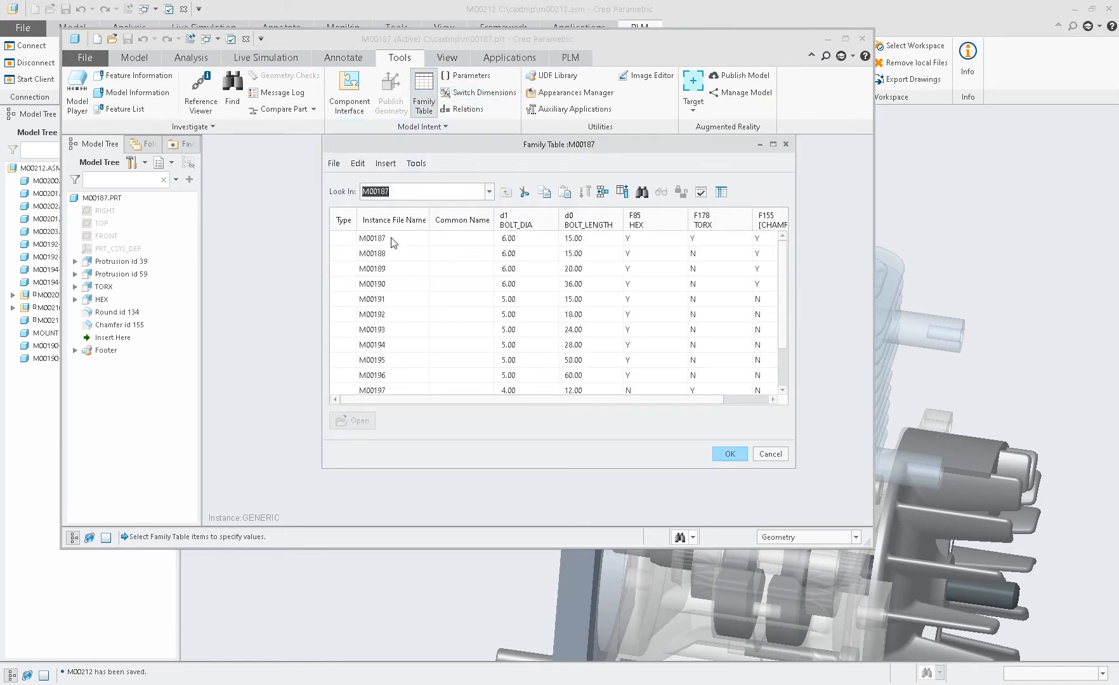
mouse_move(398, 389)
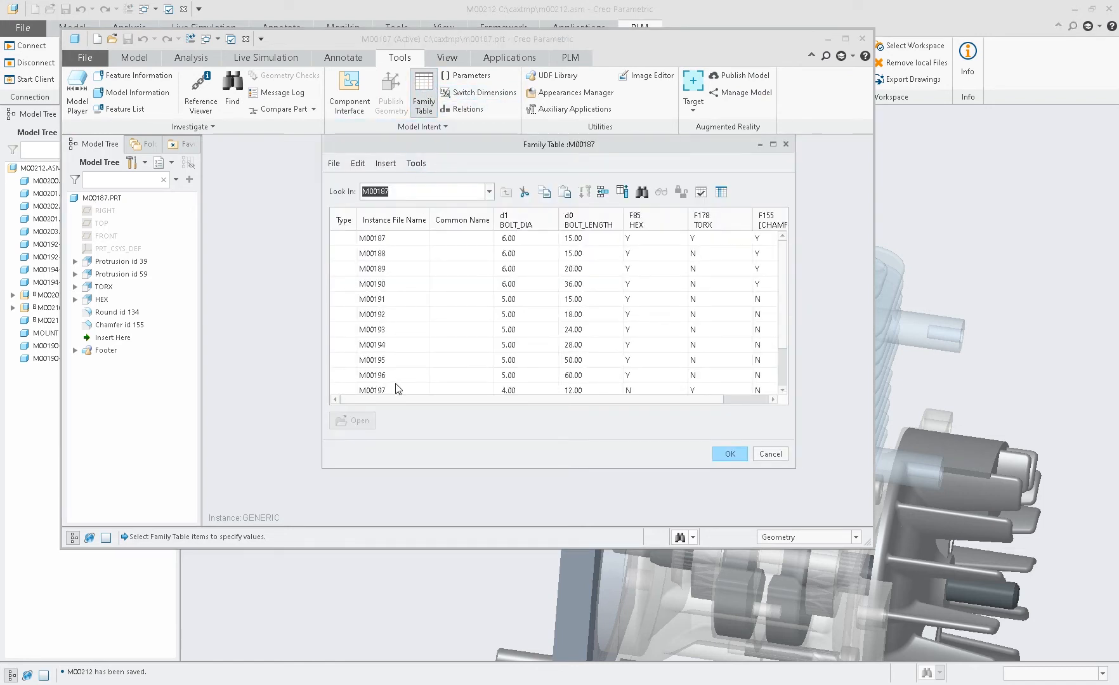
left_click(728, 454)
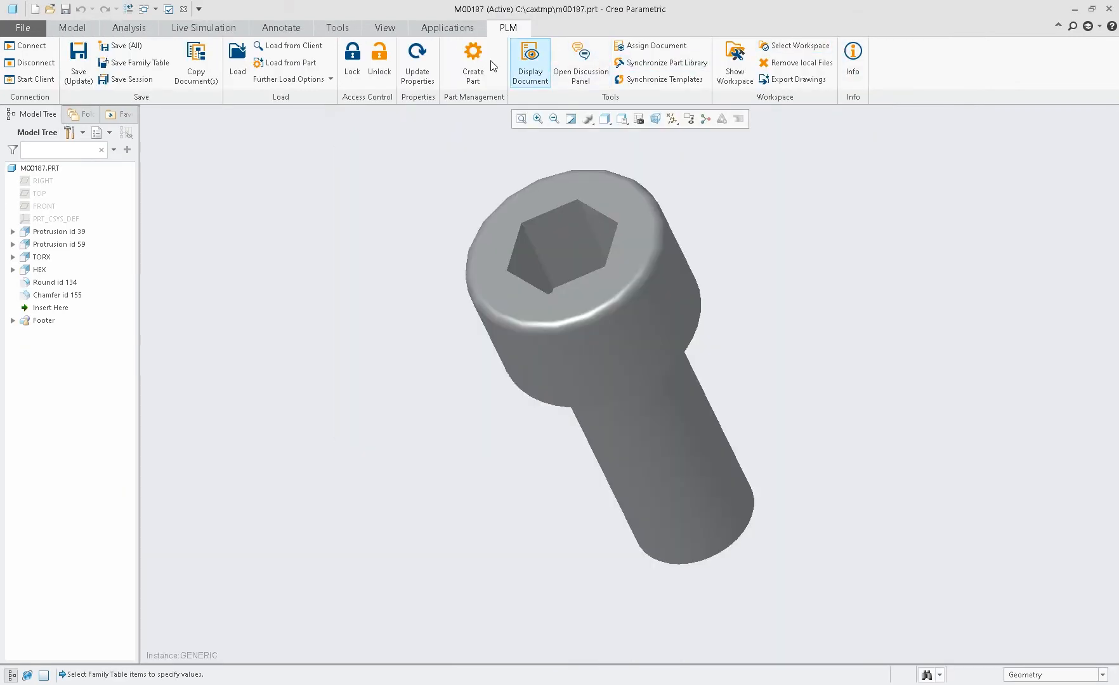
mouse_move(285, 25)
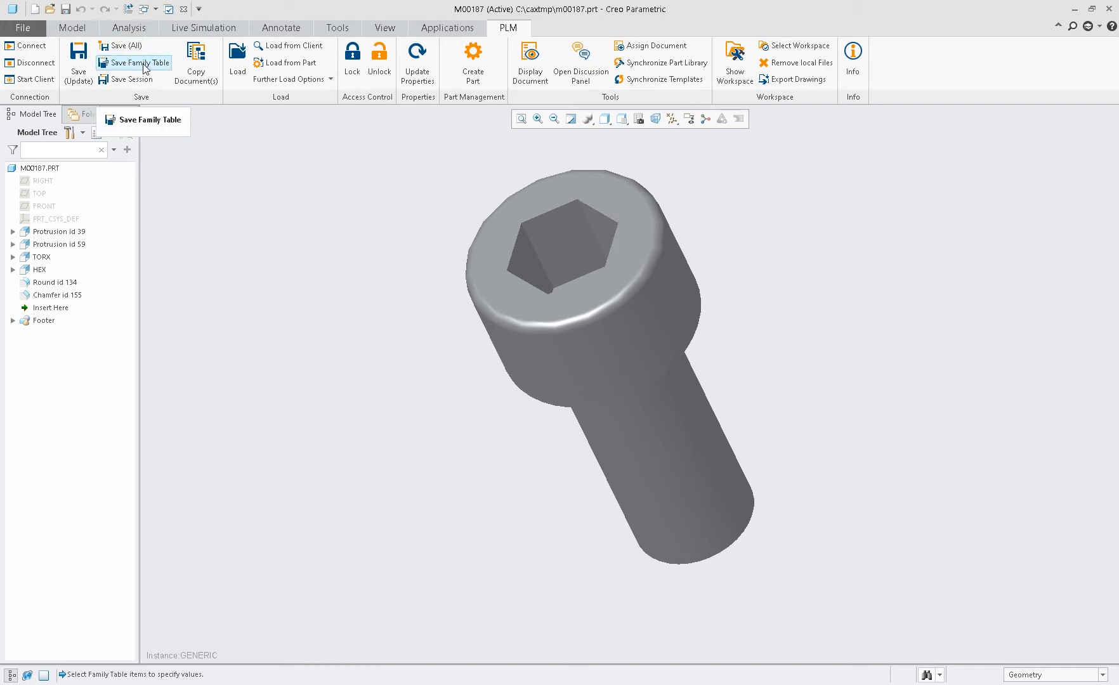
mouse_move(291, 80)
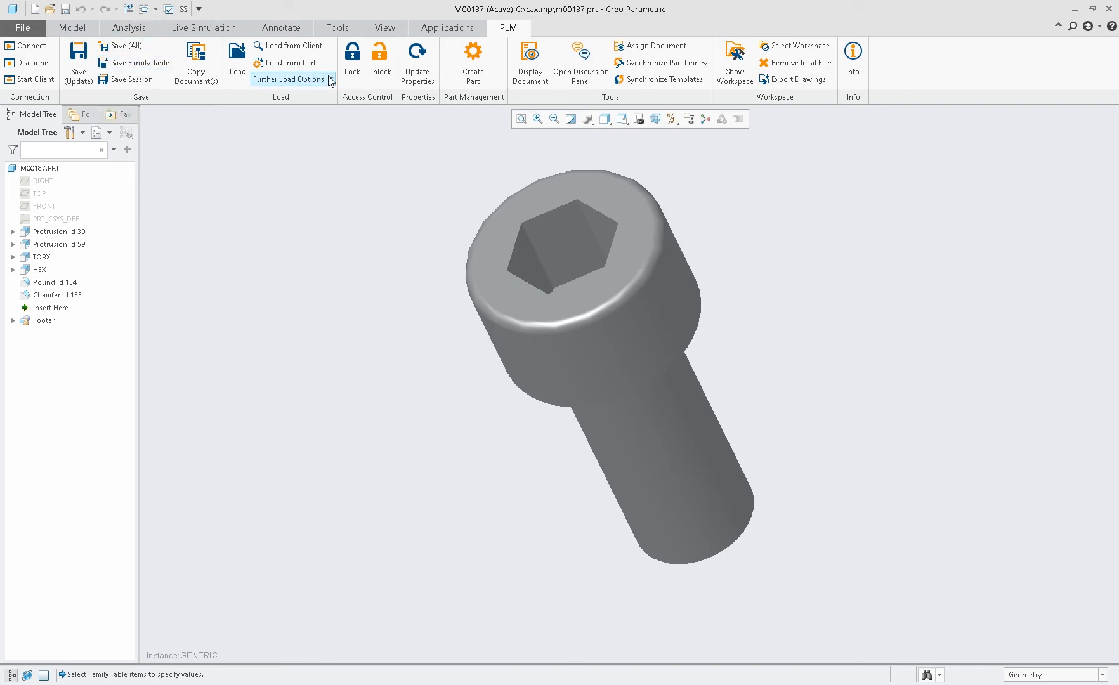
left_click(290, 79)
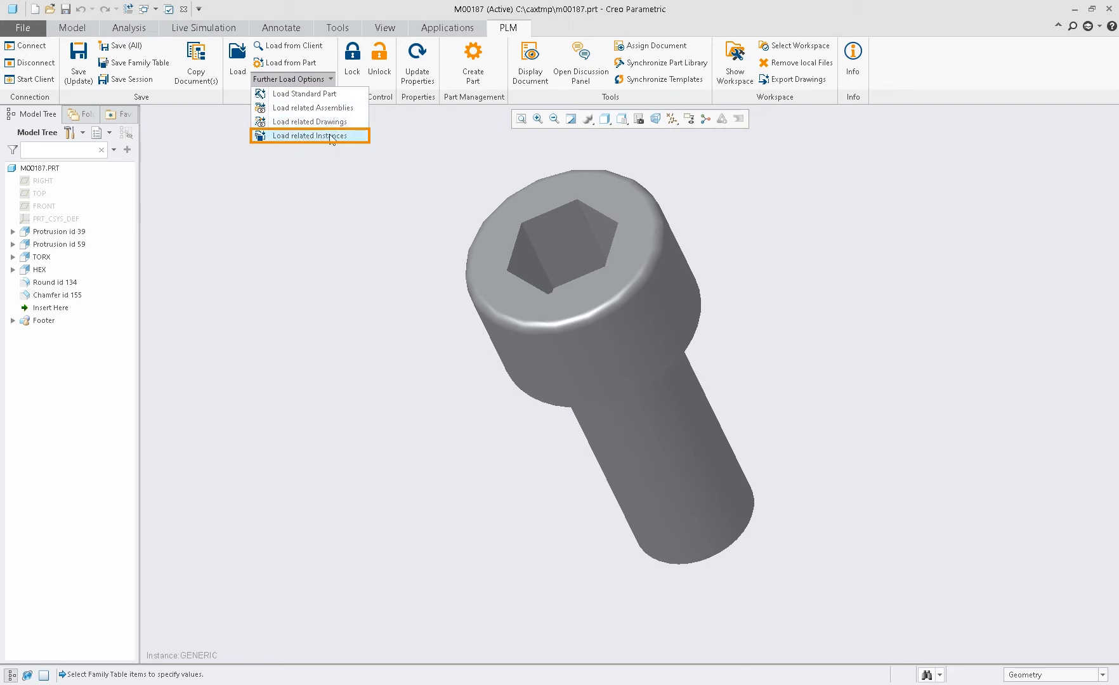
left_click(310, 135)
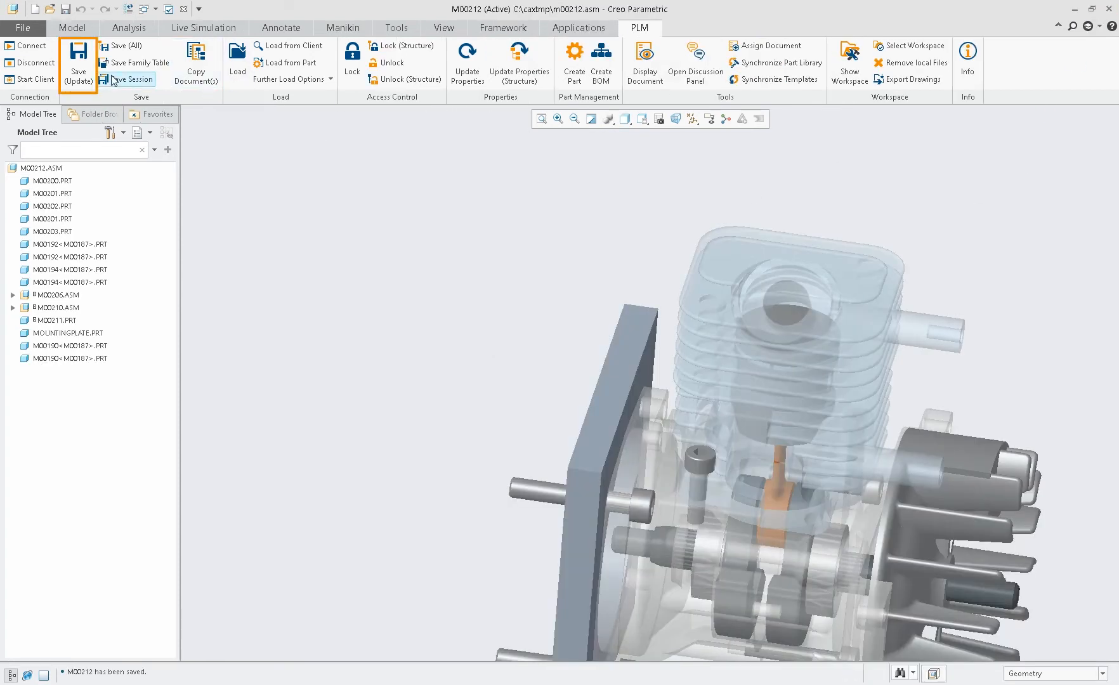
Save the assembly to PLM, giving the mounting plate a description so it becomes M00213
left_click(77, 63)
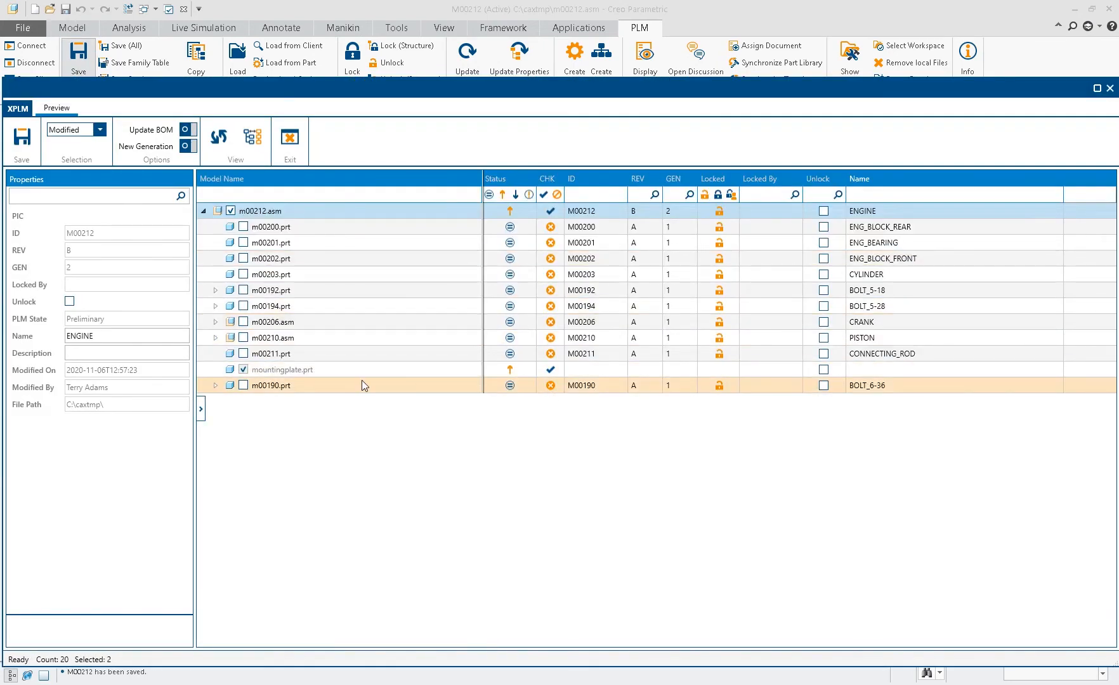
mouse_move(393, 211)
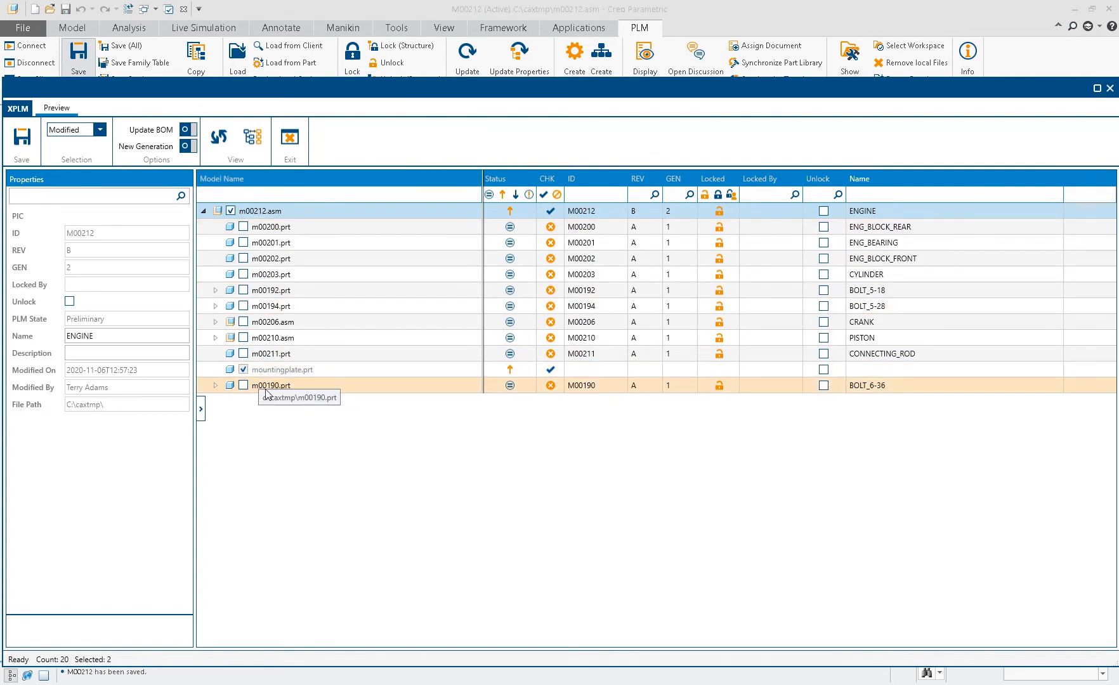
left_click(286, 386)
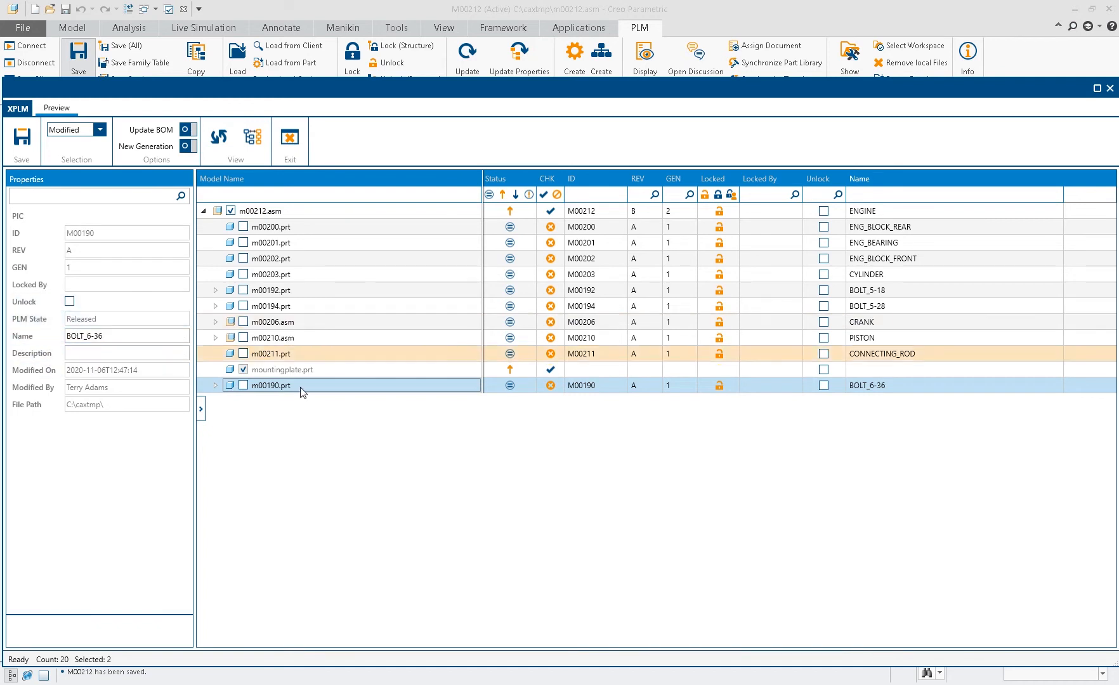
mouse_move(323, 374)
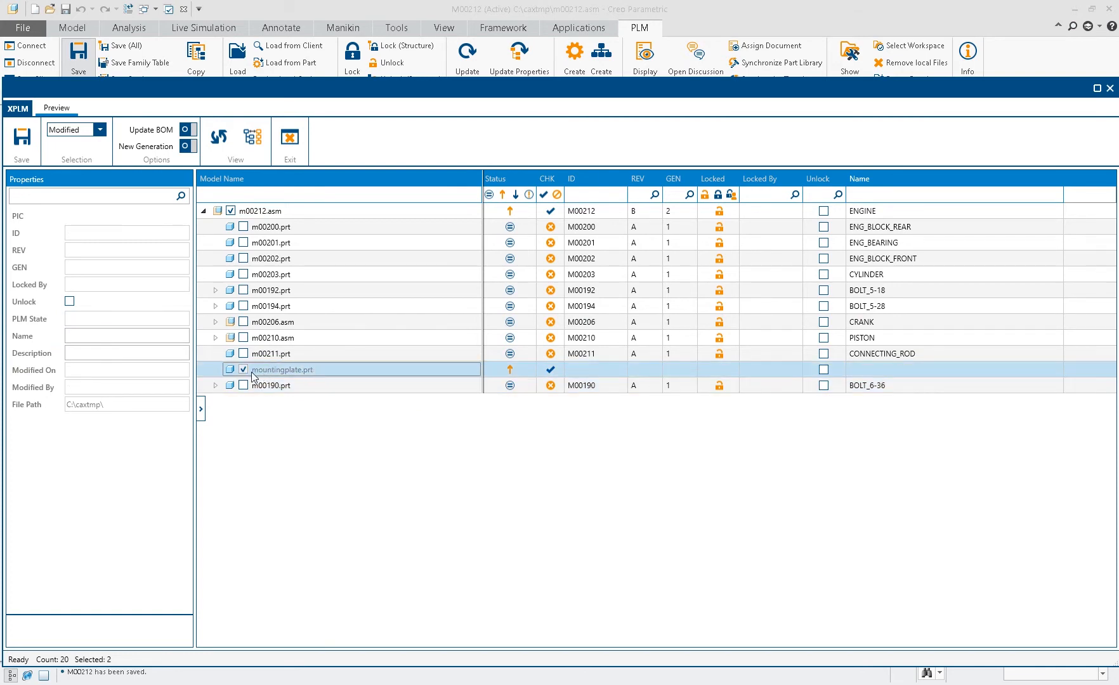
left_click(126, 352)
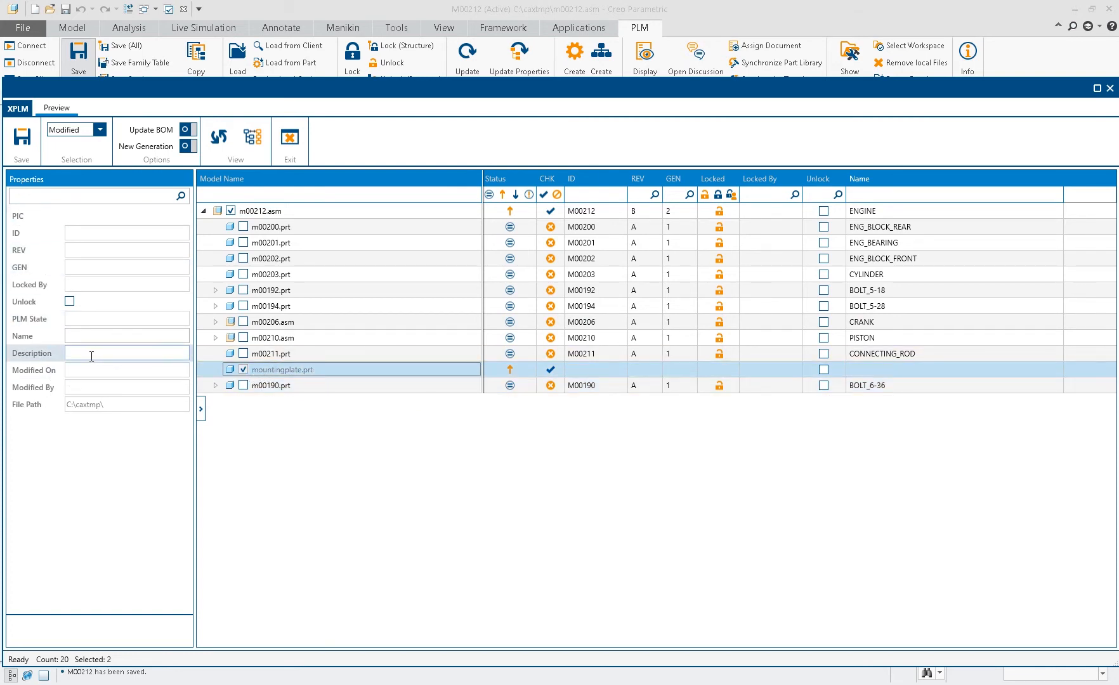
type("mounting plate foEngine")
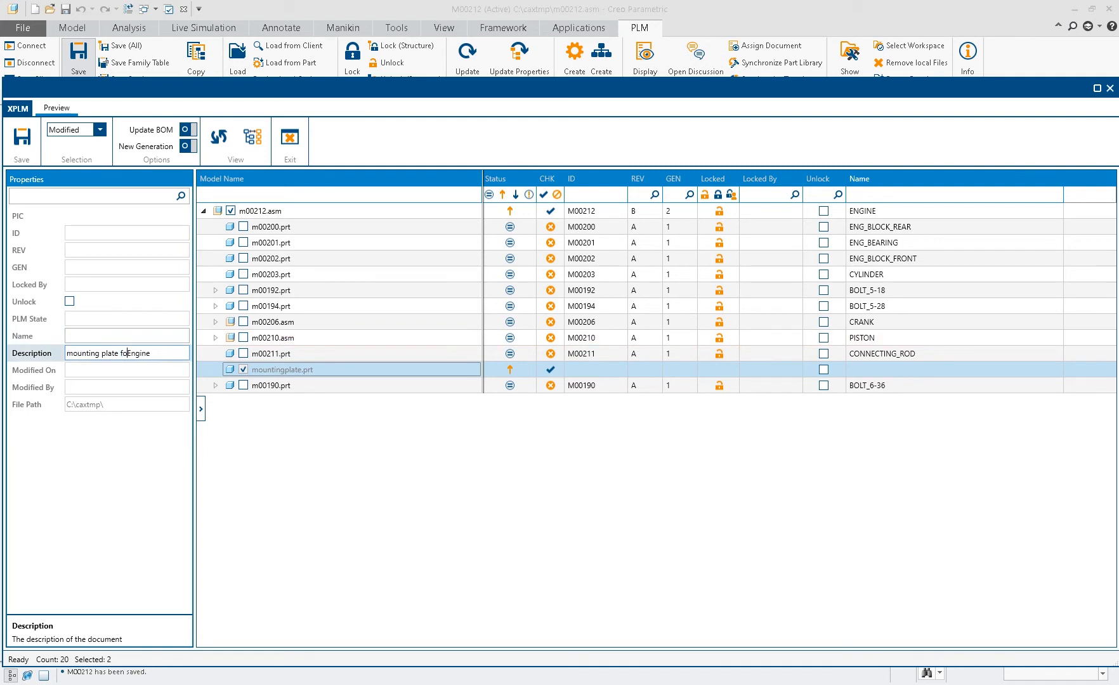
left_click(269, 258)
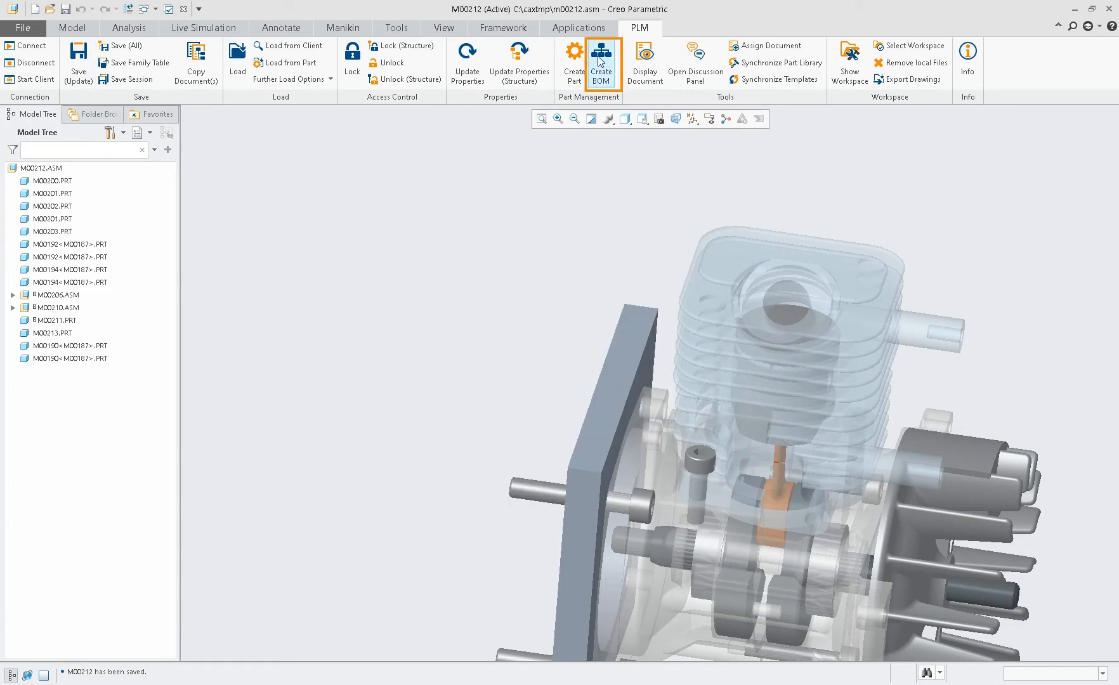
mouse_move(610, 85)
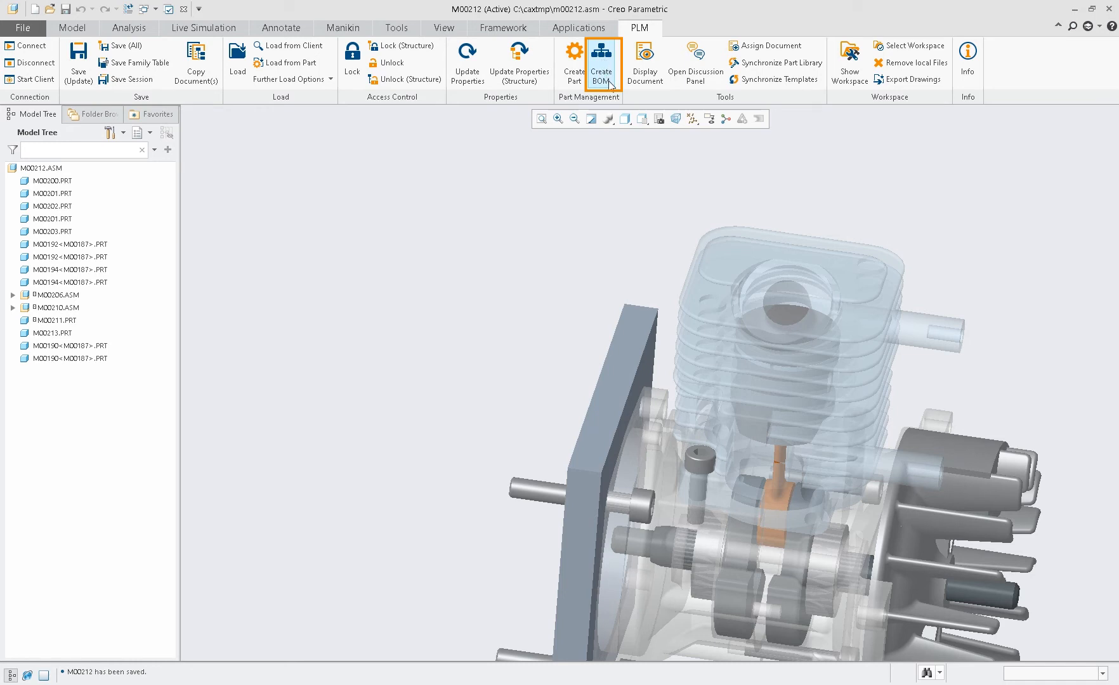
mouse_move(610, 86)
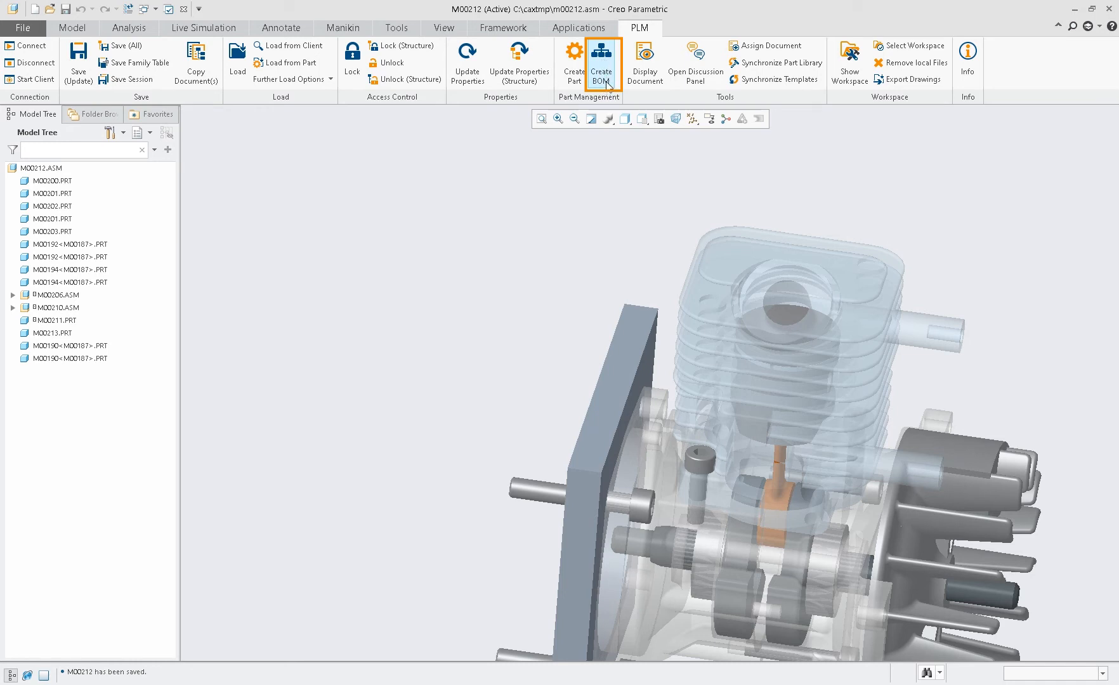
Create the M00212 BOM, acknowledging the update message and the not-updated released parts list
left_click(601, 63)
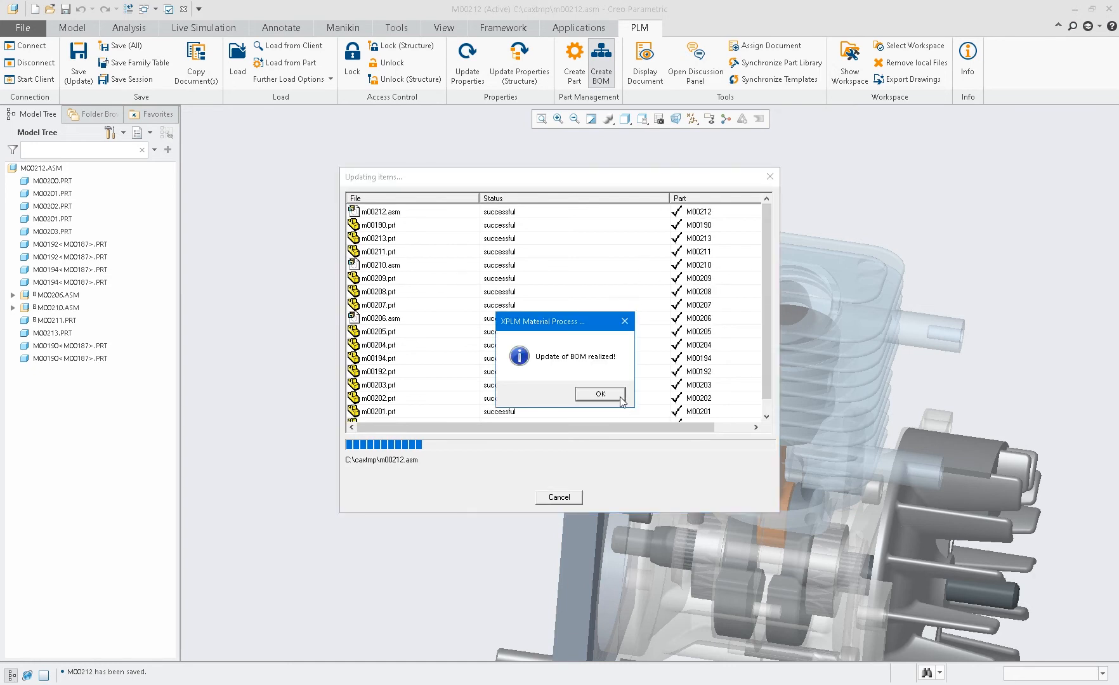
left_click(599, 394)
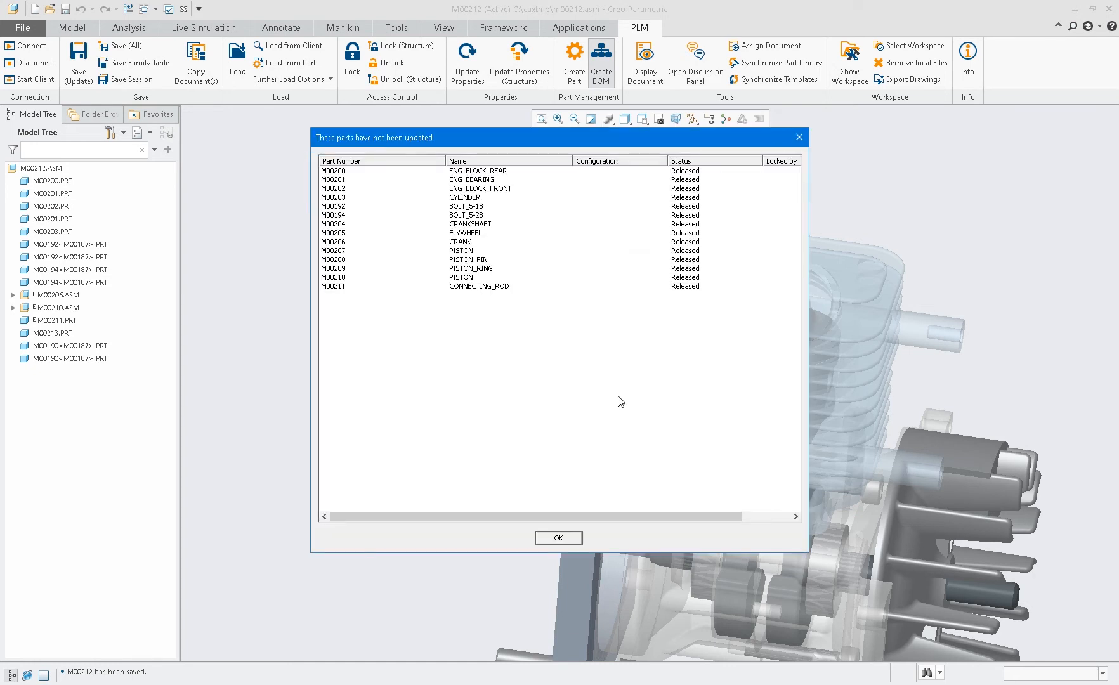
mouse_move(80, 303)
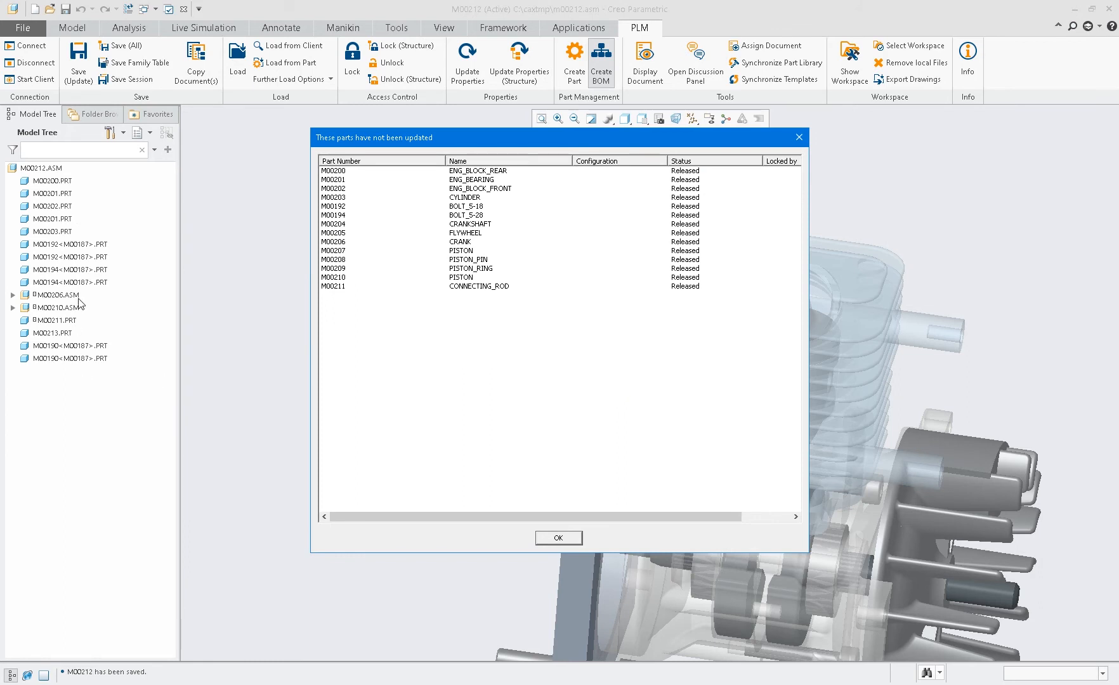
mouse_move(84, 304)
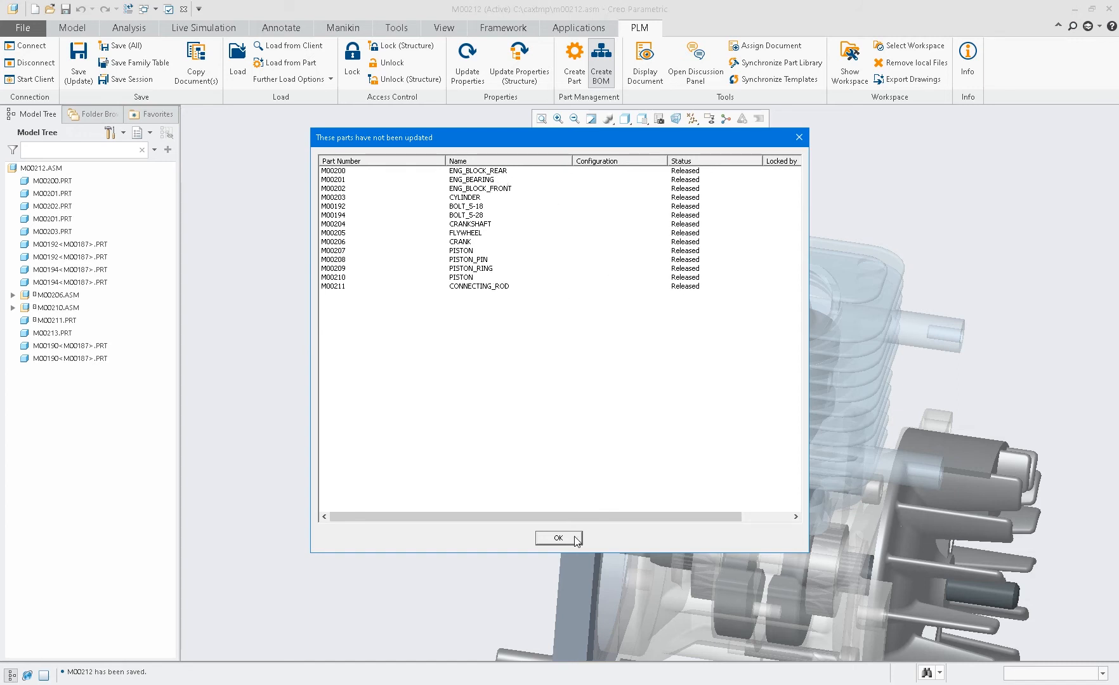
left_click(558, 537)
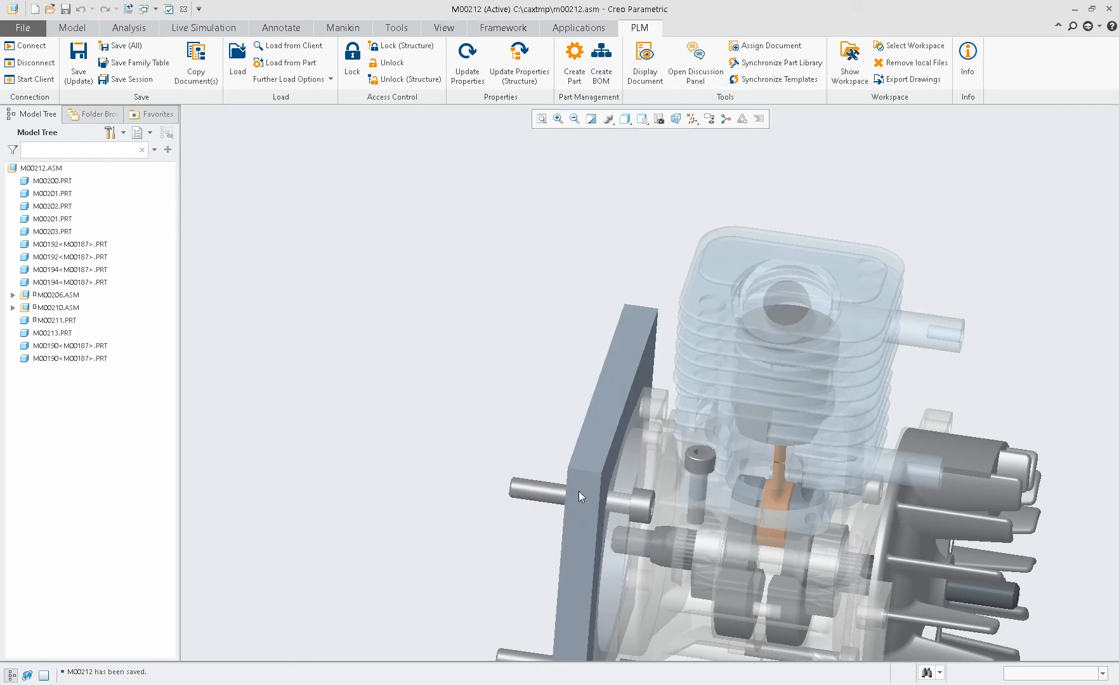
Bring up the m00212.drw engine drawing with its dimensioned views
left_click_drag(580, 495, 505, 333)
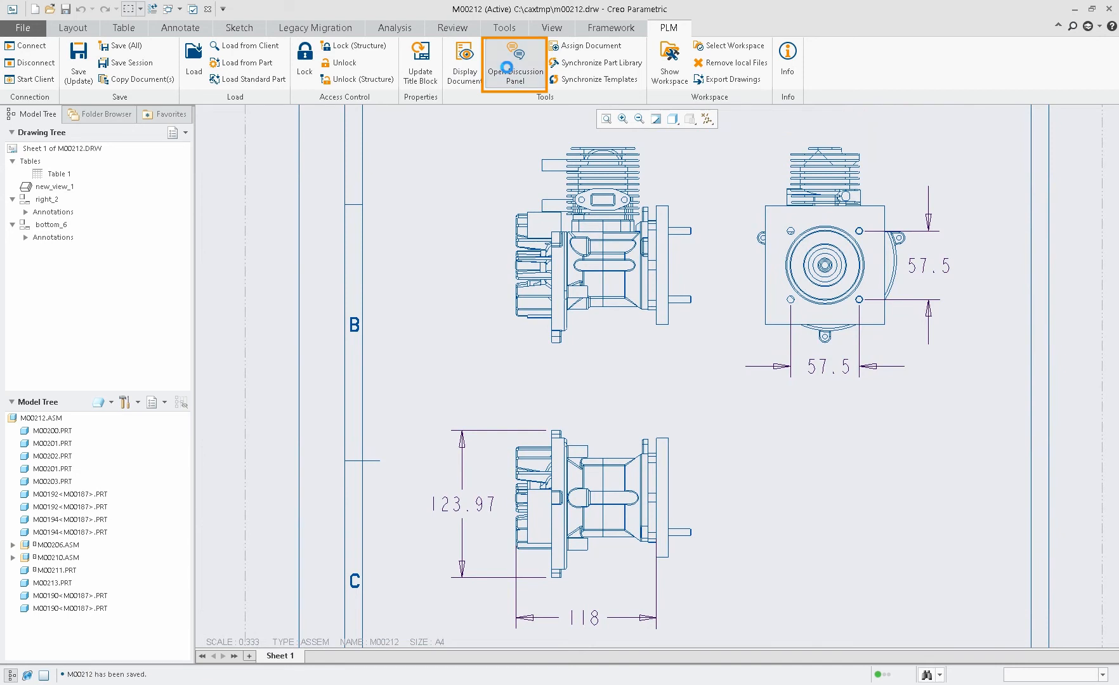
Revisit the drawing discussion and start a new dimension on drawing M00212
left_click(514, 63)
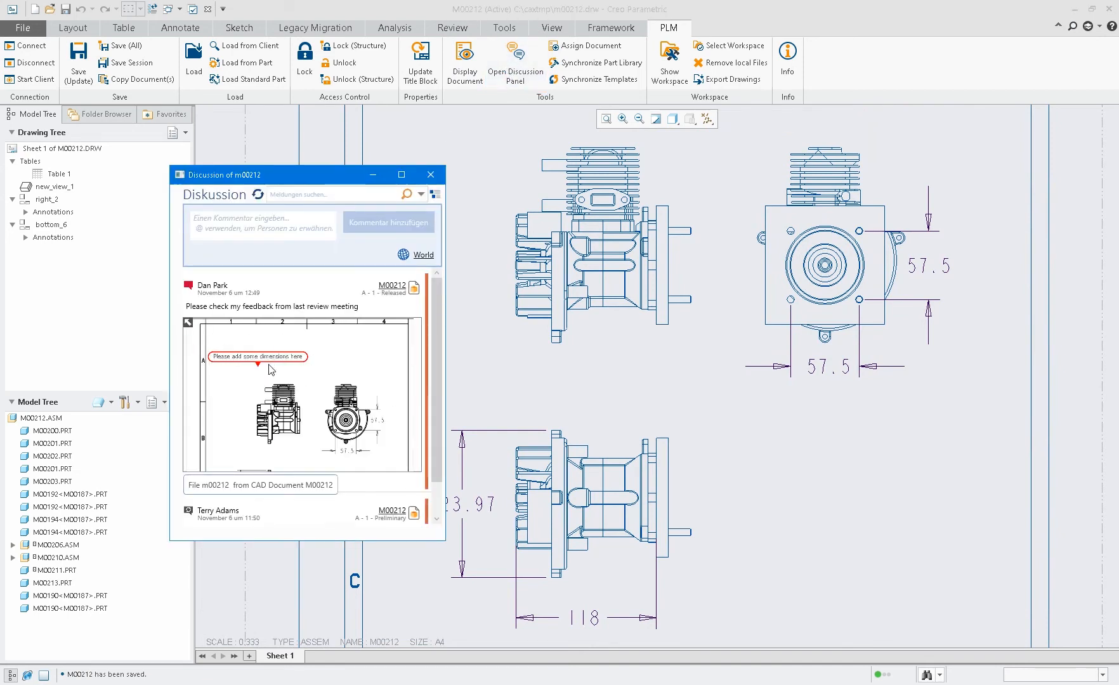
left_click(430, 173)
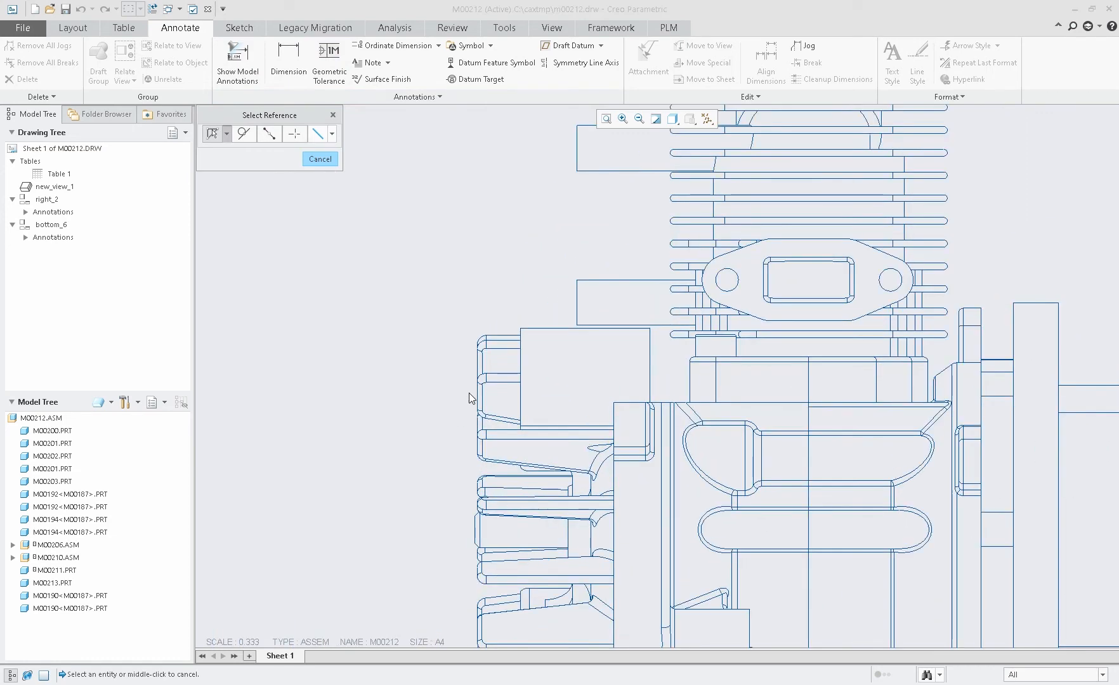
Place the 128 overall width dimension above the engine side view
left_click(477, 356)
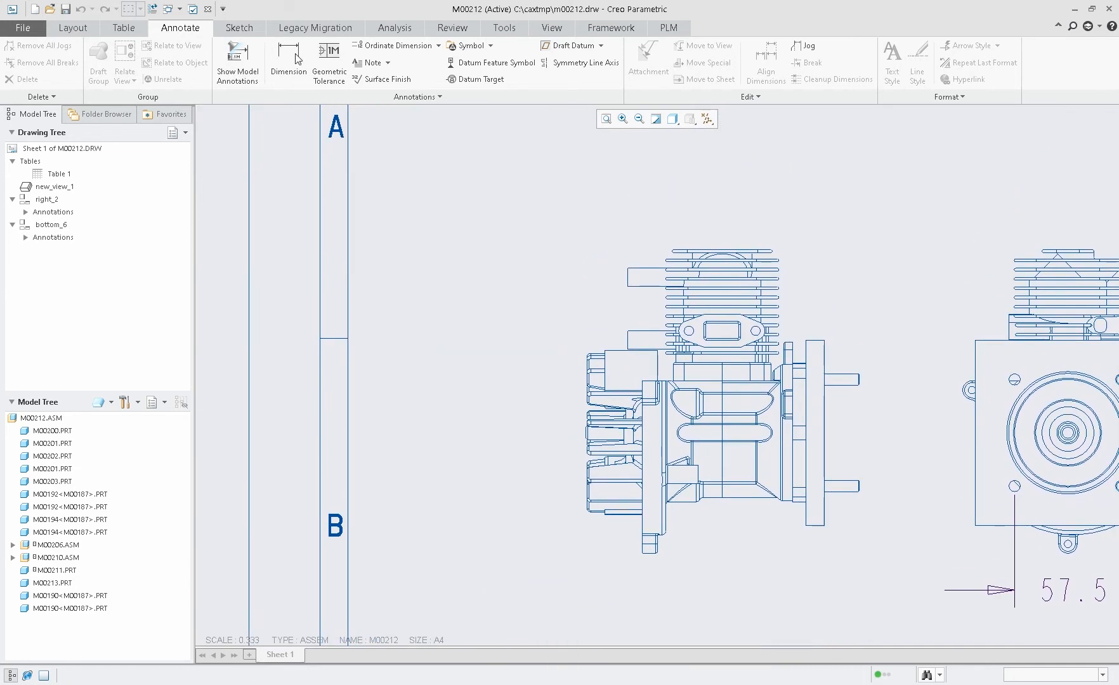
left_click(287, 63)
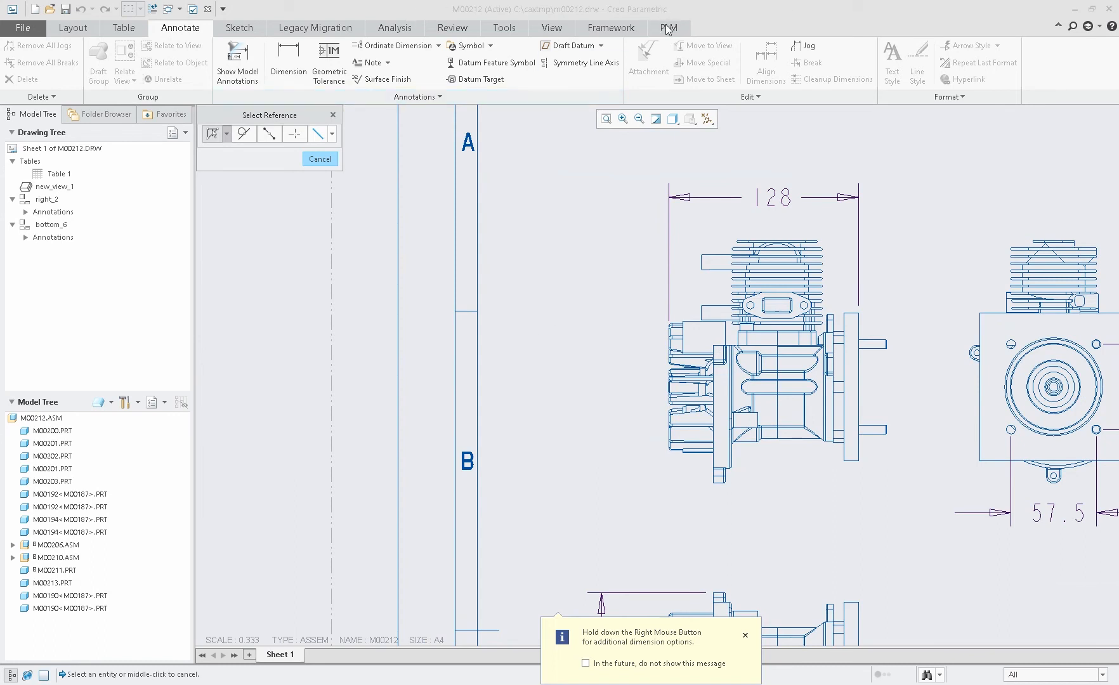
left_click(667, 27)
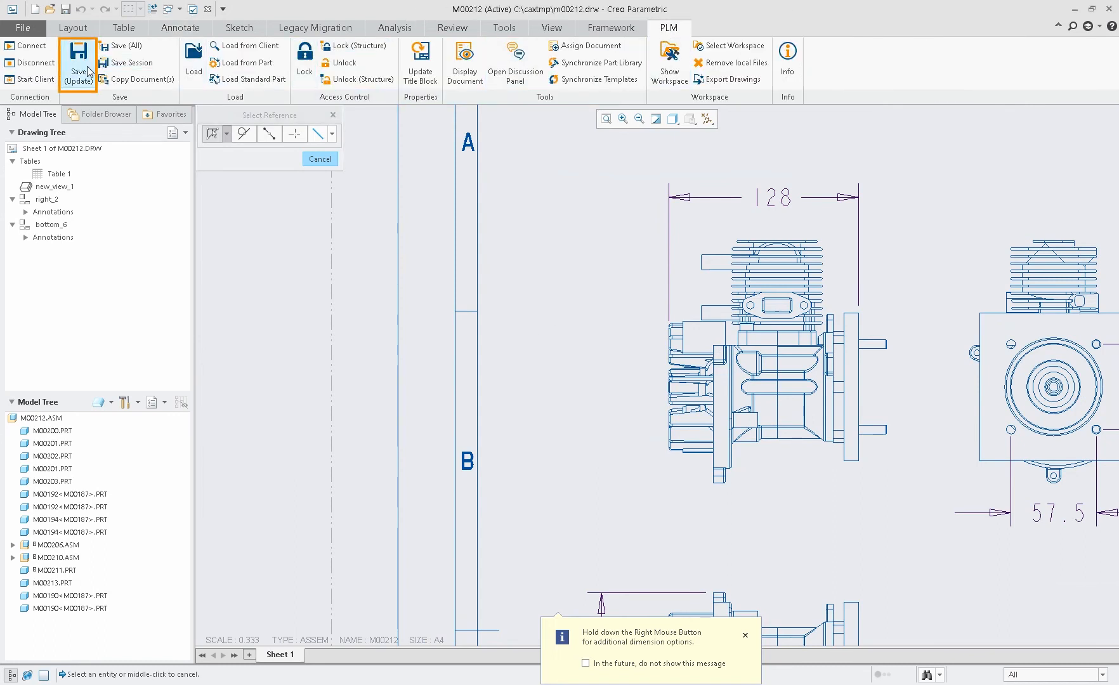
List drawing M00212 in the XPLM save window and expand the ENGINE assembly's parts
left_click(78, 63)
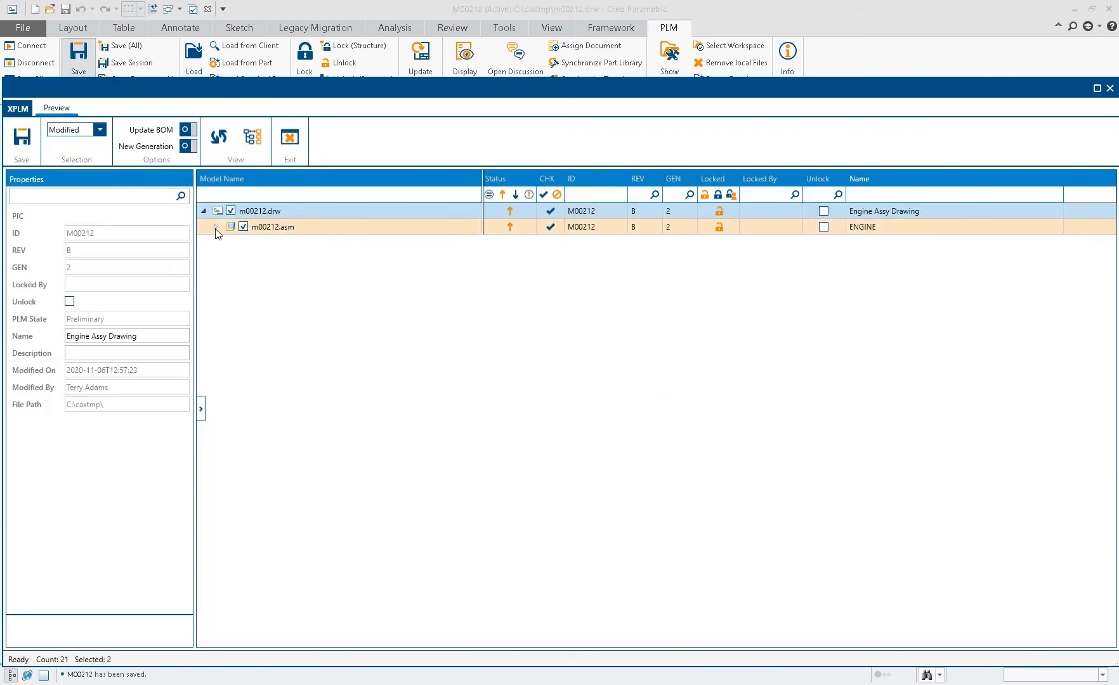
left_click(216, 227)
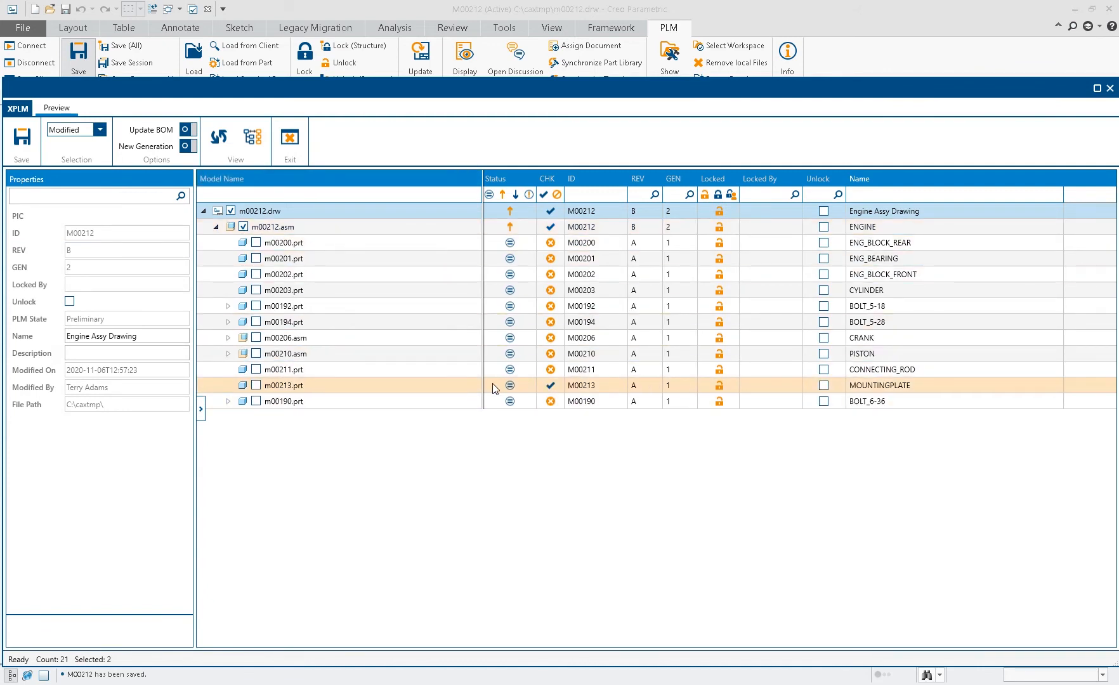
mouse_move(509, 393)
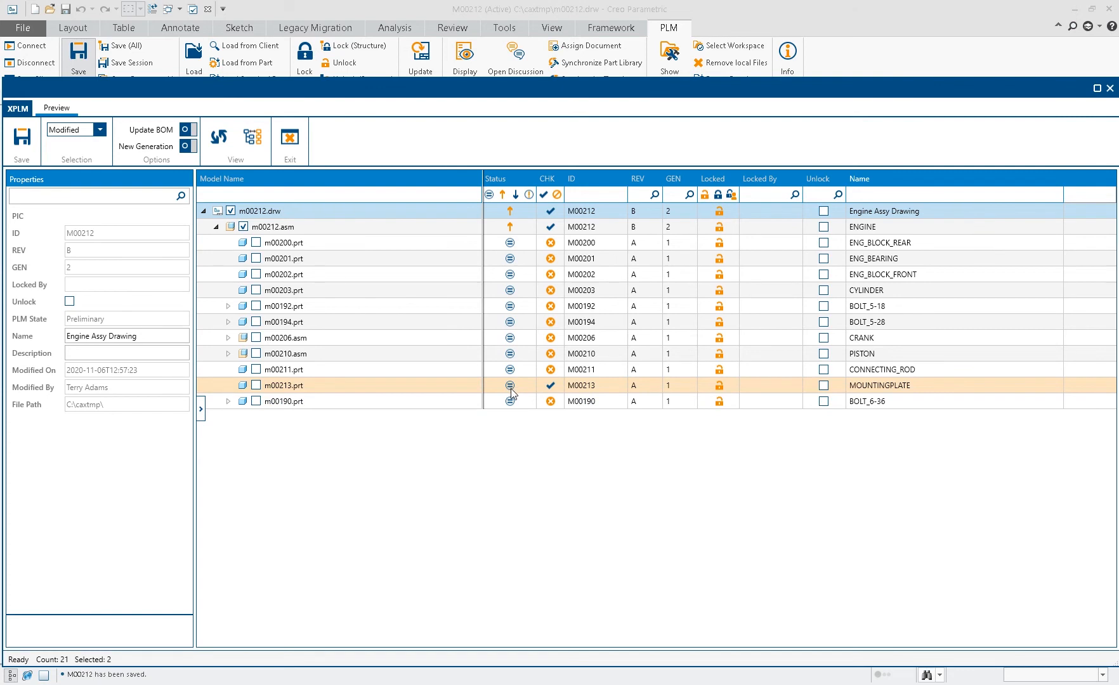
mouse_move(259, 386)
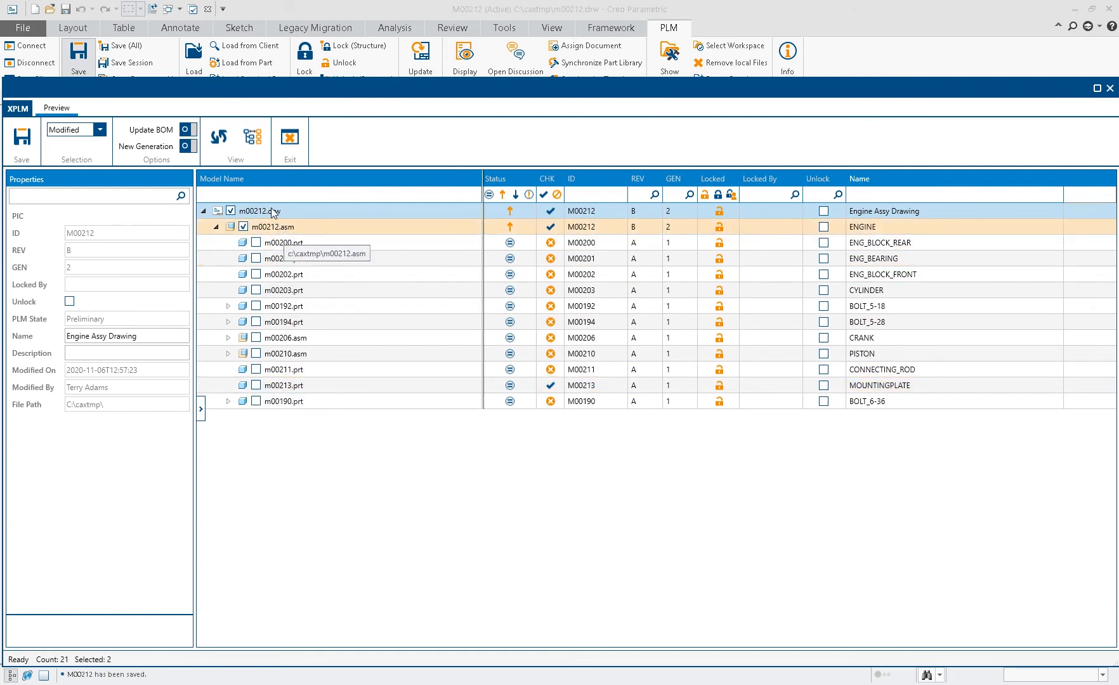
mouse_move(22, 139)
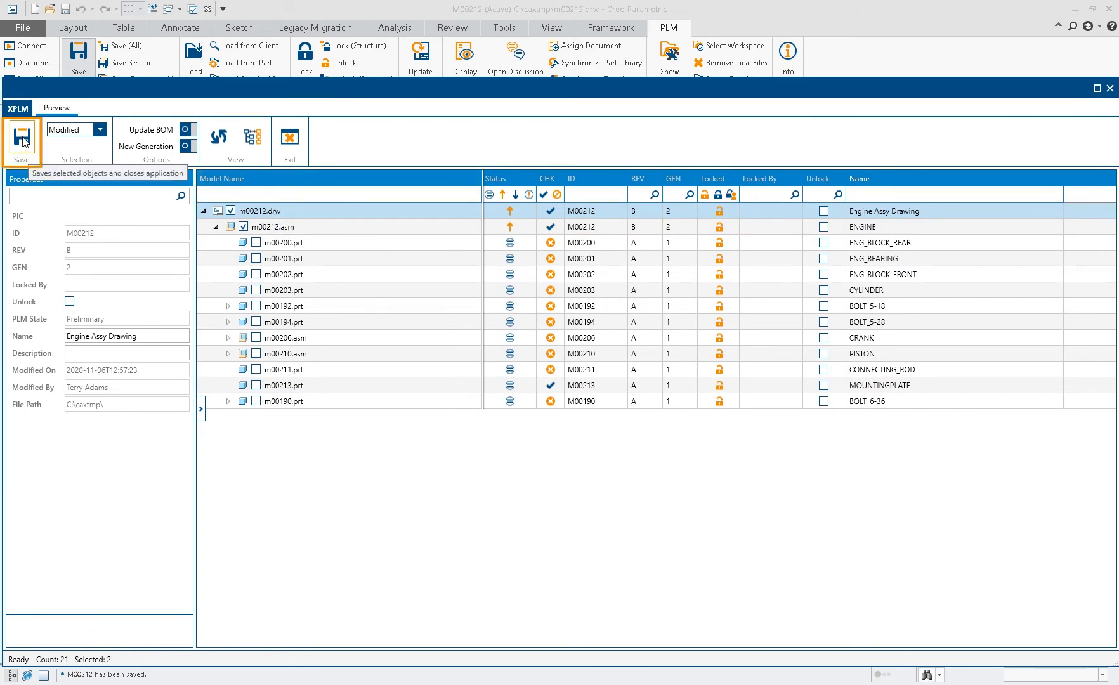
Check in the M00212 drawing and engine assembly, generating the drawing PDF
left_click(22, 138)
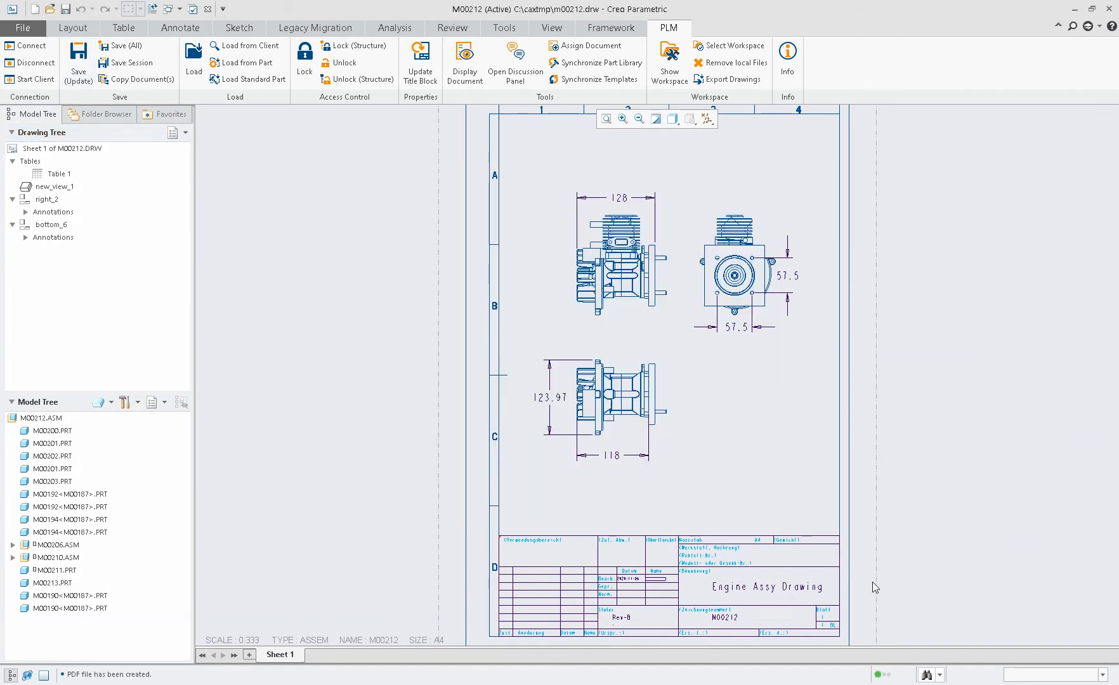
mouse_move(883, 336)
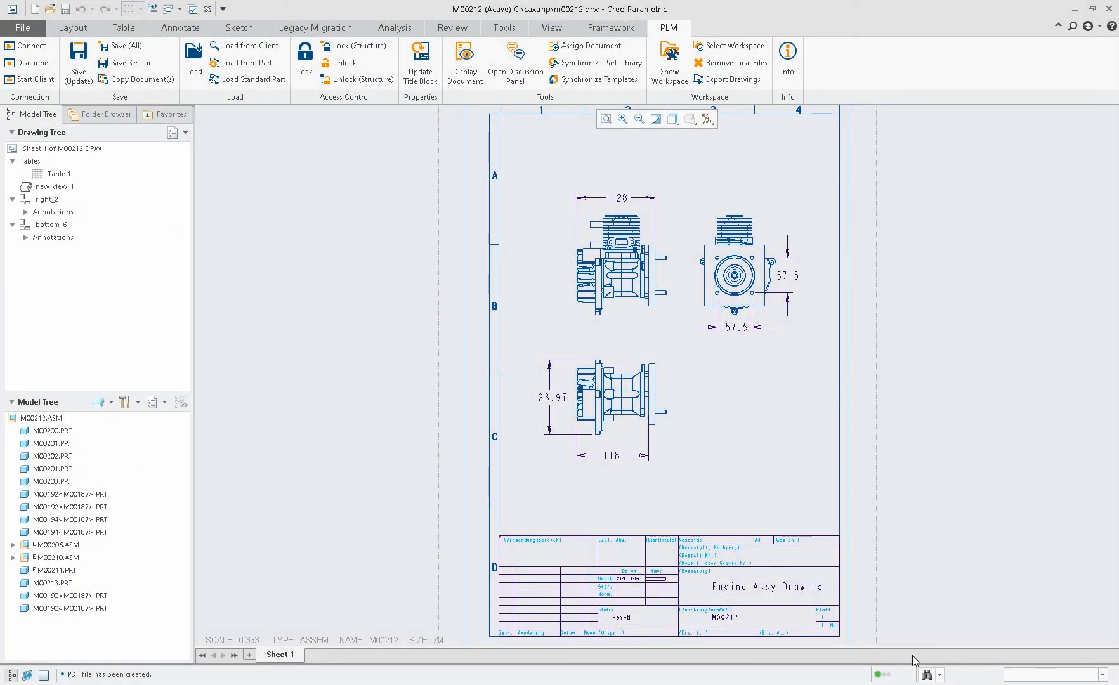
mouse_move(936, 418)
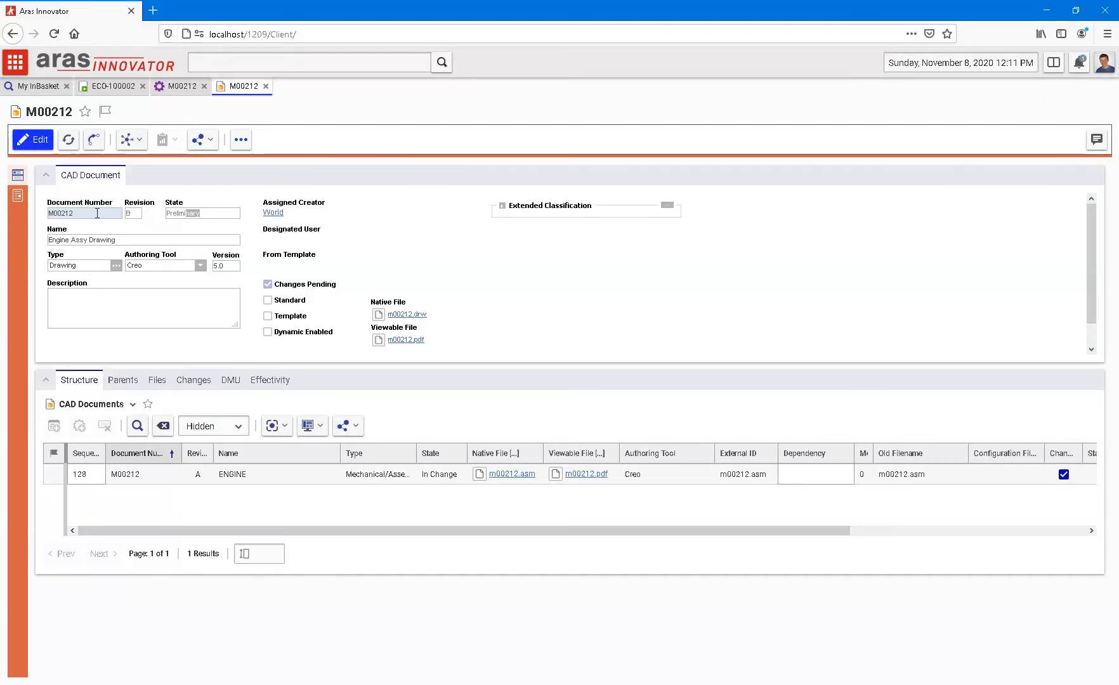
Refresh the M00212 CAD document and overlay its PDF differences against version 1
left_click(68, 139)
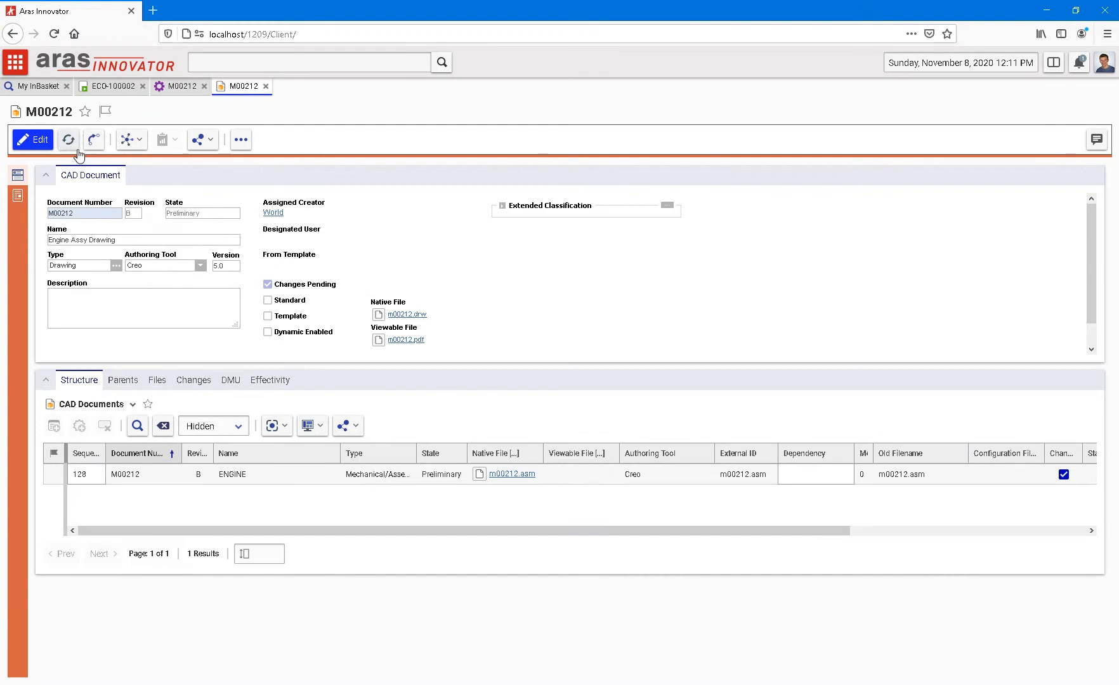
mouse_move(95, 201)
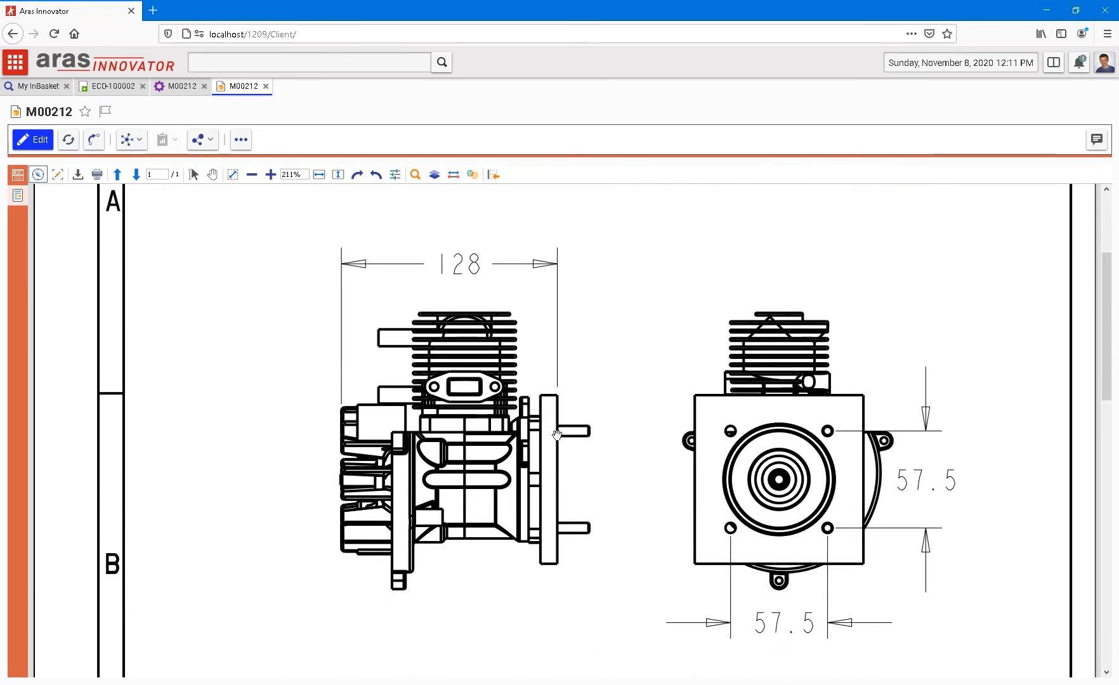
scroll("down", 3)
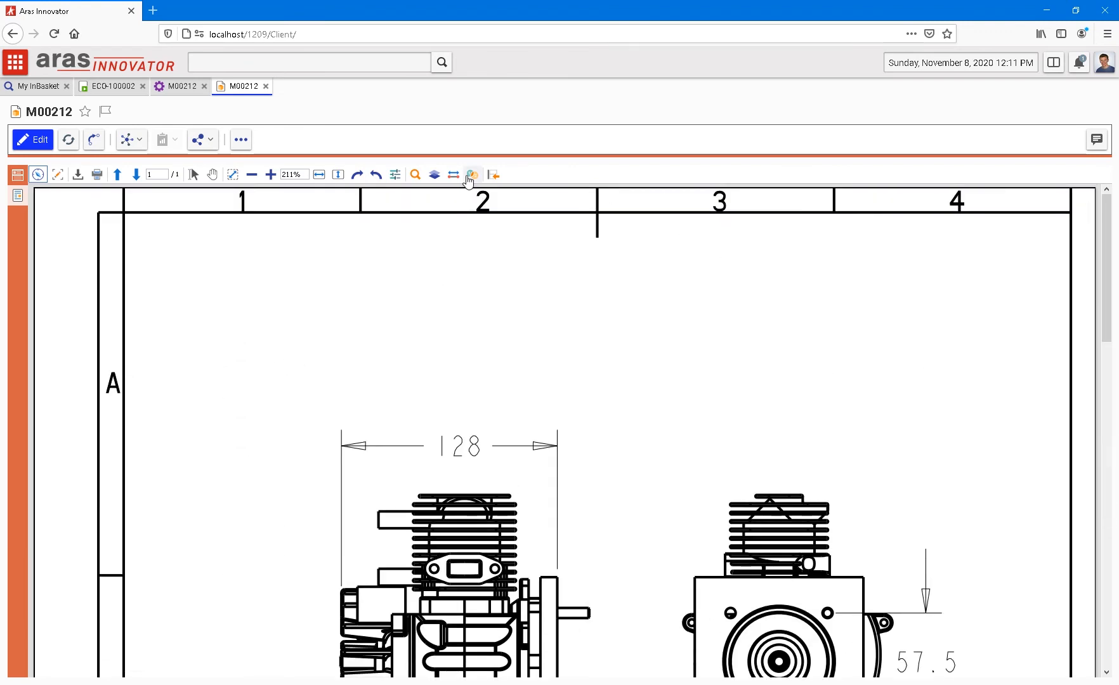
left_click(471, 174)
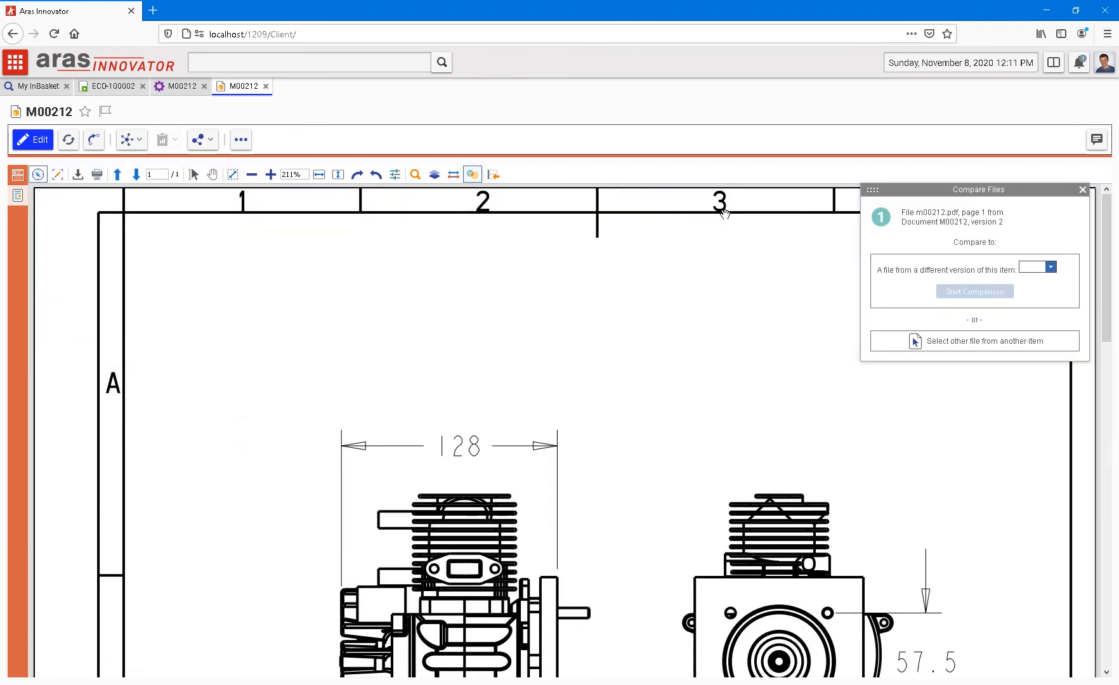
left_click(1050, 266)
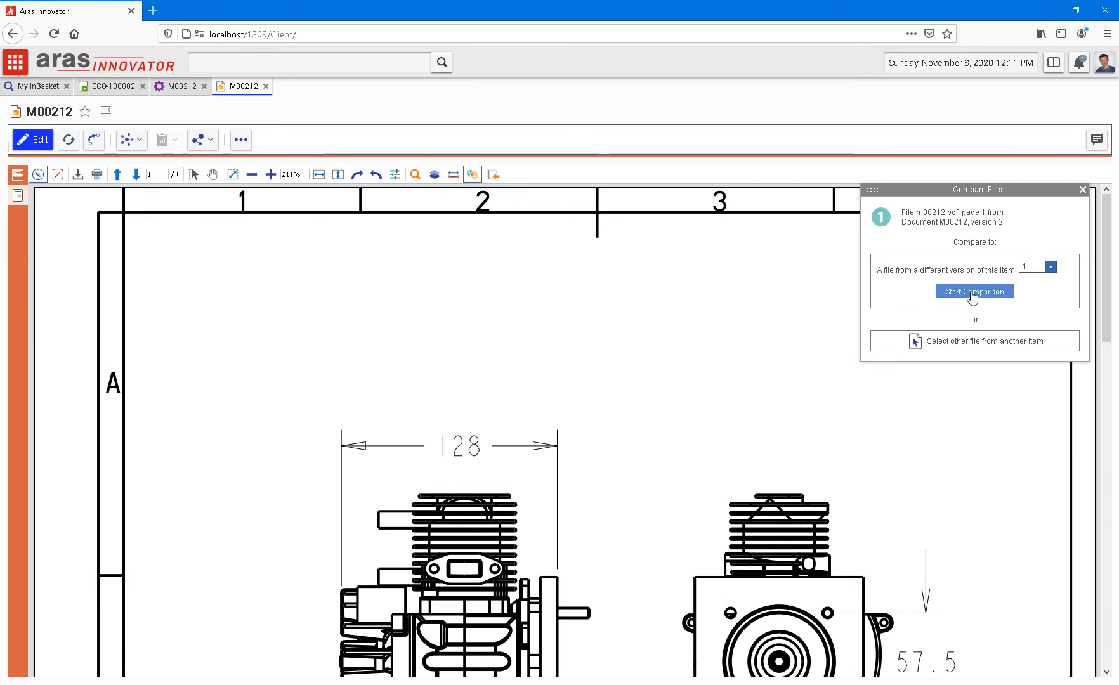
left_click(974, 291)
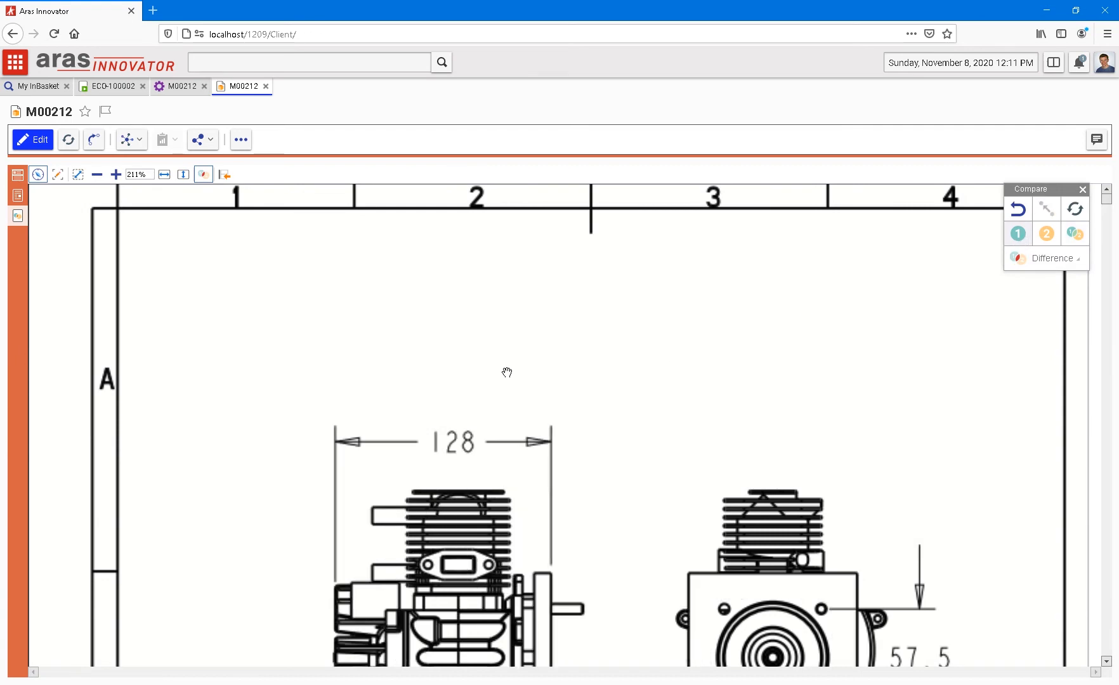
left_click(1018, 233)
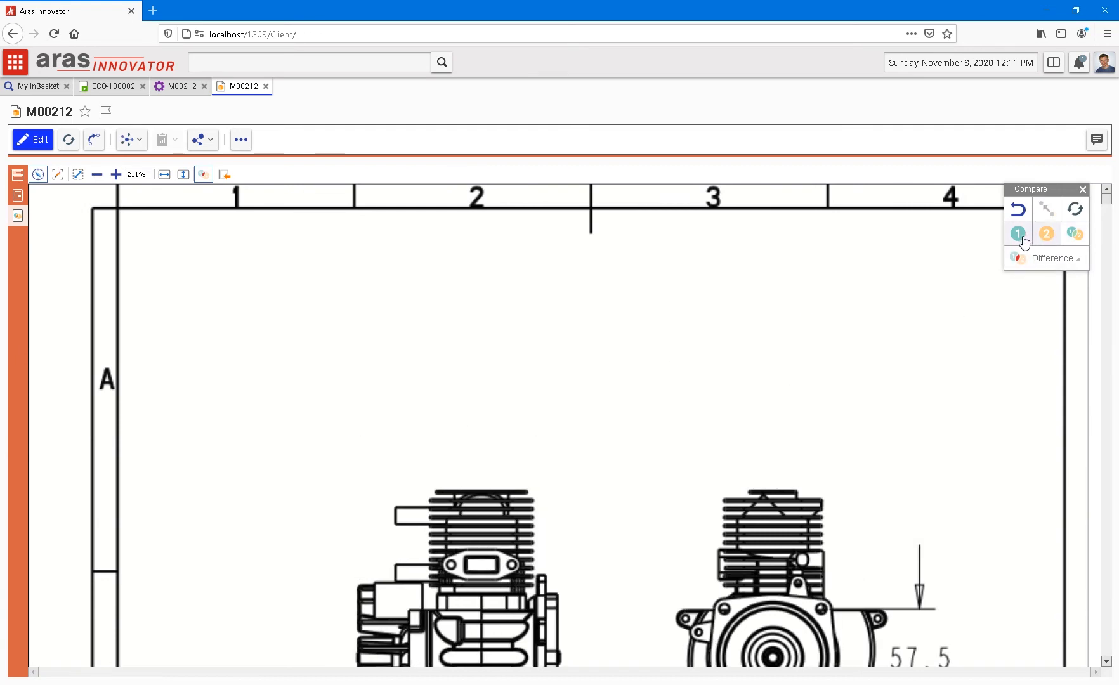
left_click(1074, 234)
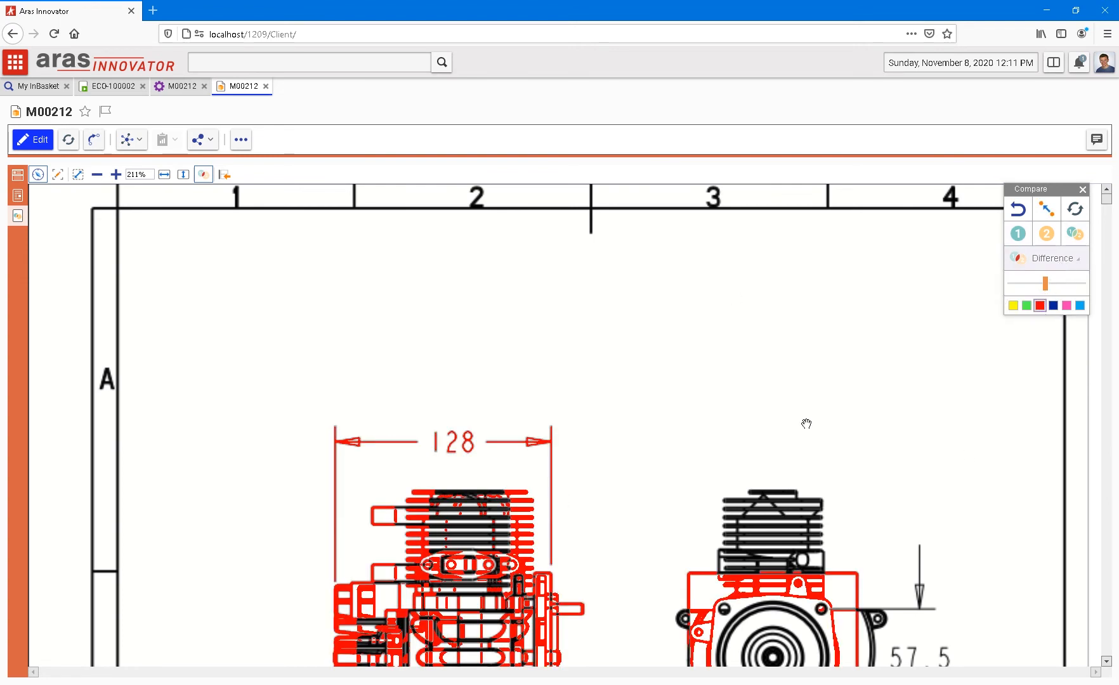
left_click(183, 173)
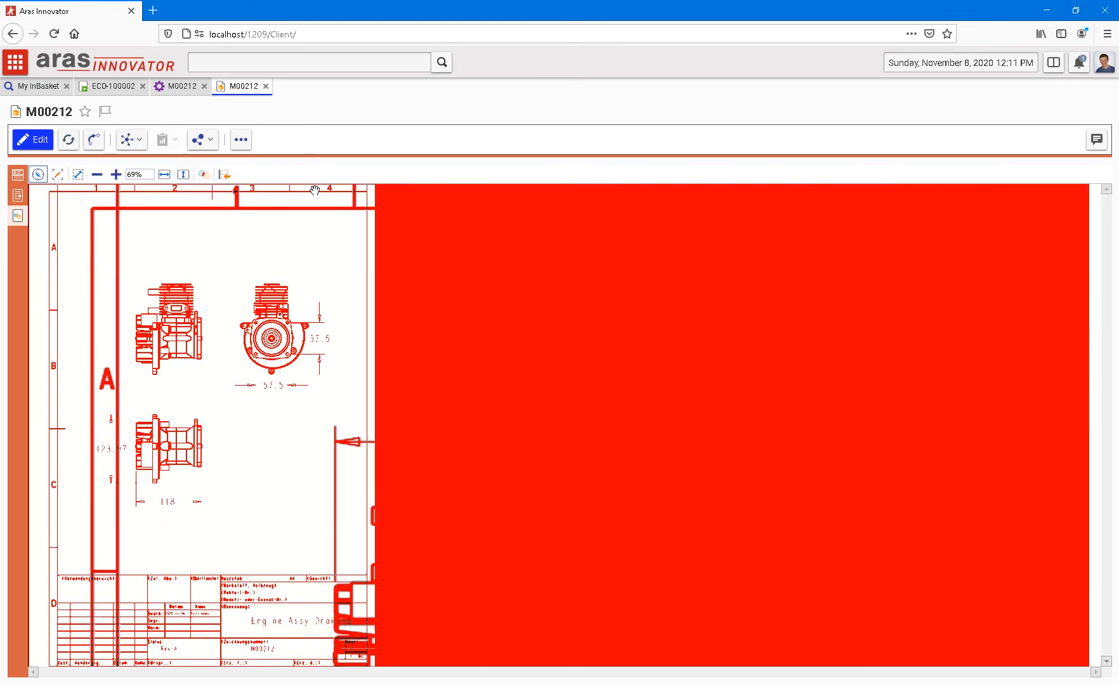
mouse_move(38, 174)
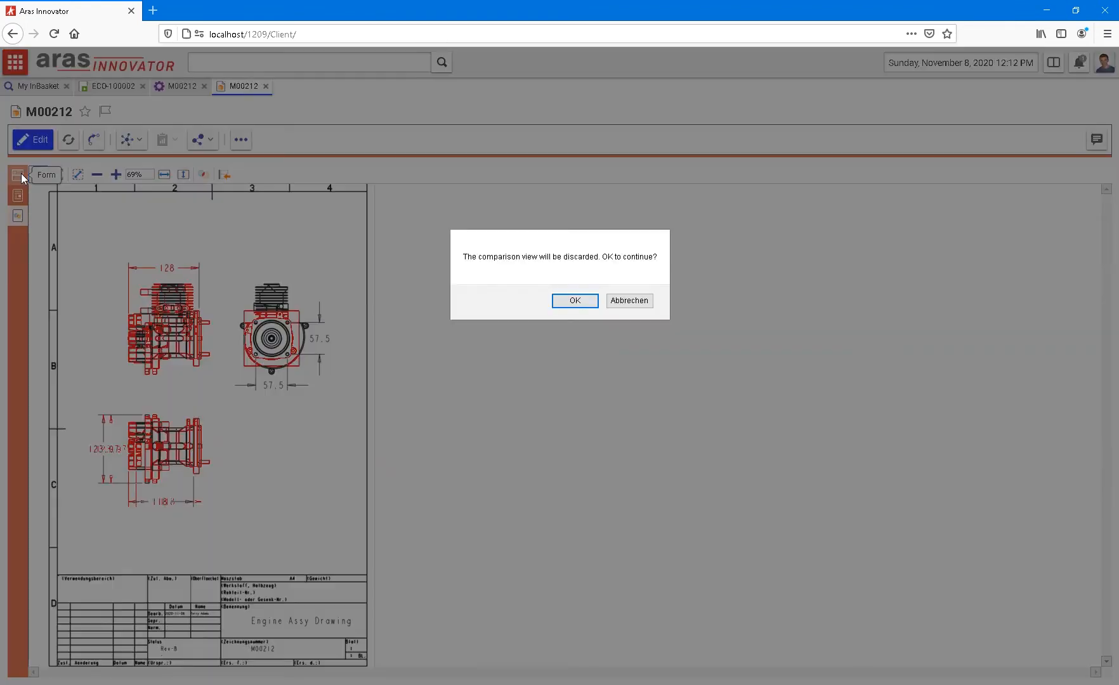
Discard the comparison view and show the property form of part M00212 revision B
left_click(573, 301)
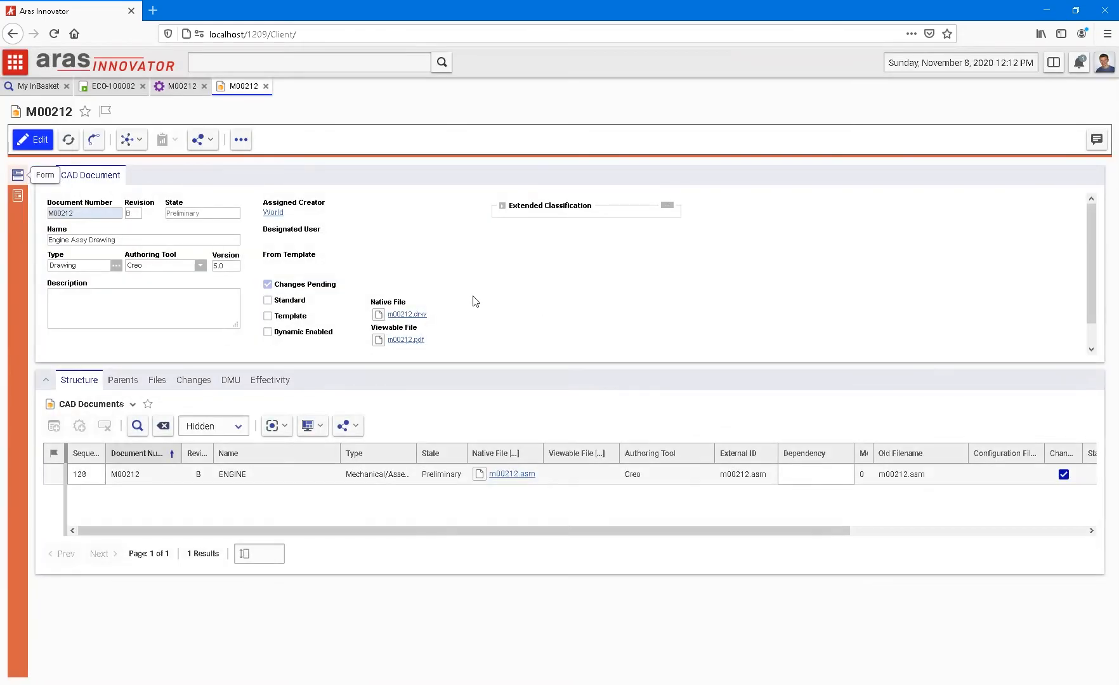
mouse_move(344, 306)
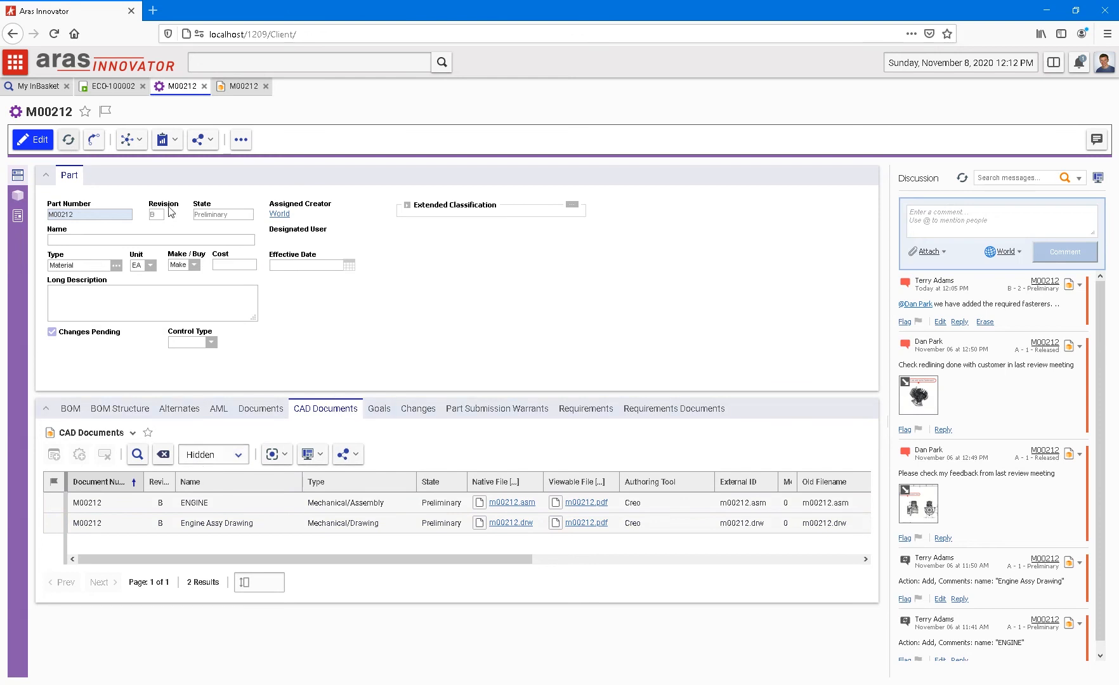
left_click(214, 523)
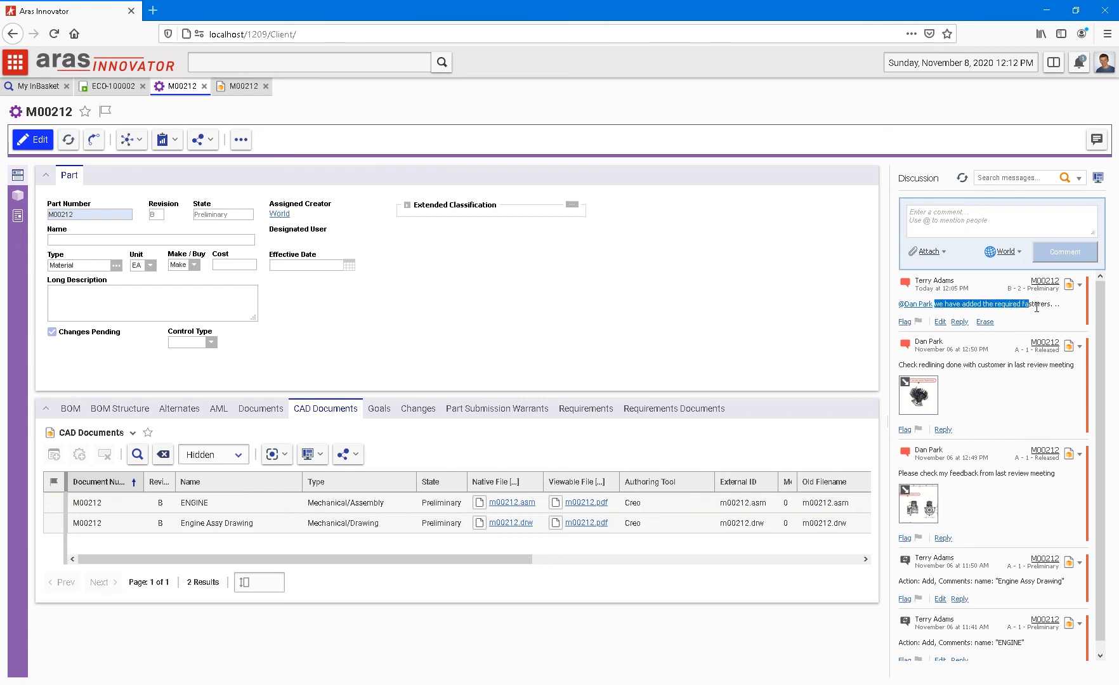
mouse_move(927, 274)
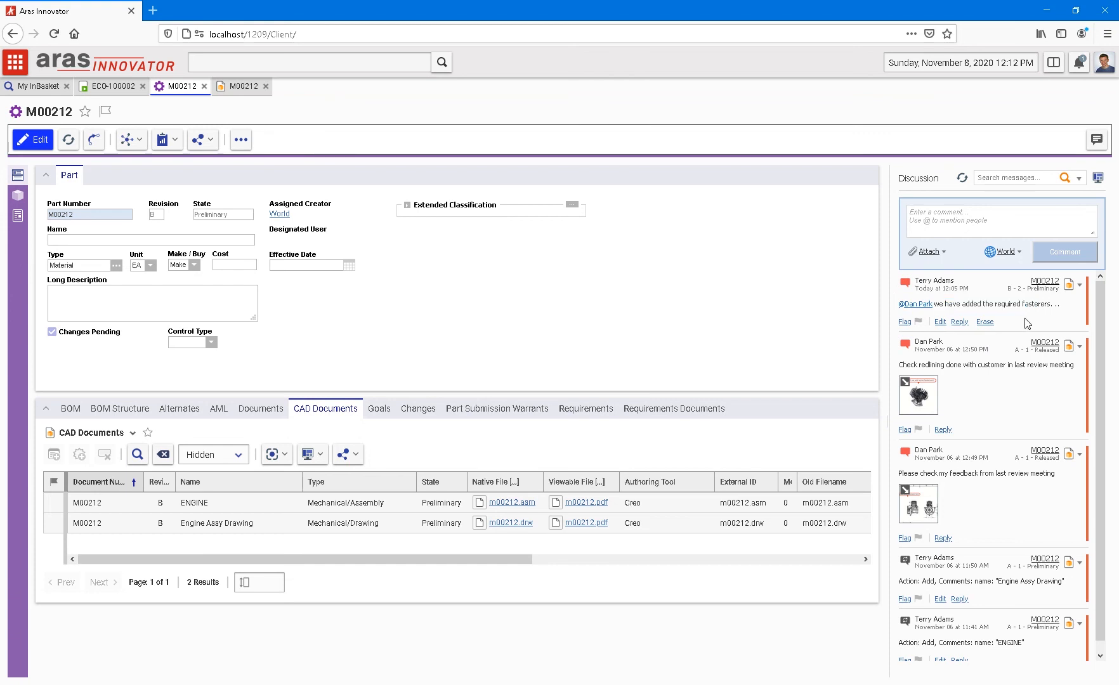
mouse_move(62, 200)
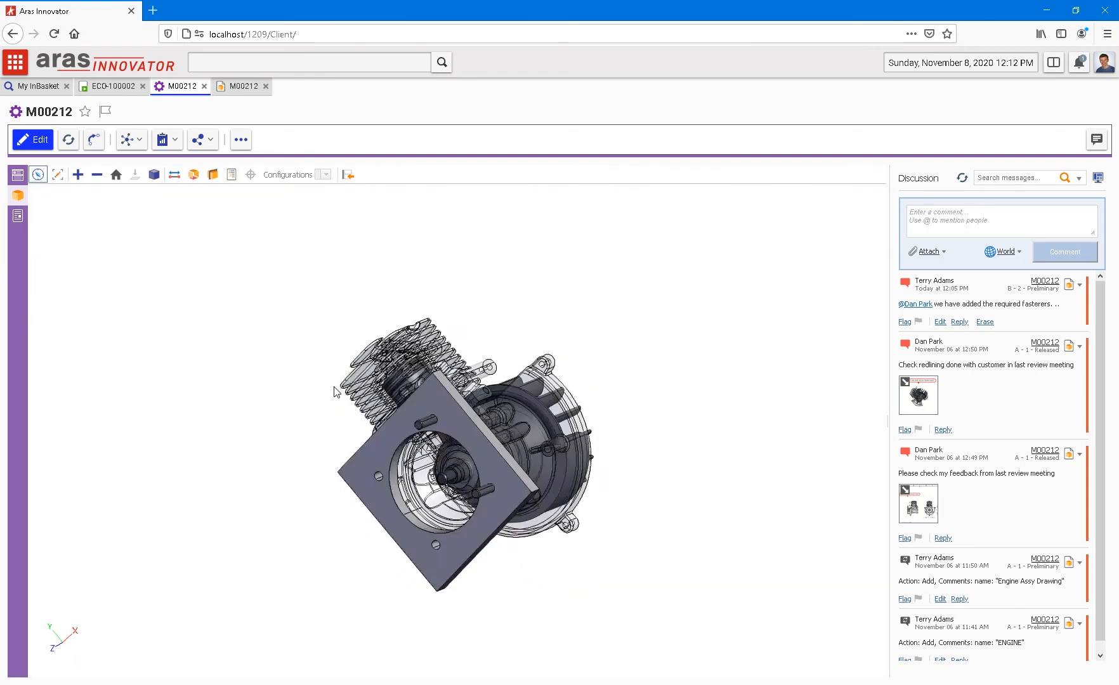
left_click_drag(336, 392, 237, 532)
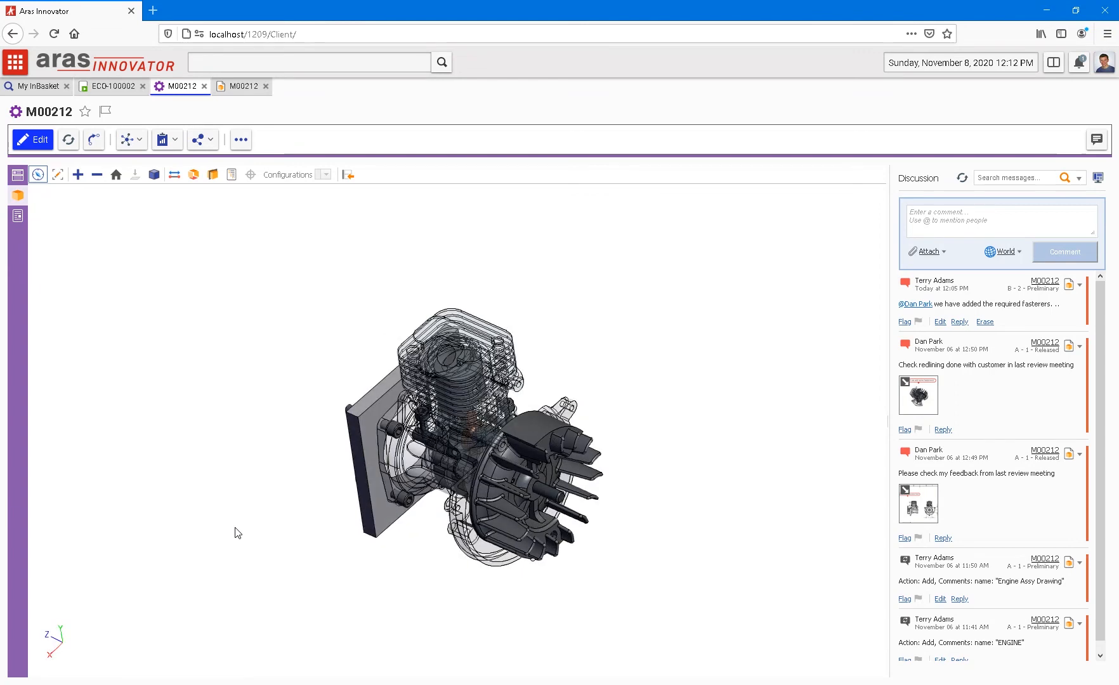
left_click(17, 174)
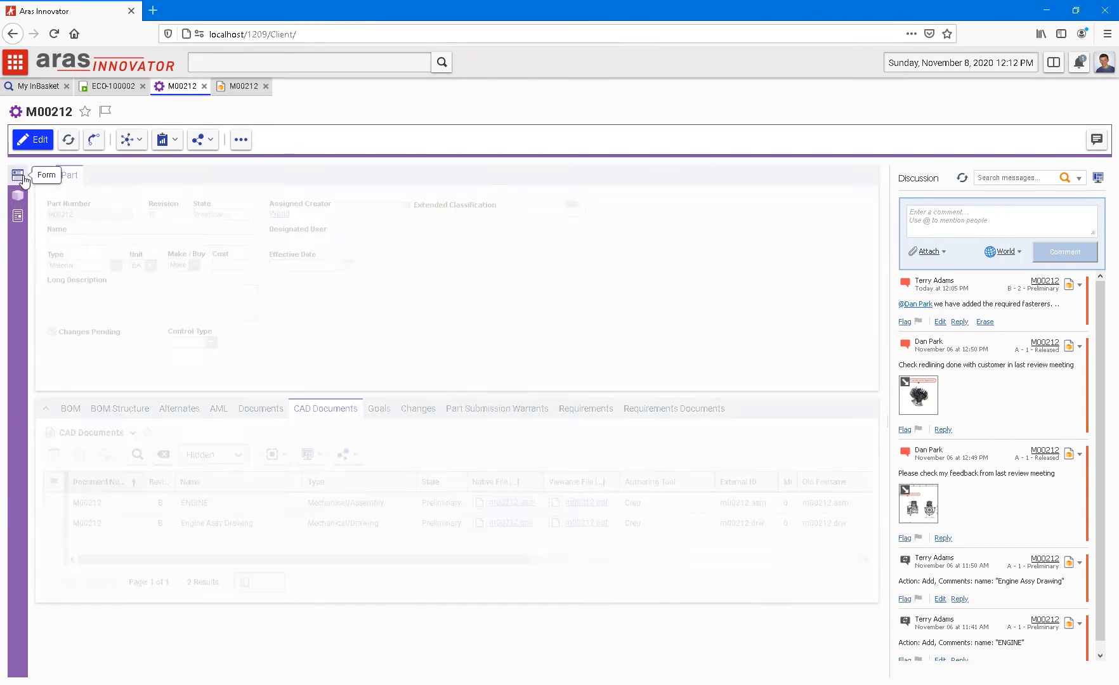
left_click(70, 408)
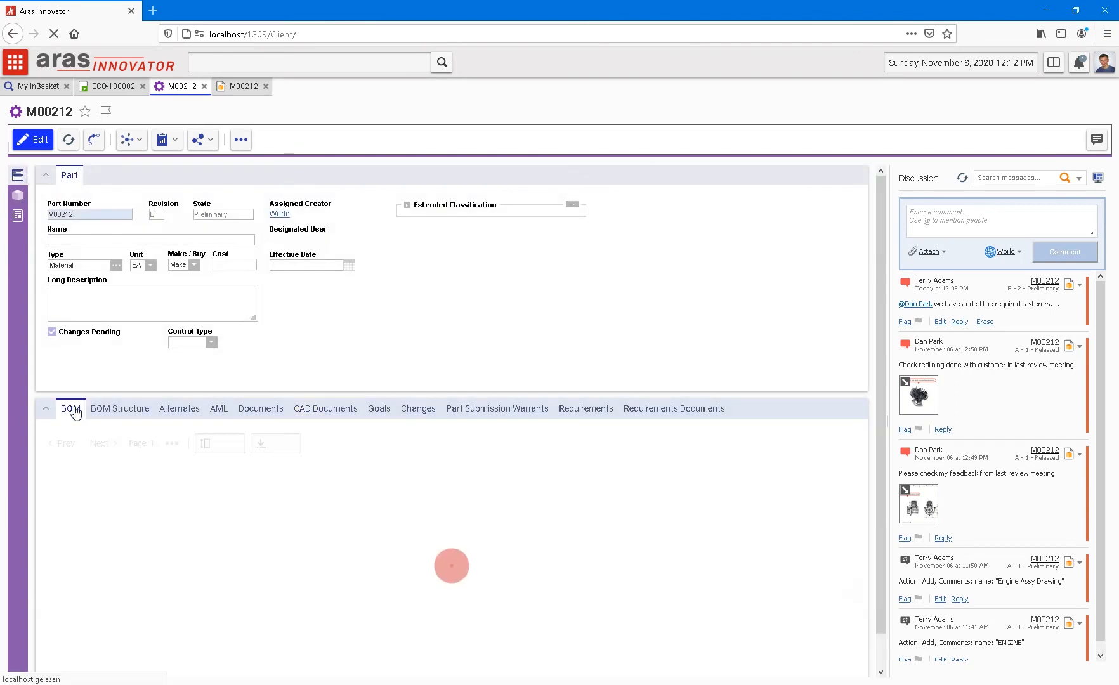
Show the M00212 BOM and inspect the changed BOLT_5-28 and new BOLT_6-36 rows
left_click(70, 409)
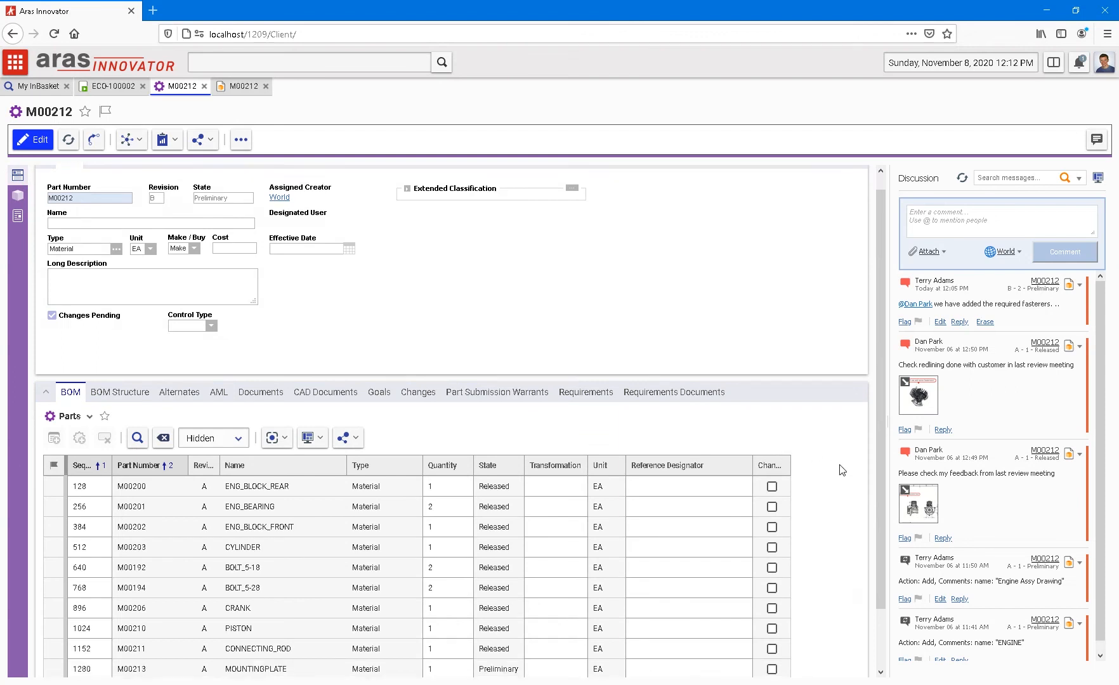
left_click(308, 370)
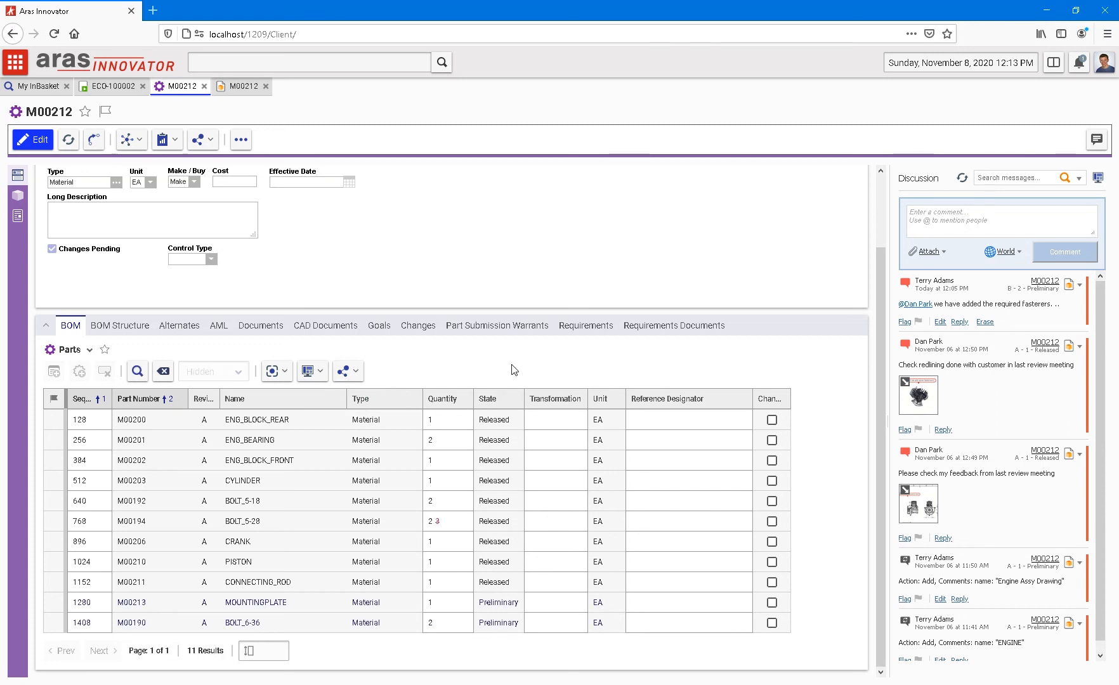
left_click(249, 501)
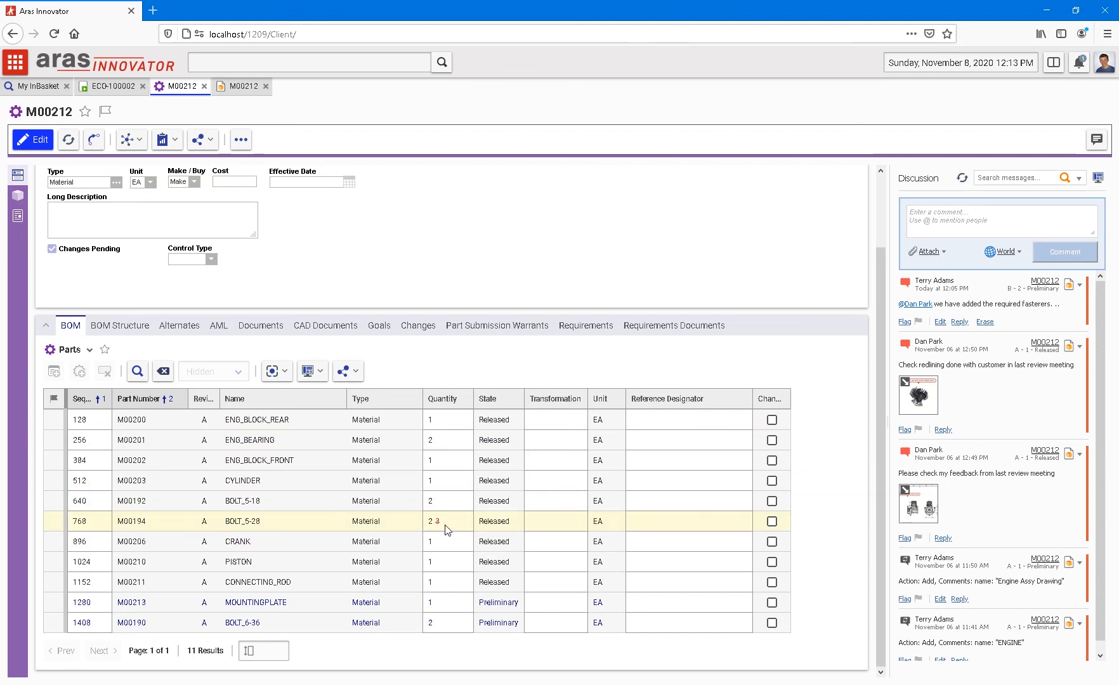
left_click(366, 622)
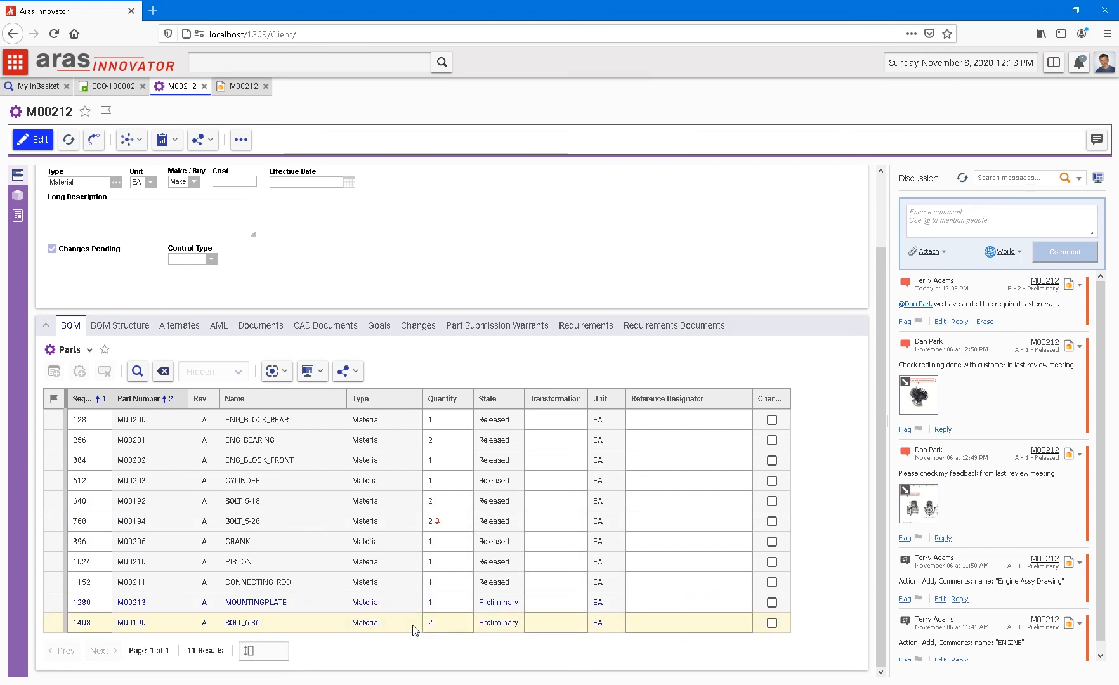
mouse_move(402, 629)
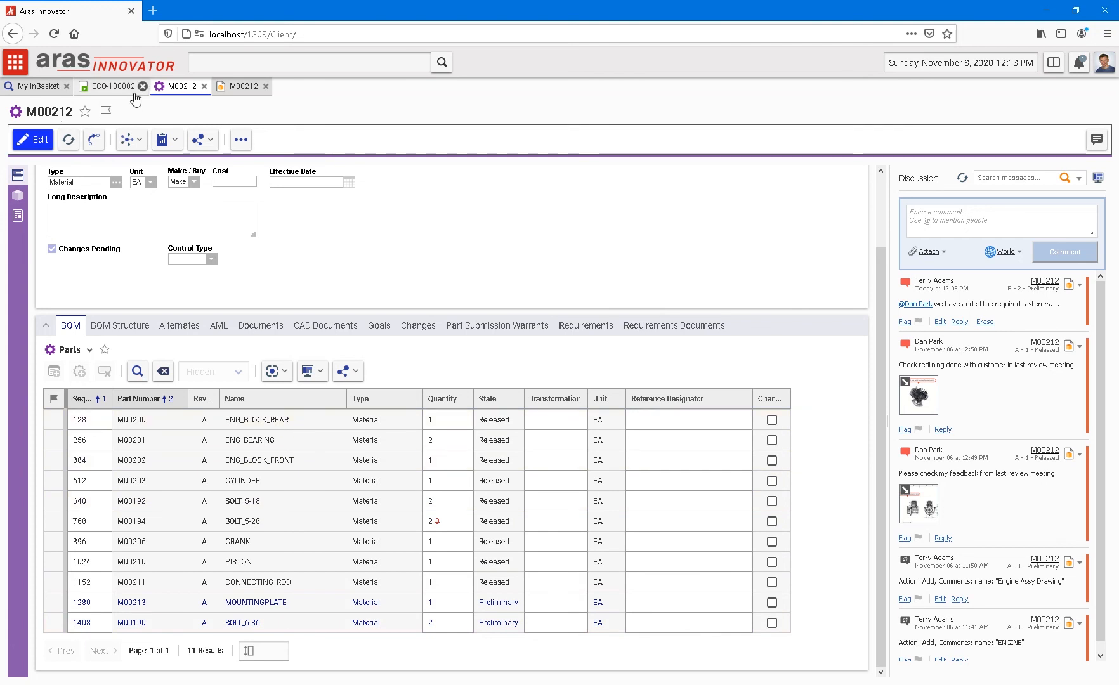
mouse_move(120, 100)
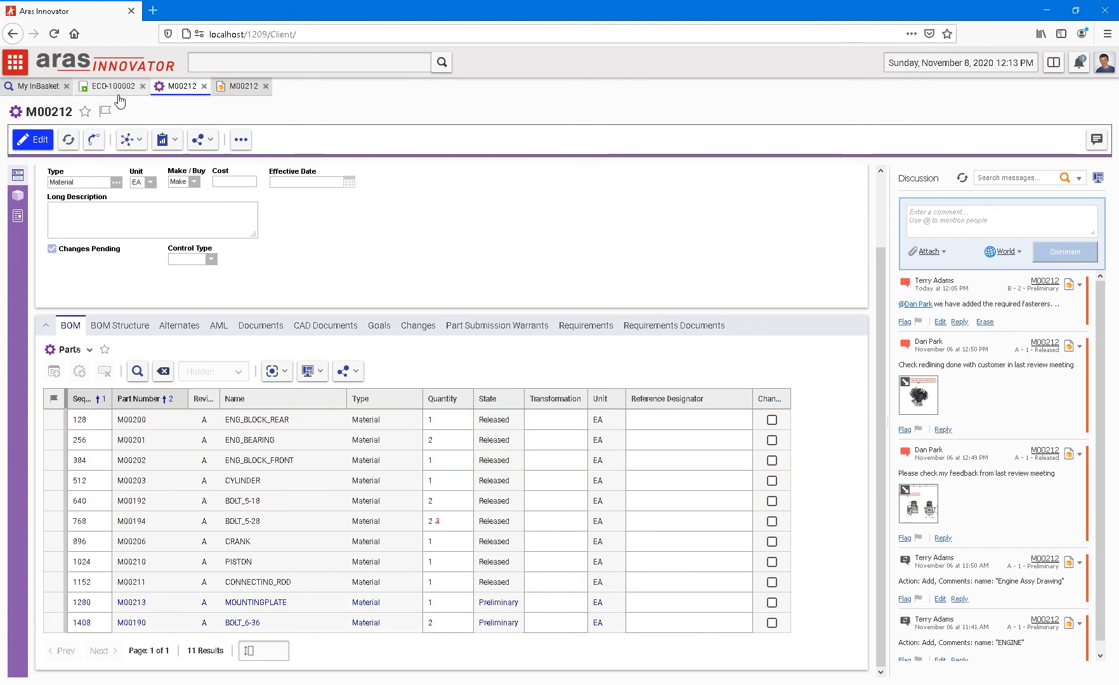
Vote Complete on ECO-100002's Draft Changes, commenting that changes have been done in Creo
left_click(111, 86)
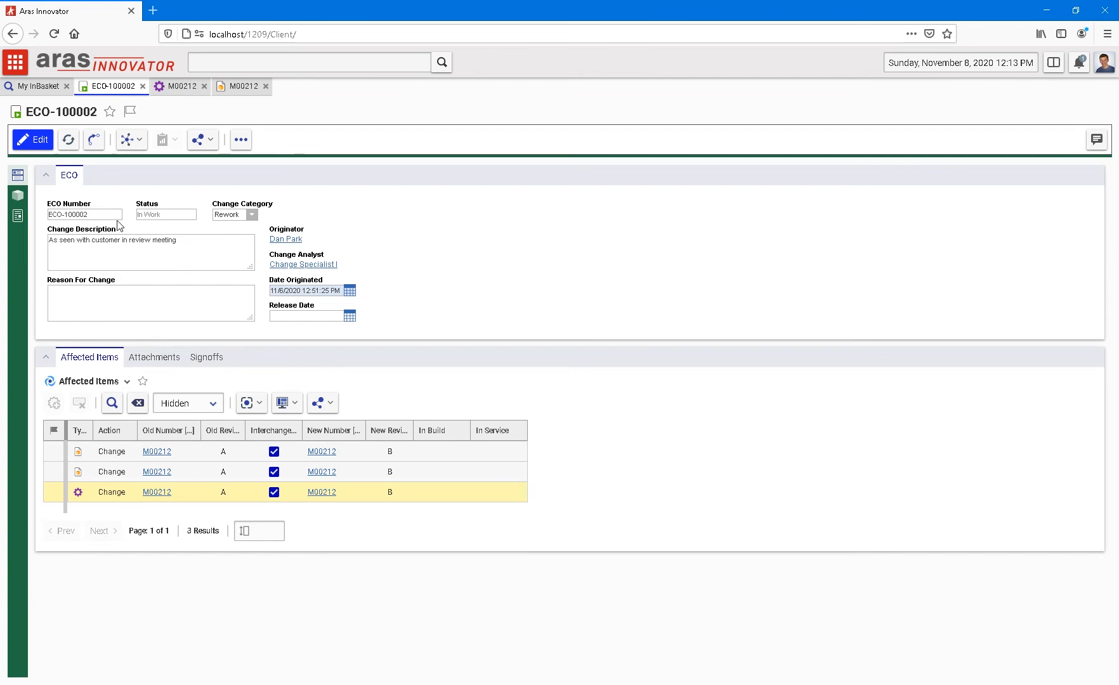
left_click(206, 356)
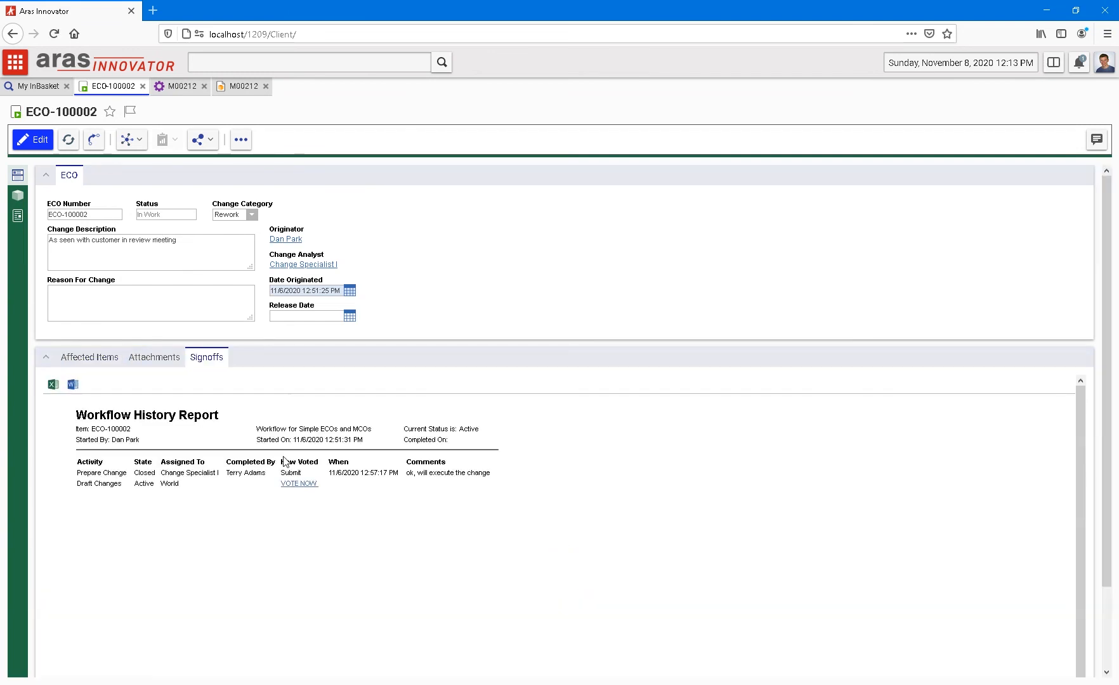
left_click(298, 483)
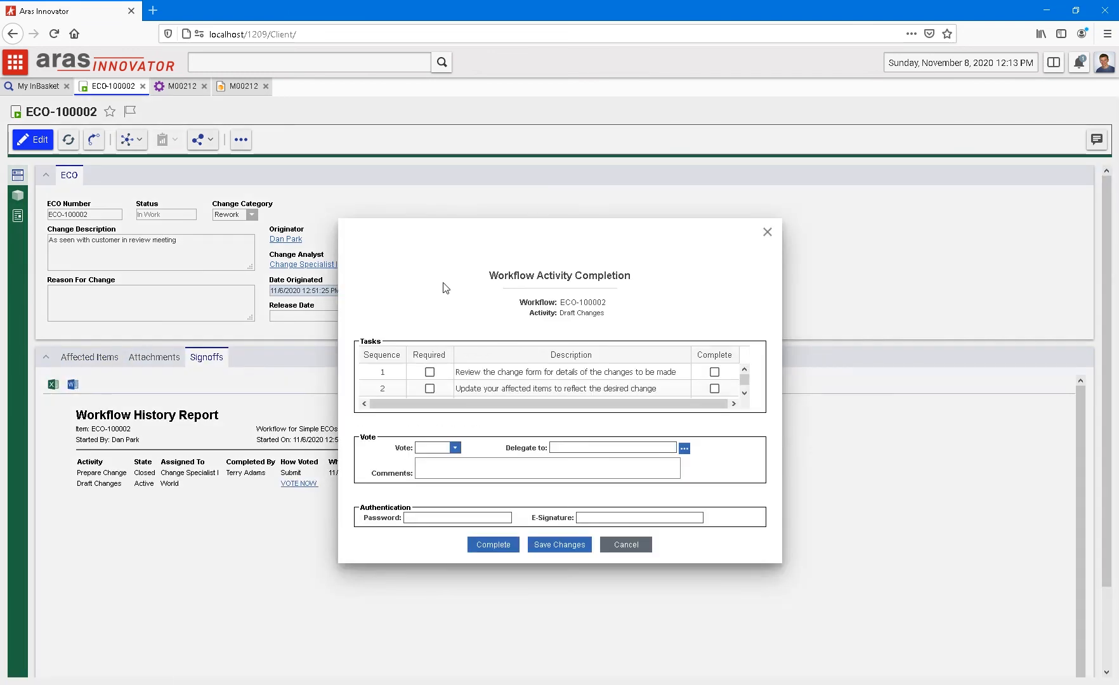
left_click(454, 447)
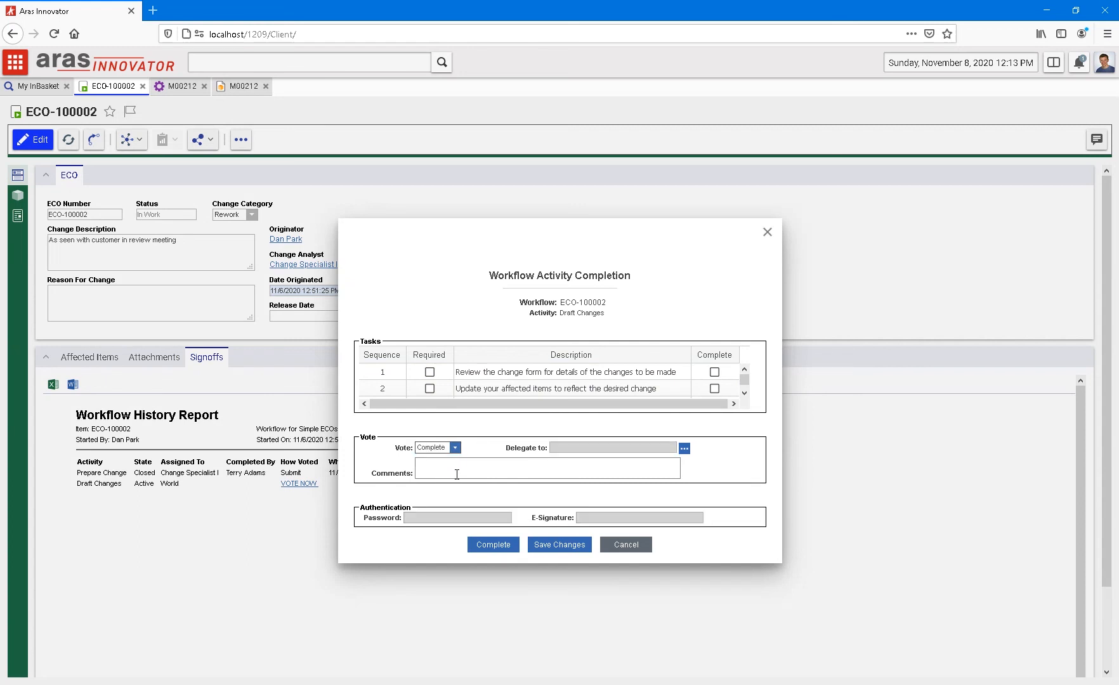
type("change")
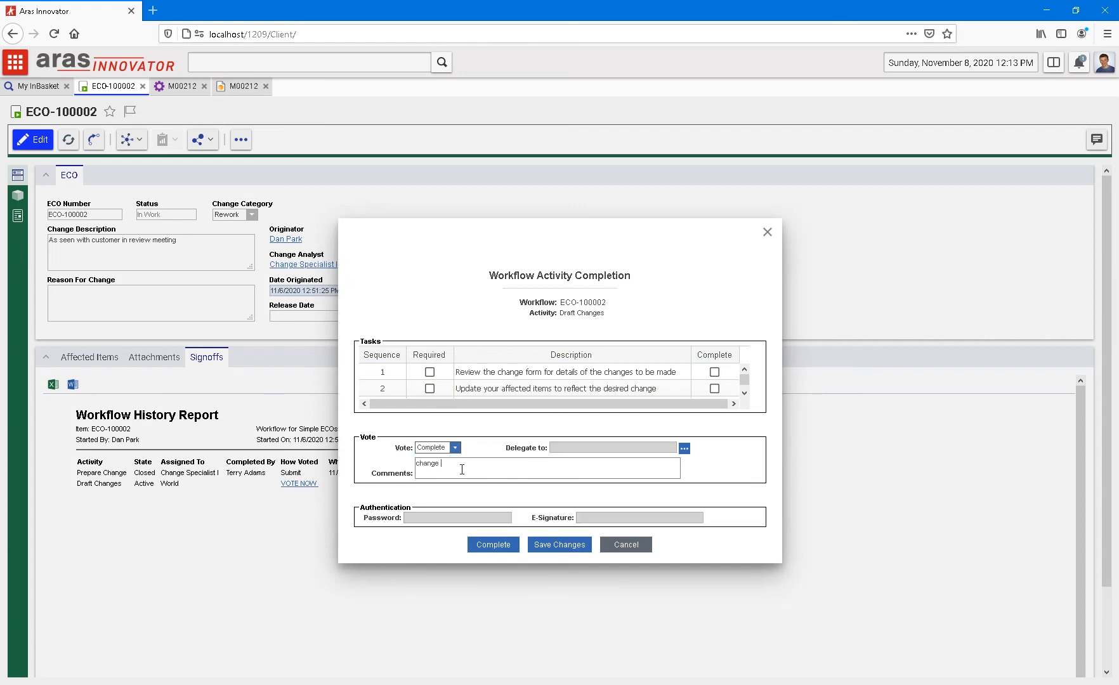
type("have been")
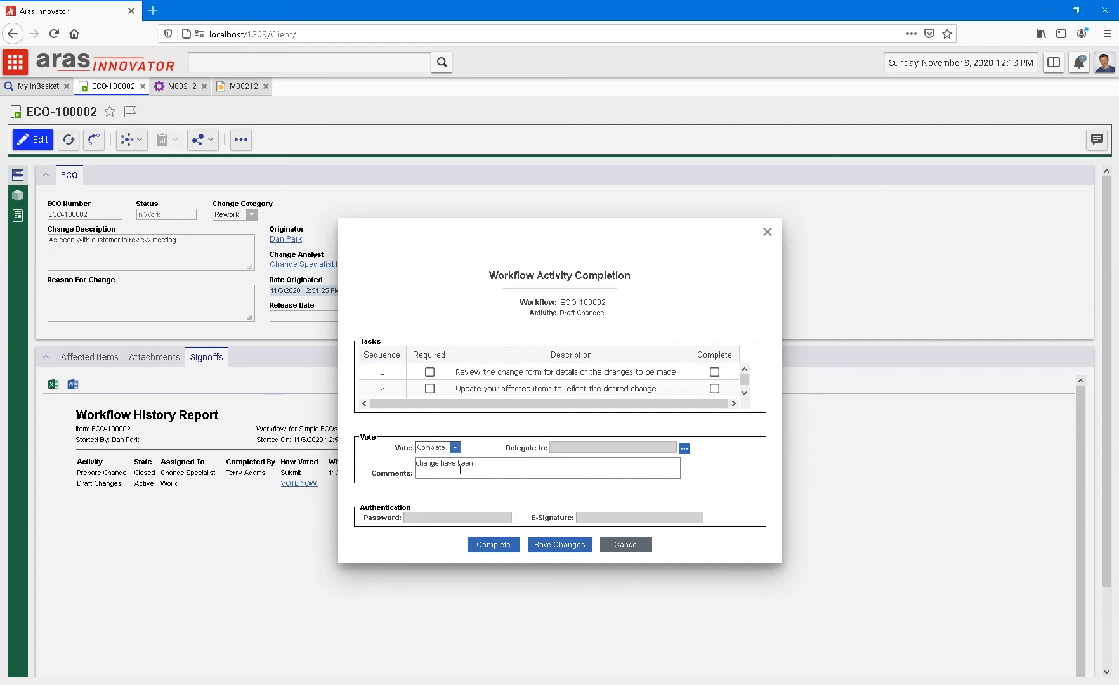
type("done in Creo")
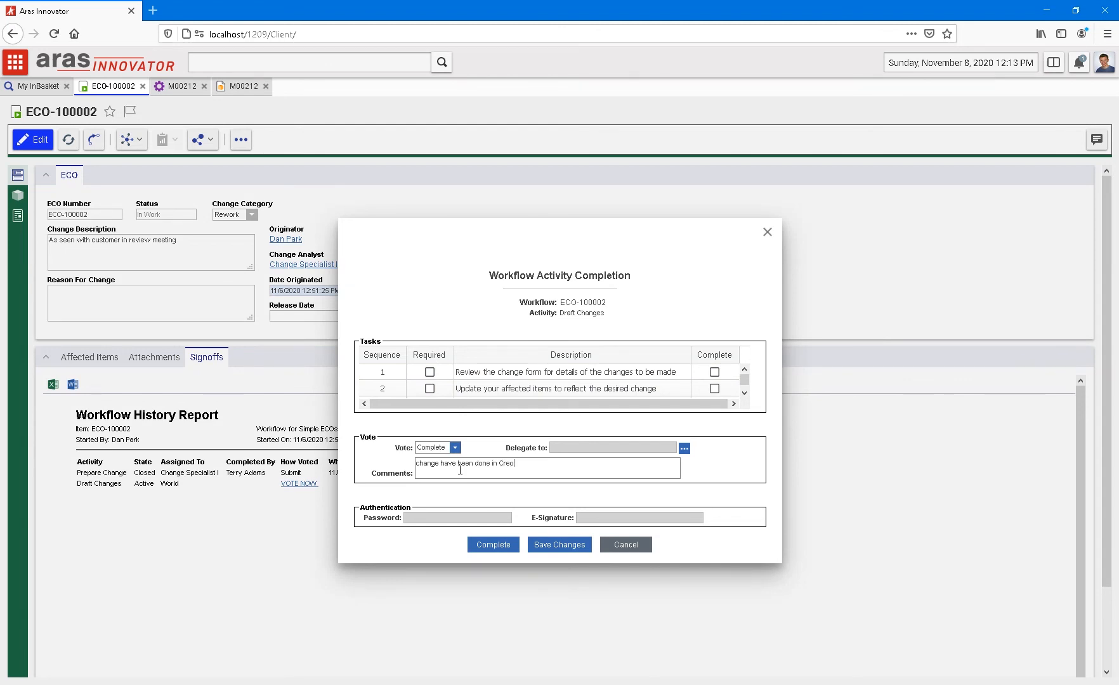
left_click(492, 544)
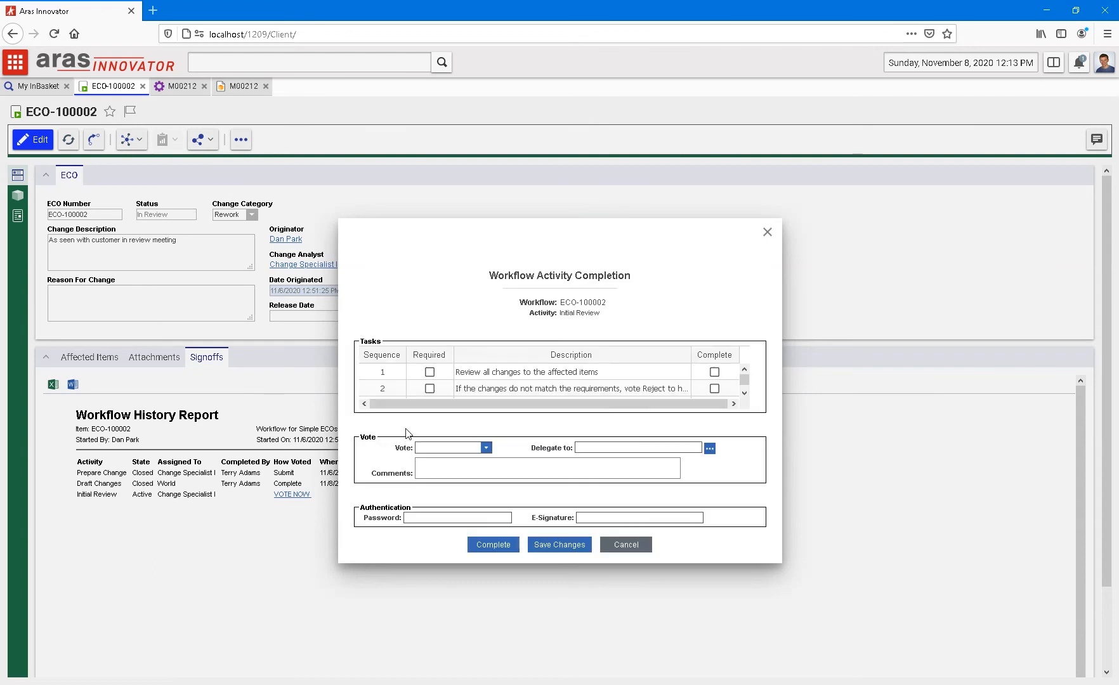
Fast-track approve the Initial Review with comment 'all modifications done as requested'
left_click(446, 447)
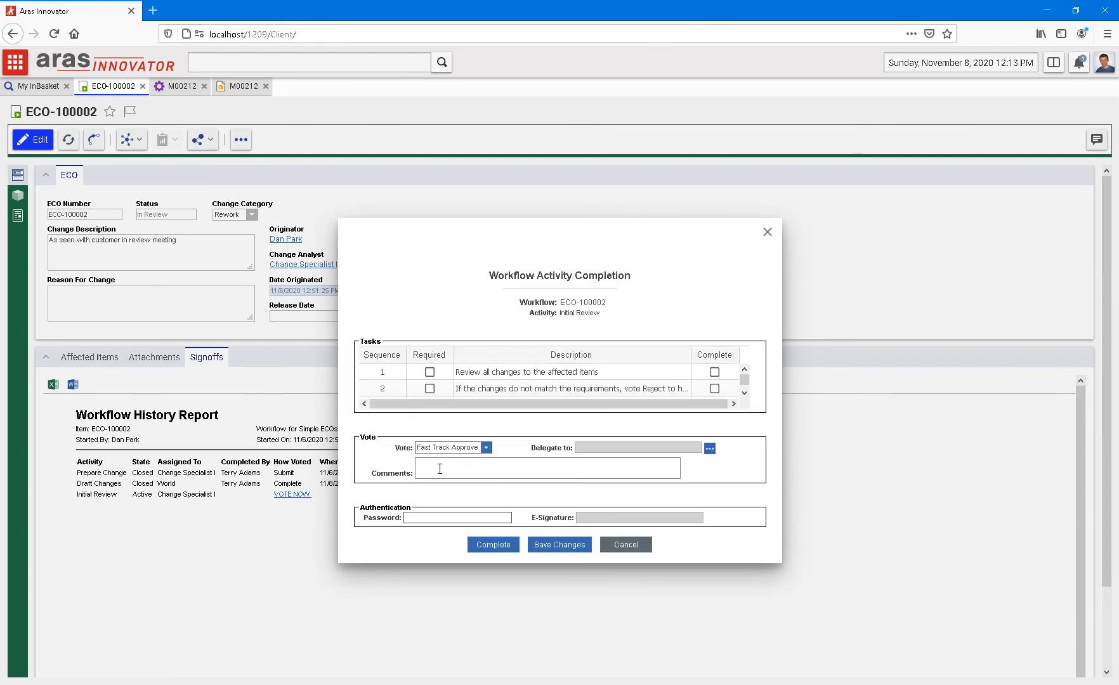
type("all modifications")
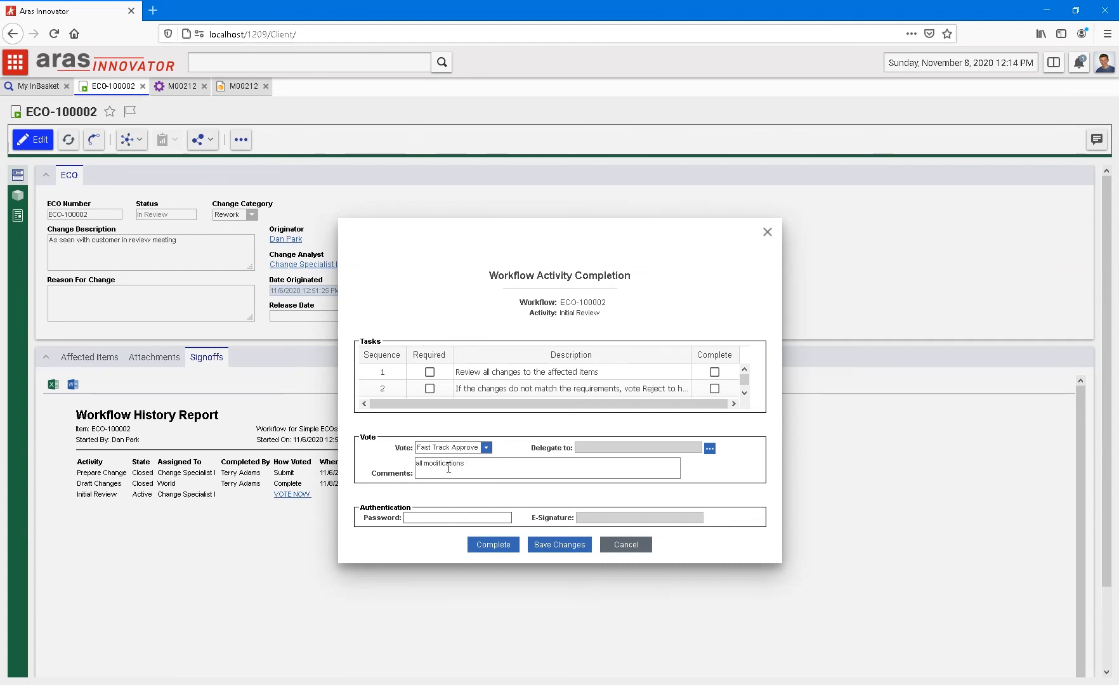
type("done as requested.")
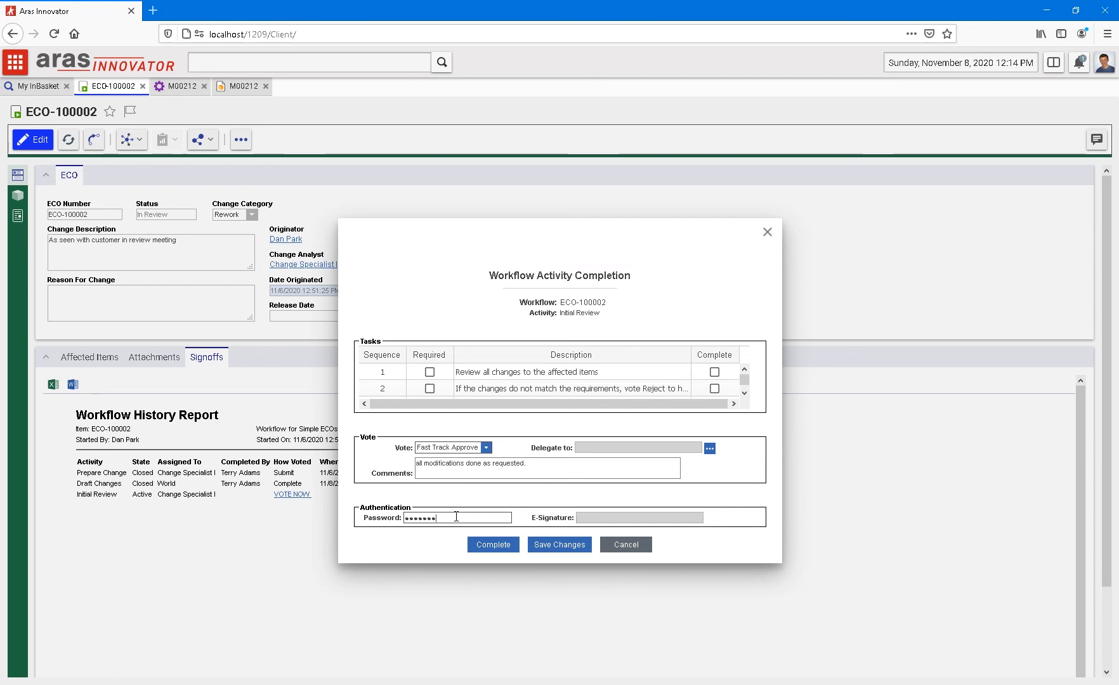
left_click(491, 543)
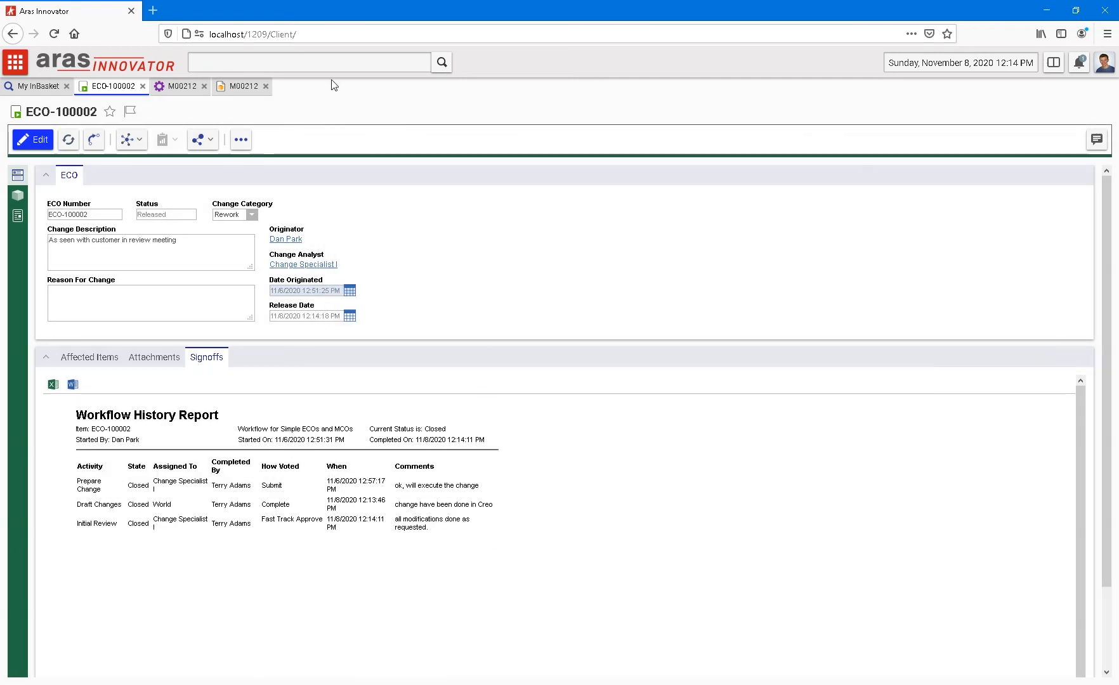
mouse_move(207, 226)
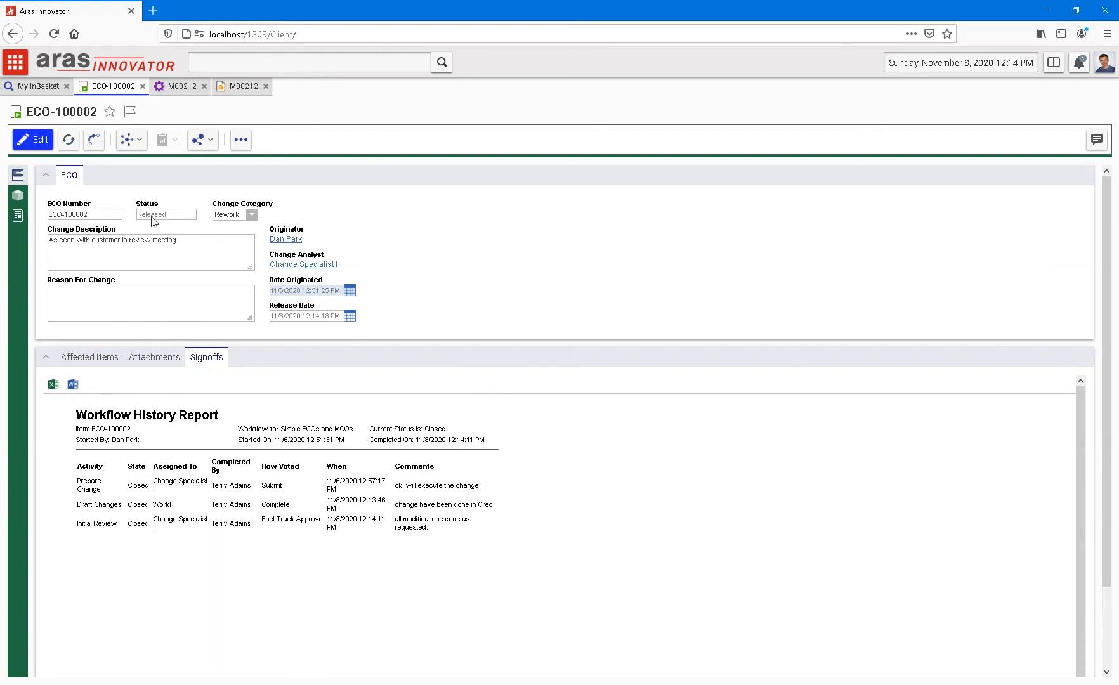
left_click(239, 86)
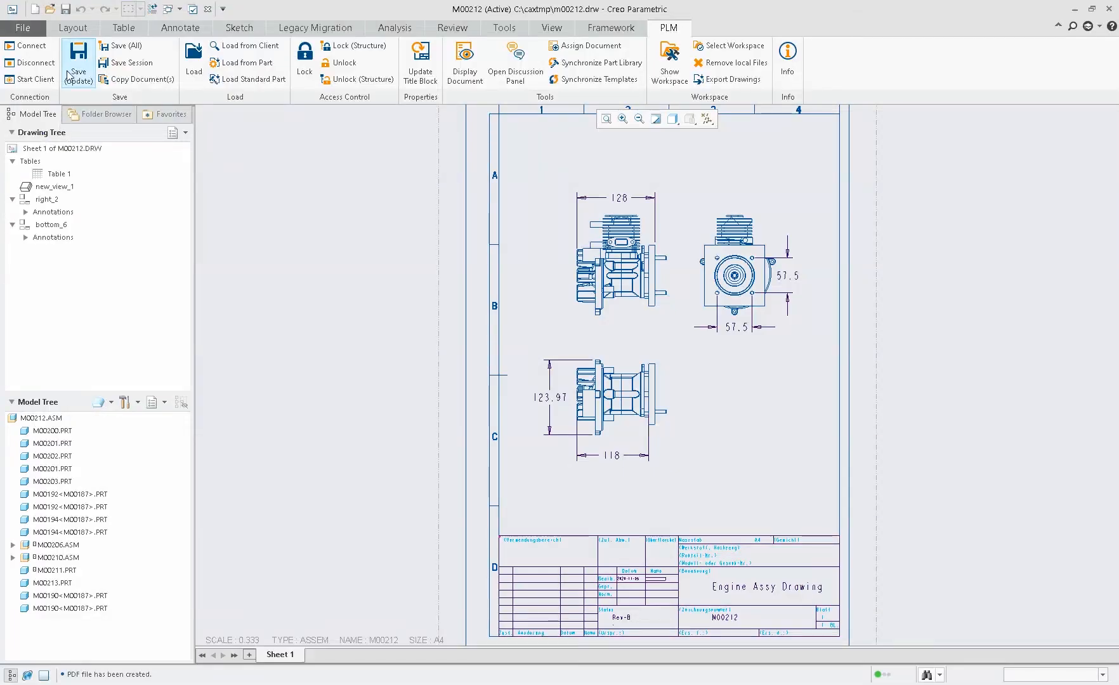
Verify in the XPLM window that drawing M00212 and the ENGINE assembly are Released at revision B
left_click(76, 62)
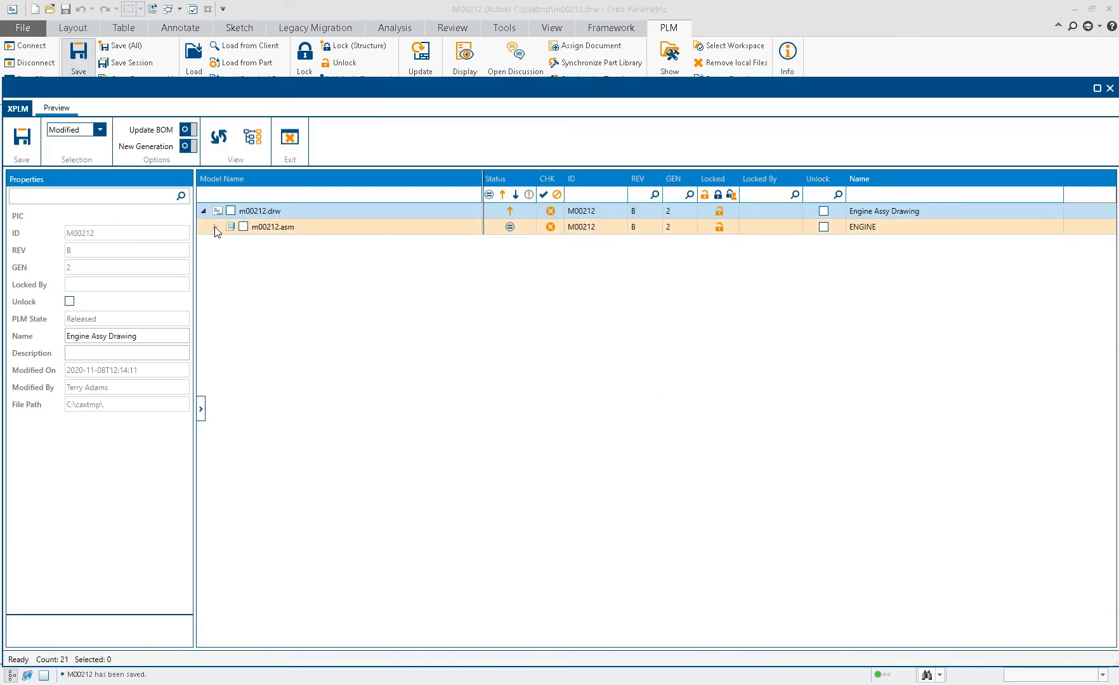
left_click(205, 227)
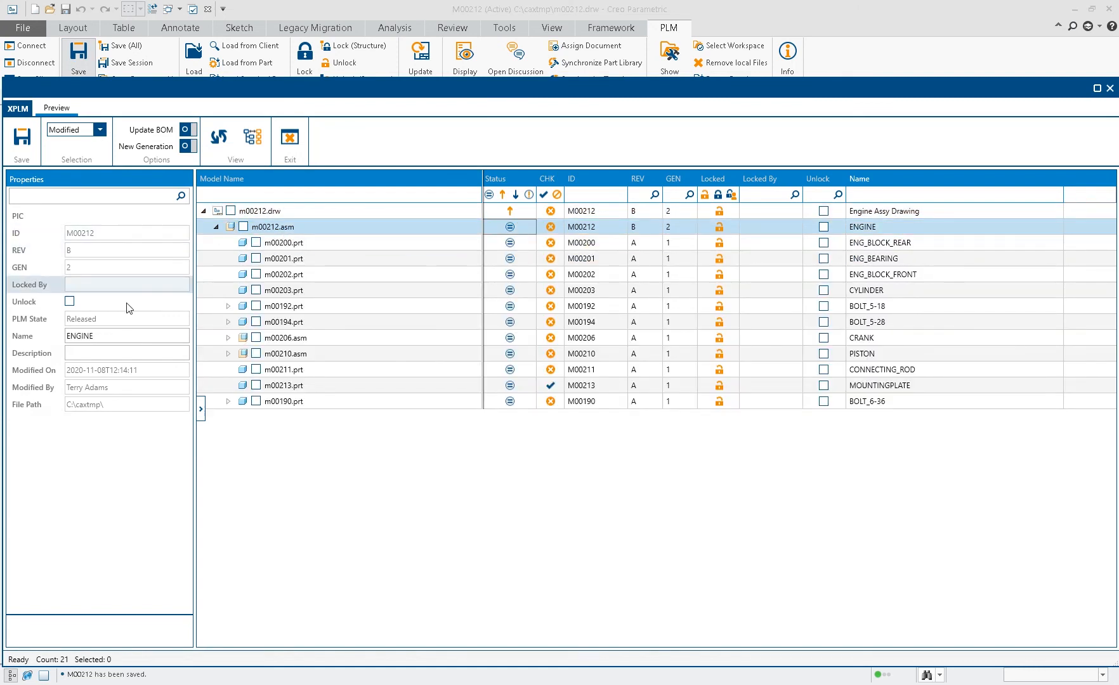
left_click(271, 211)
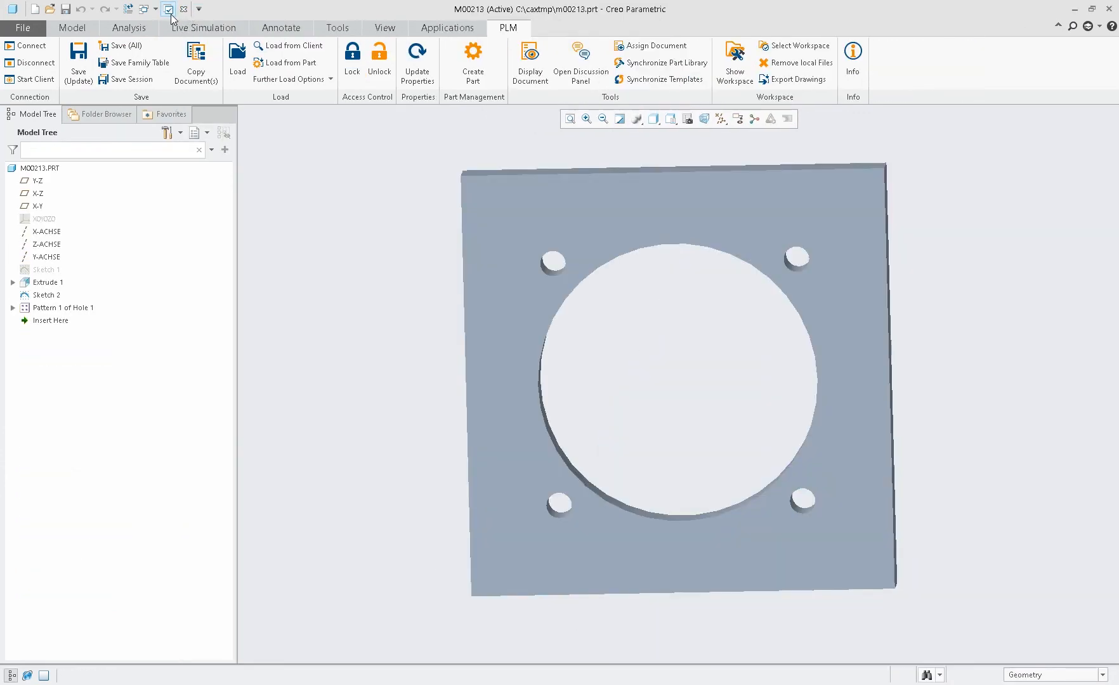
Close the M00213 part window and erase all undisplayed objects from session
left_click(168, 9)
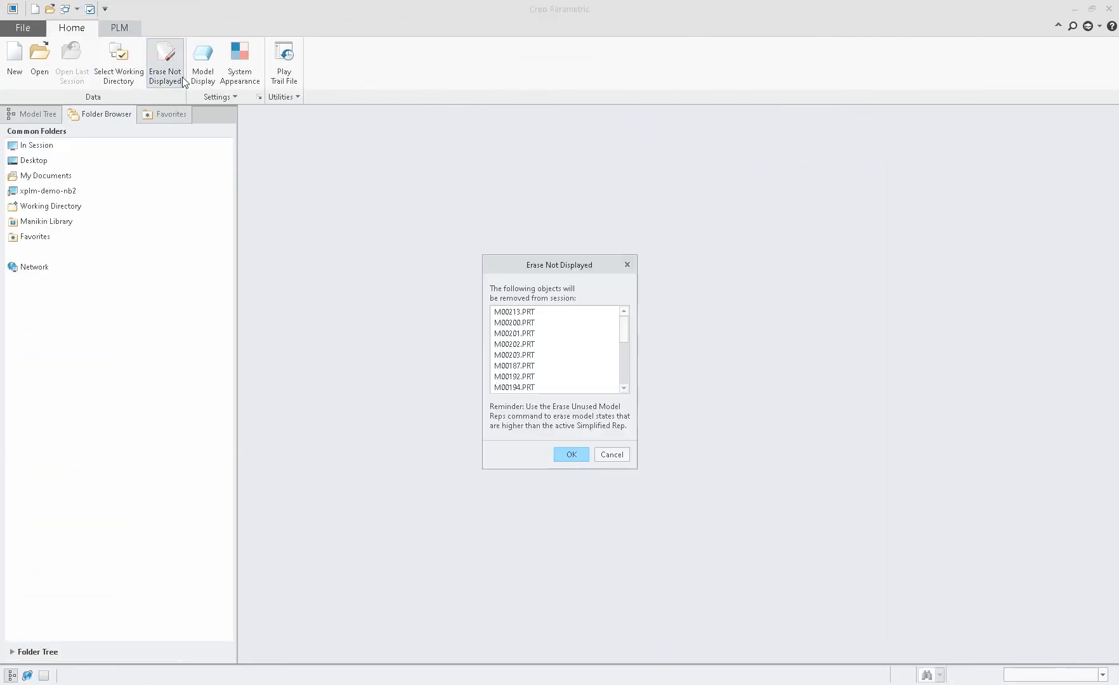
left_click(569, 454)
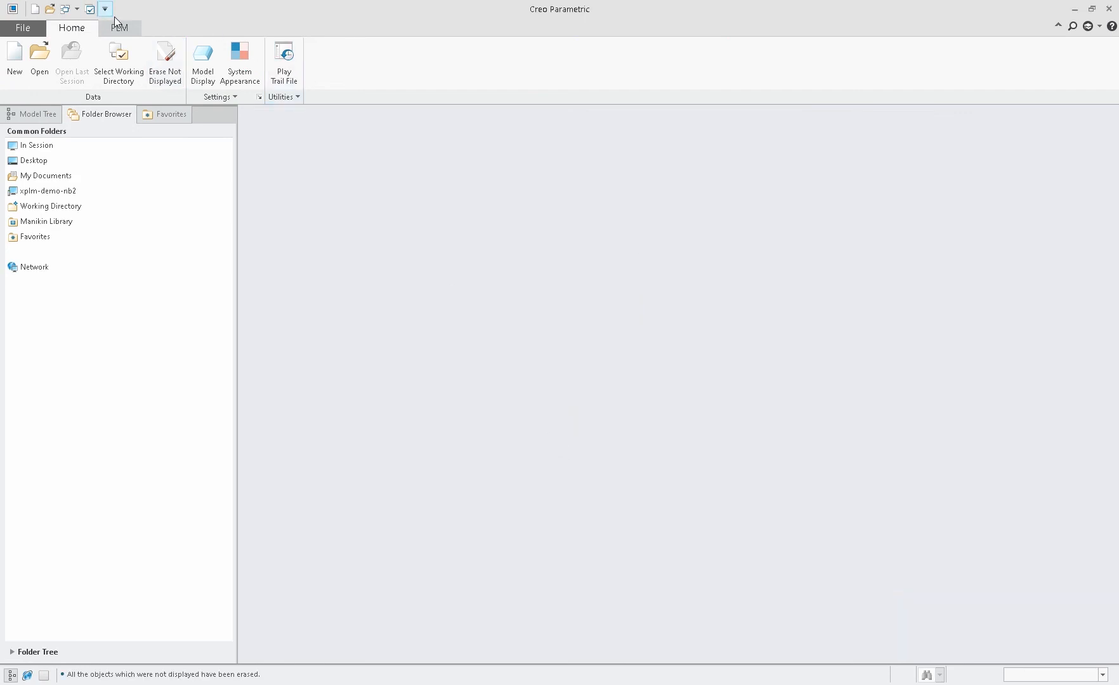